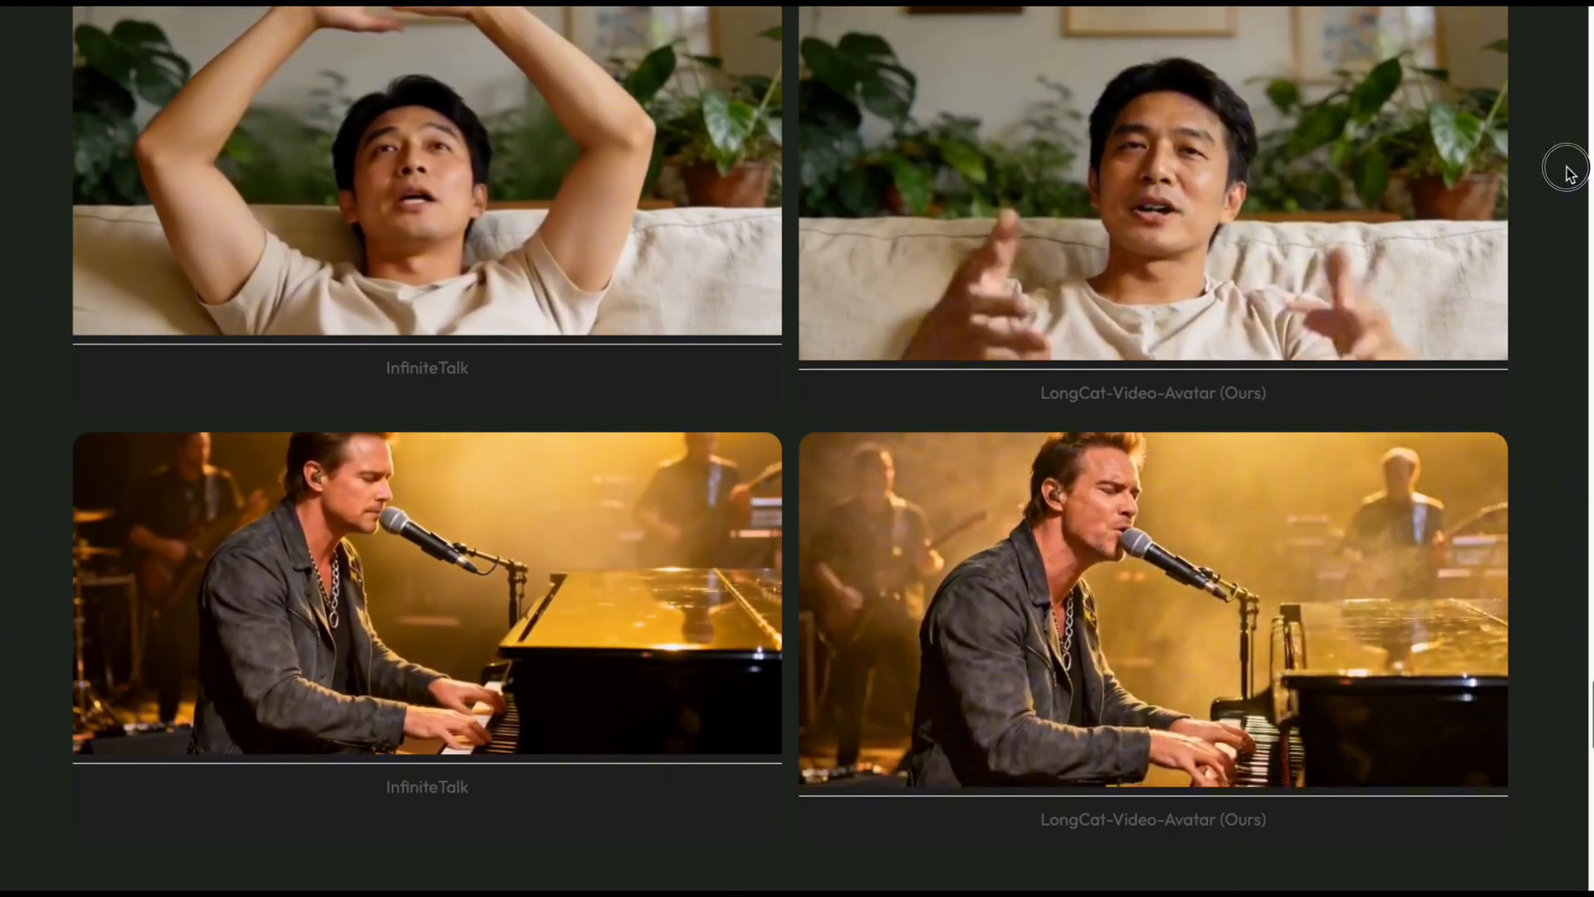
Check the WanVideoWrapper branch list, keep longcat_avatar selected, then scroll toward MelBandRoFormer
scroll(down, 3)
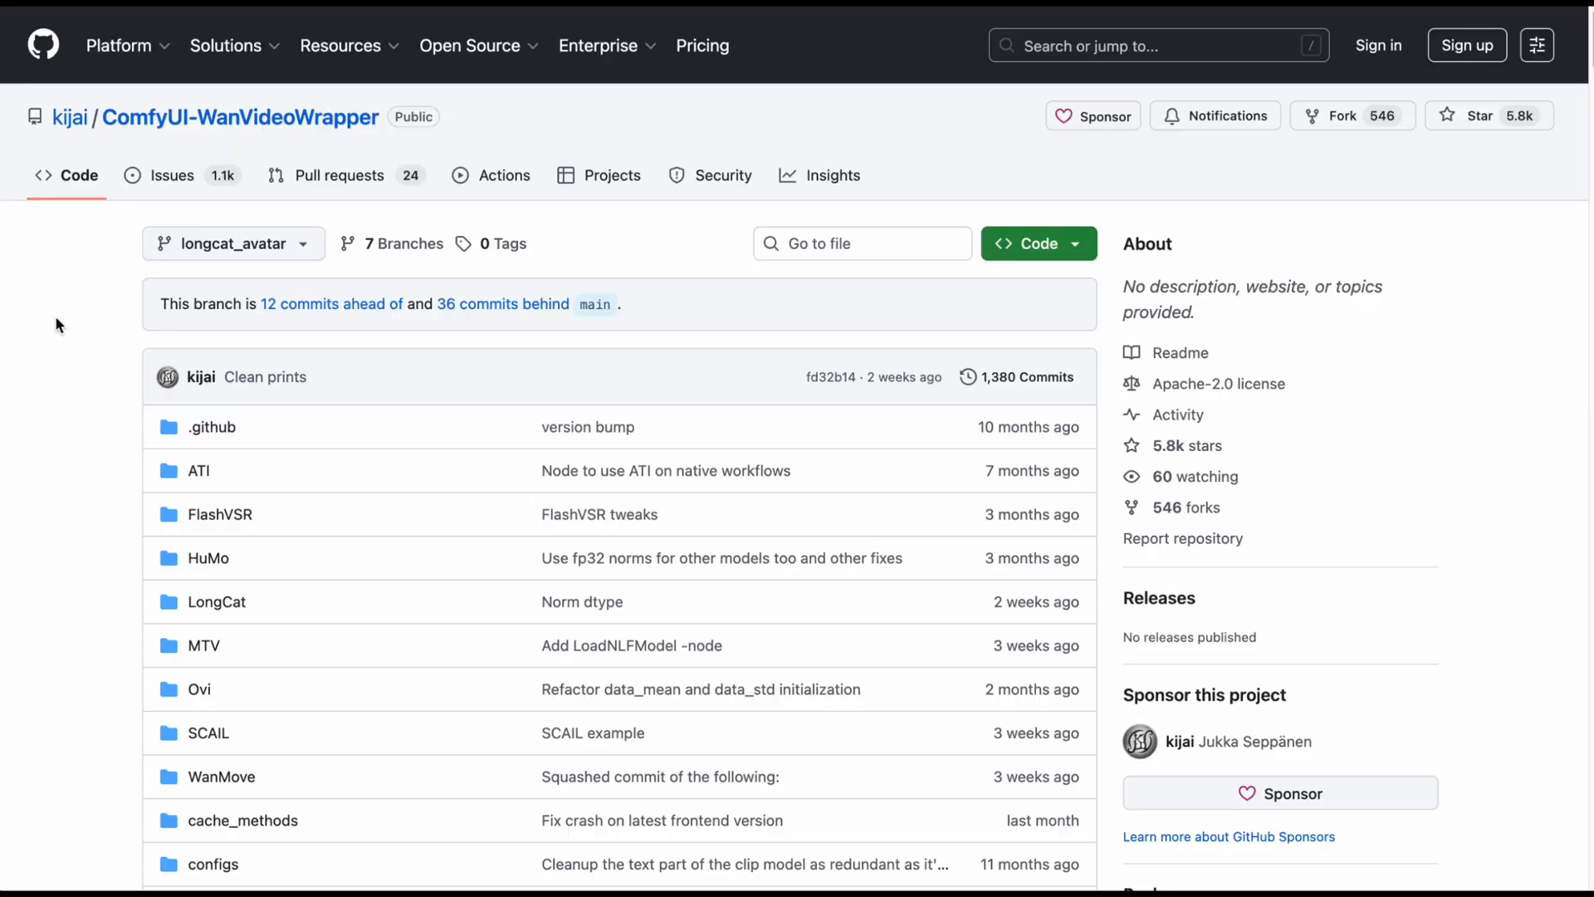
mouse_move(623, 386)
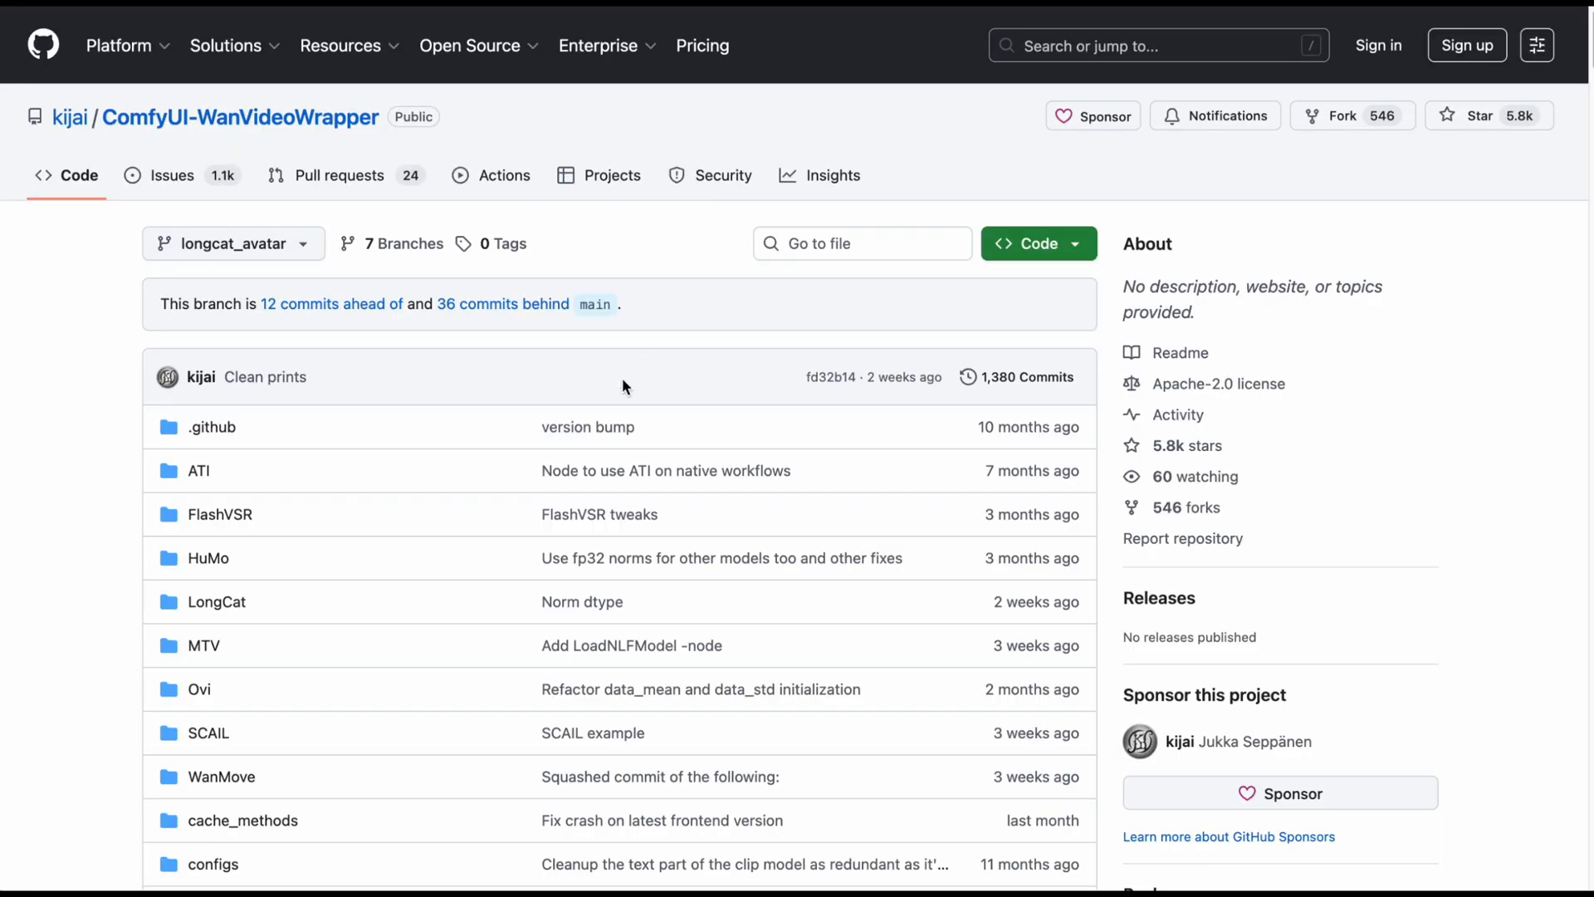
mouse_move(685, 257)
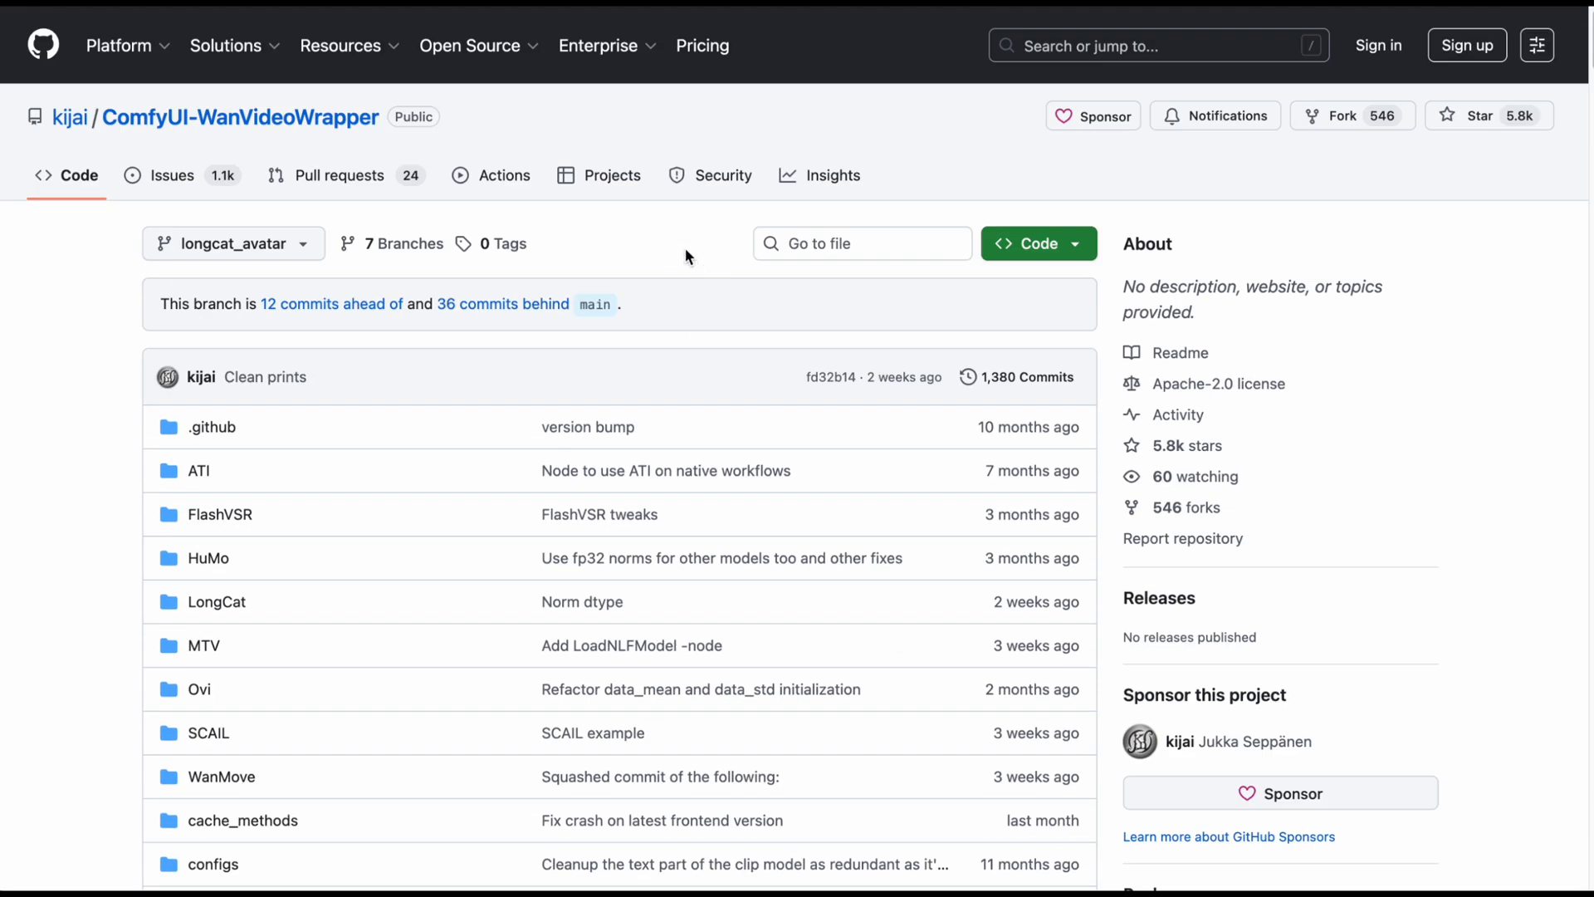
mouse_move(226, 117)
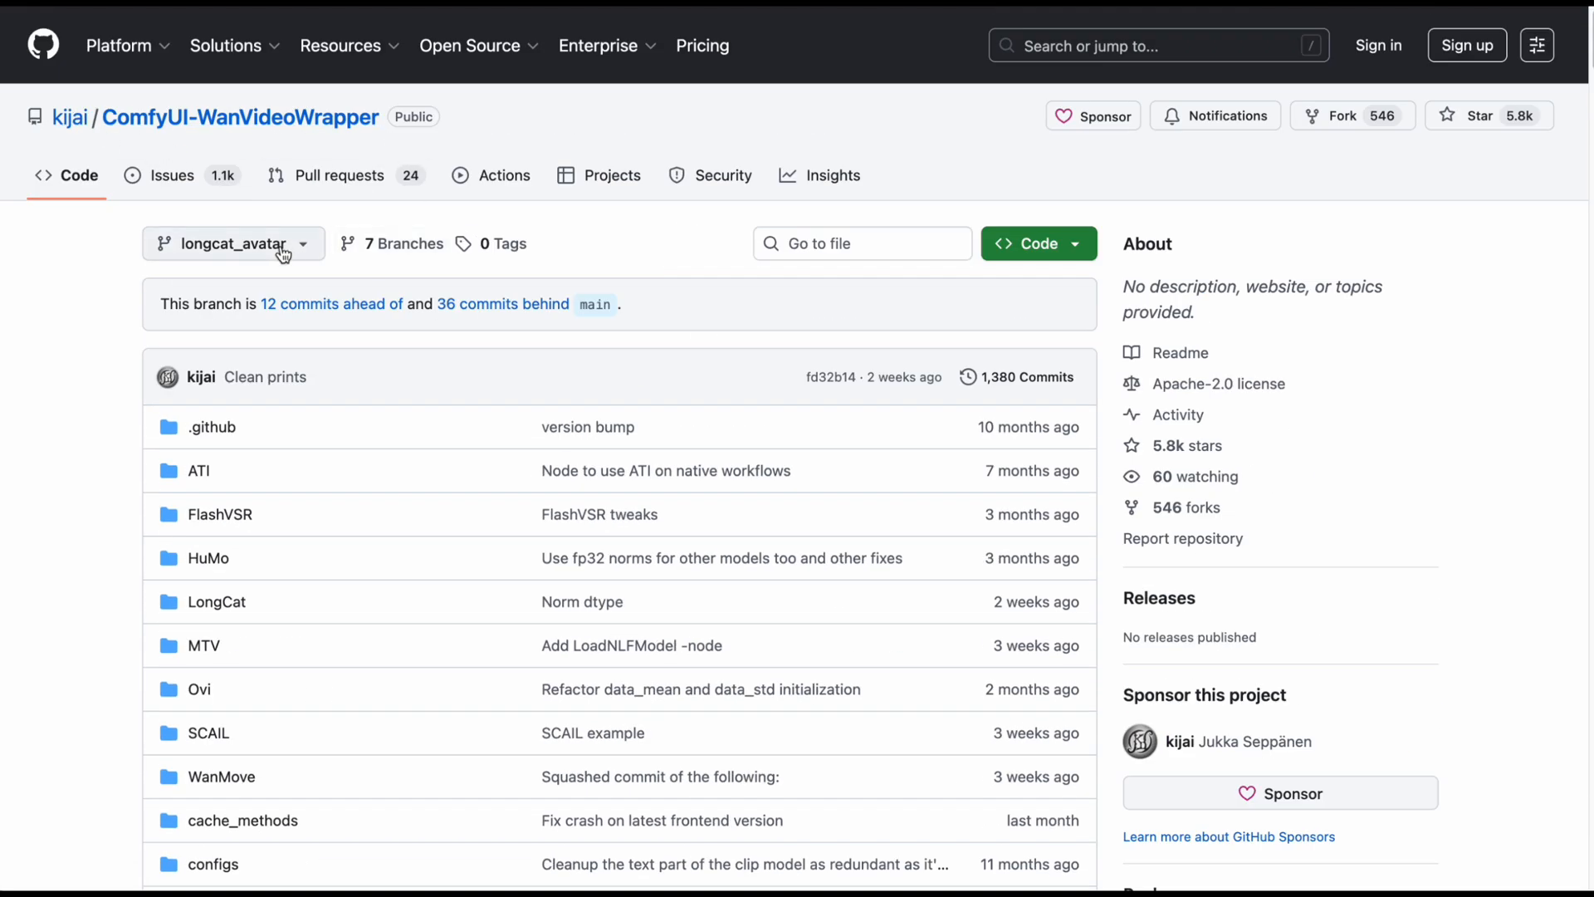
click(233, 243)
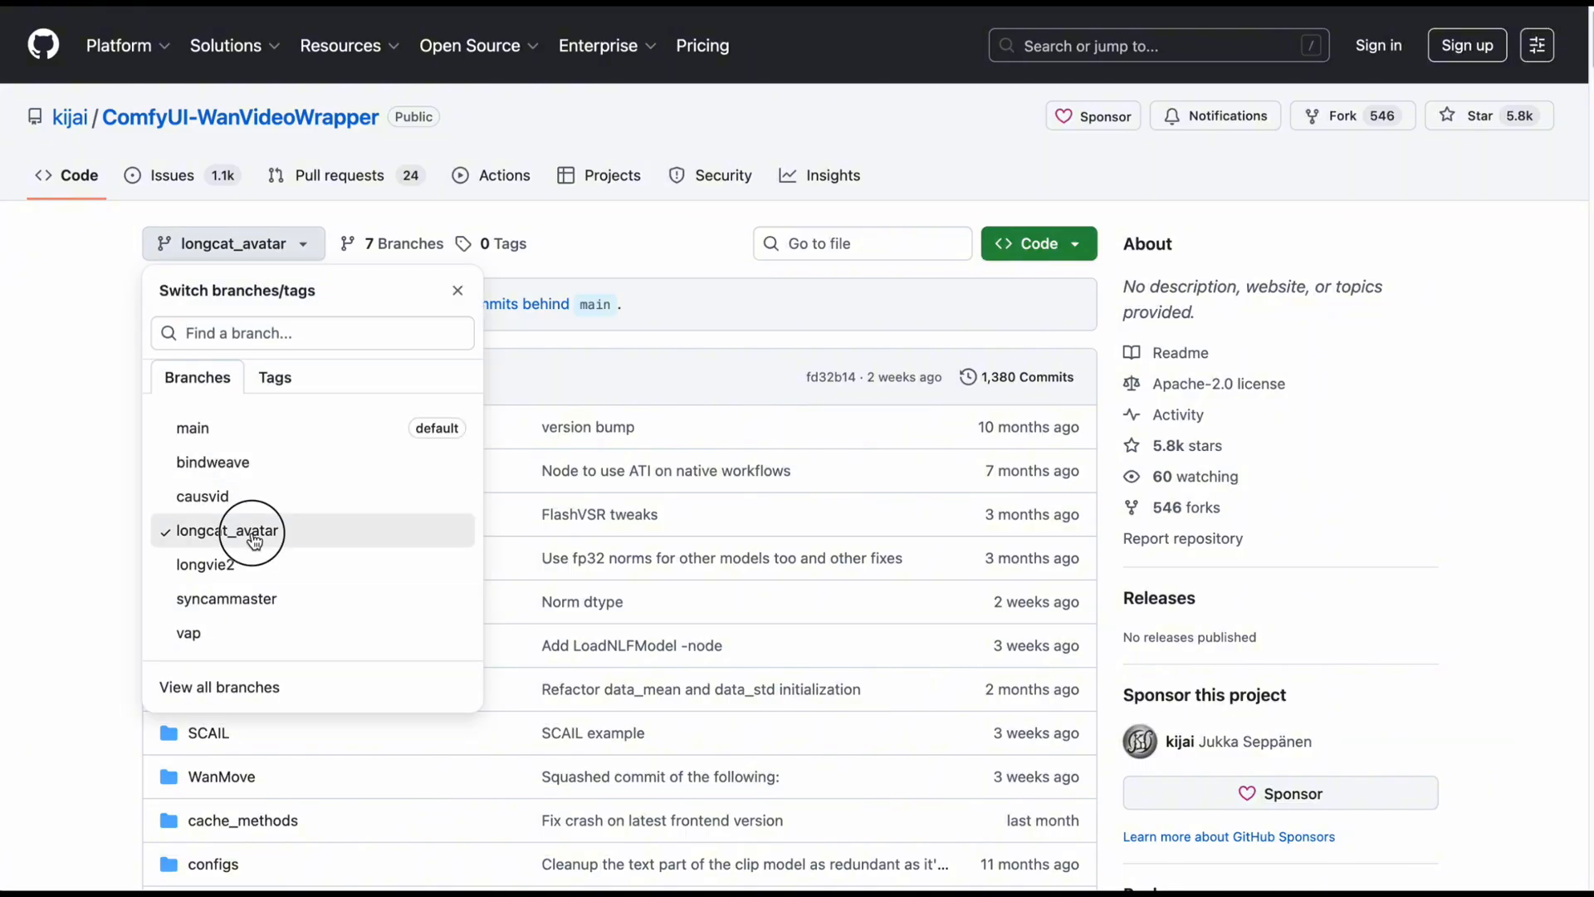
click(223, 530)
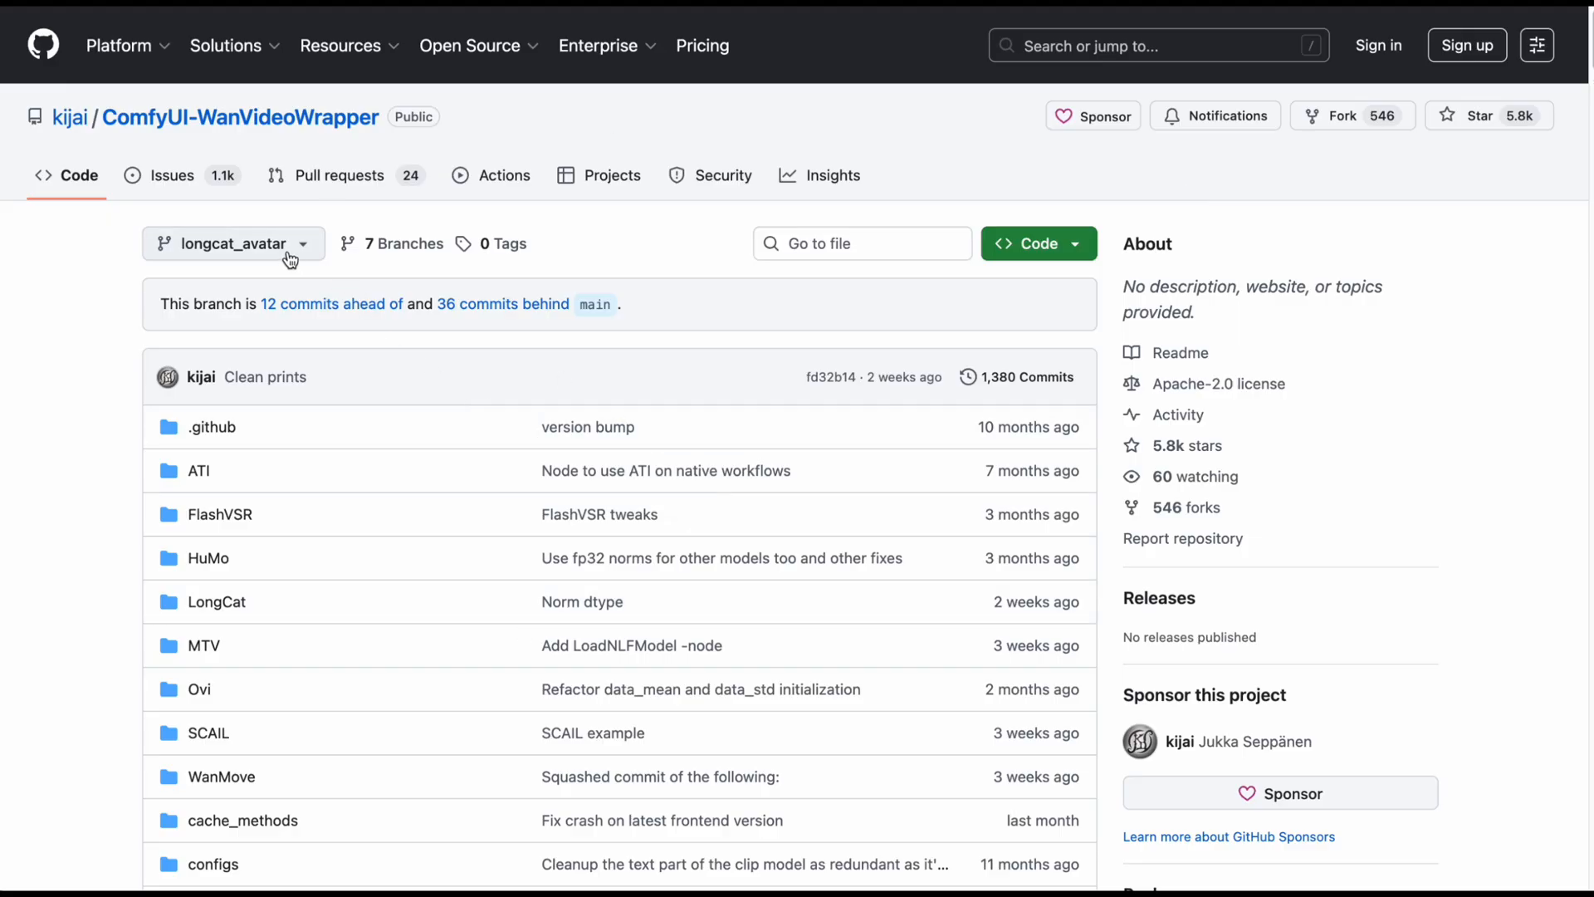
click(233, 244)
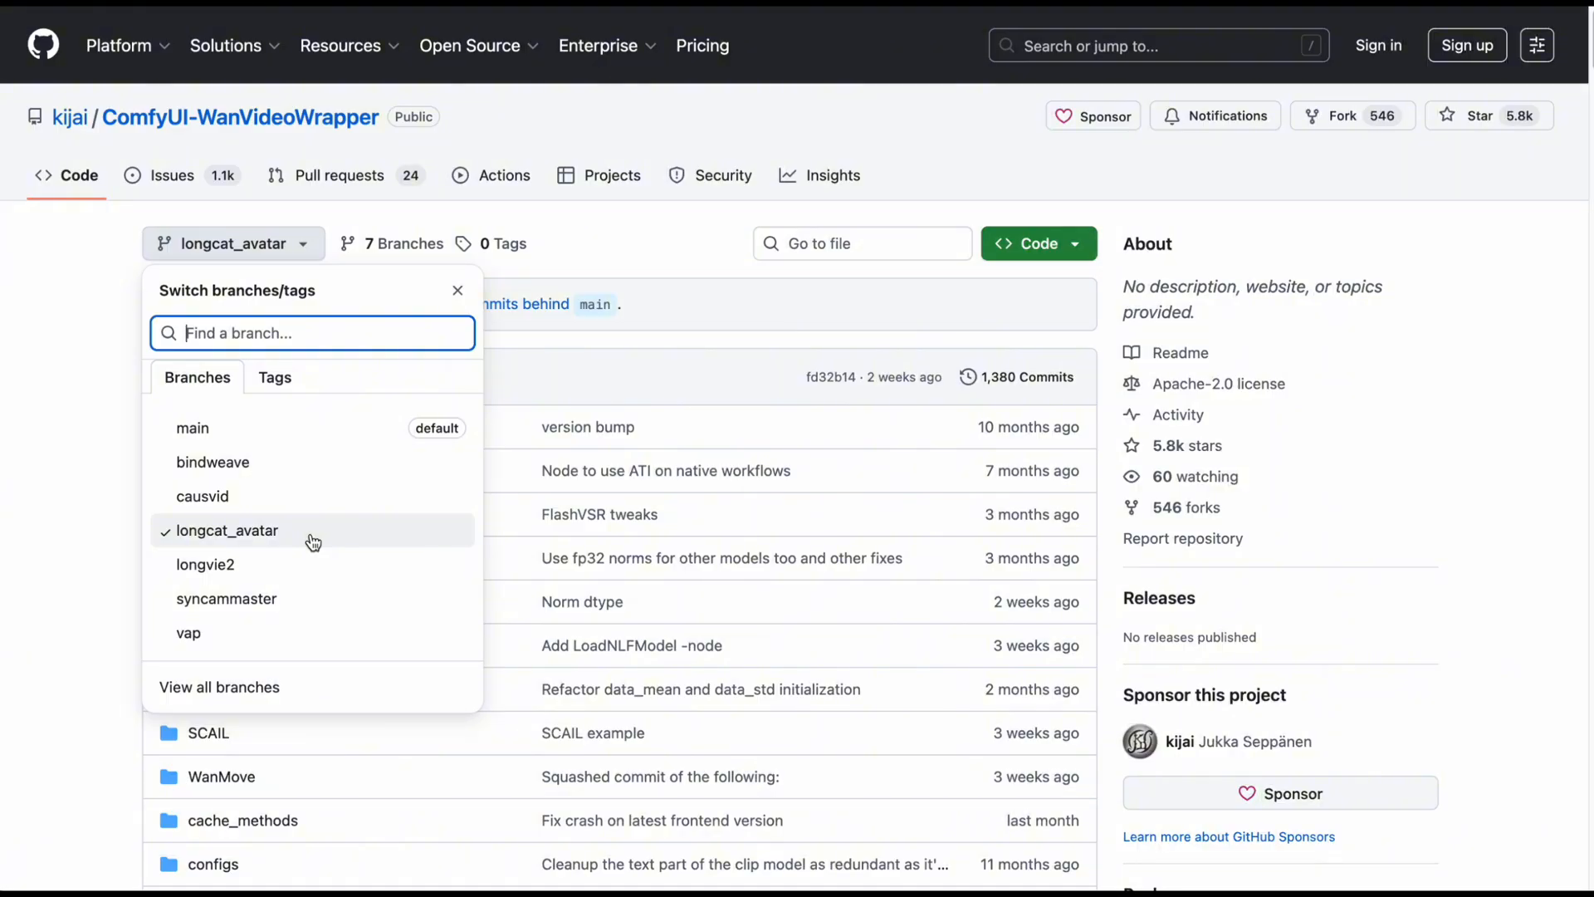
mouse_move(257, 539)
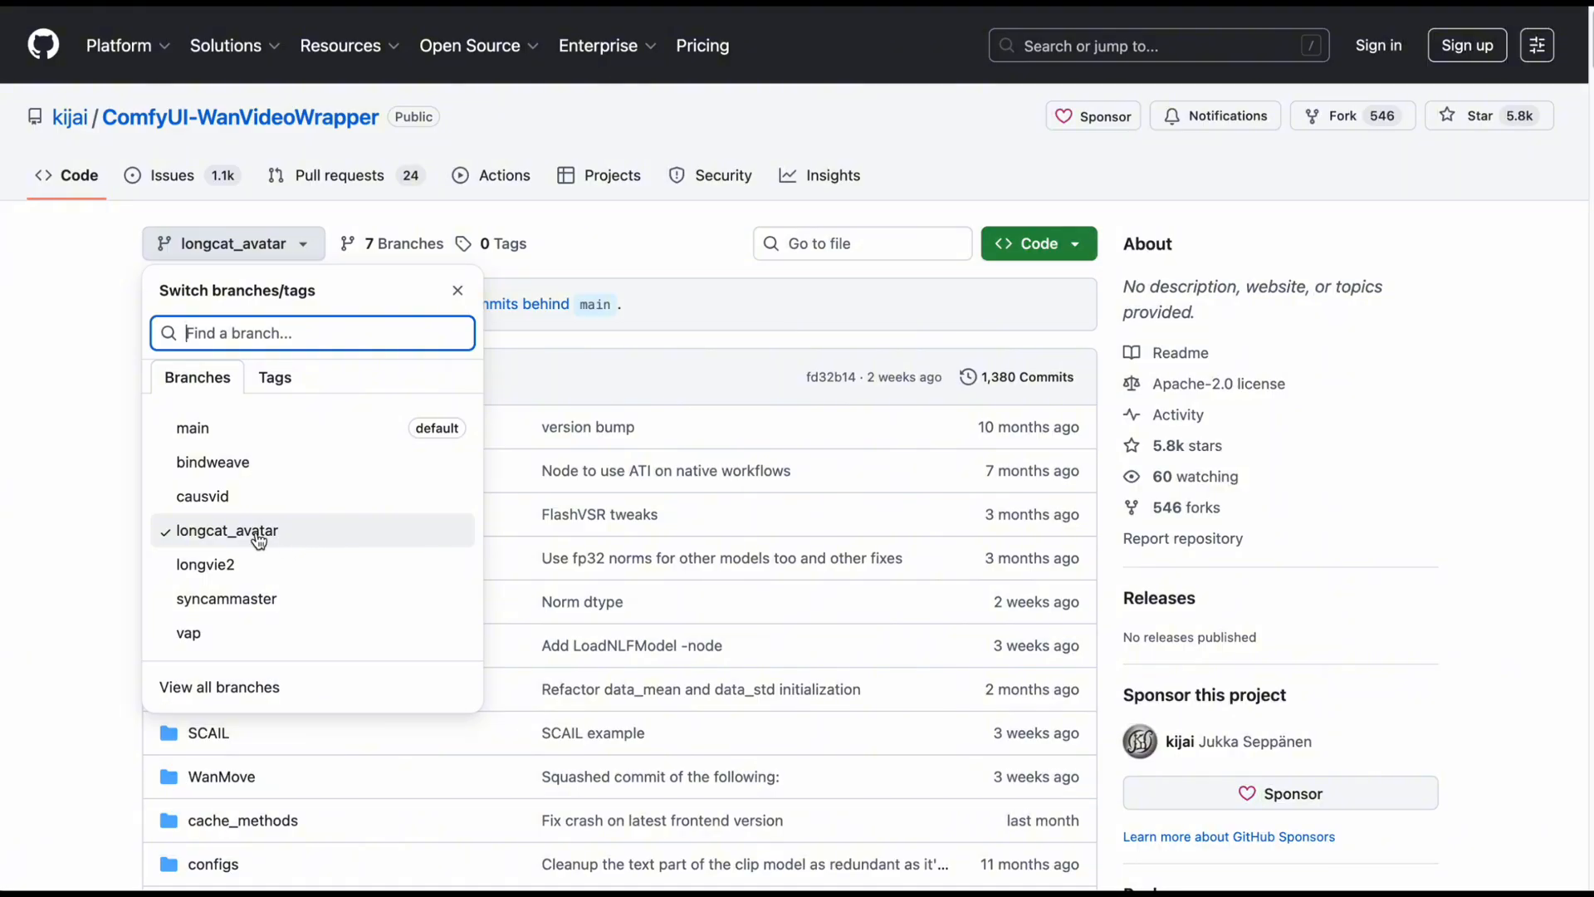
mouse_move(275, 535)
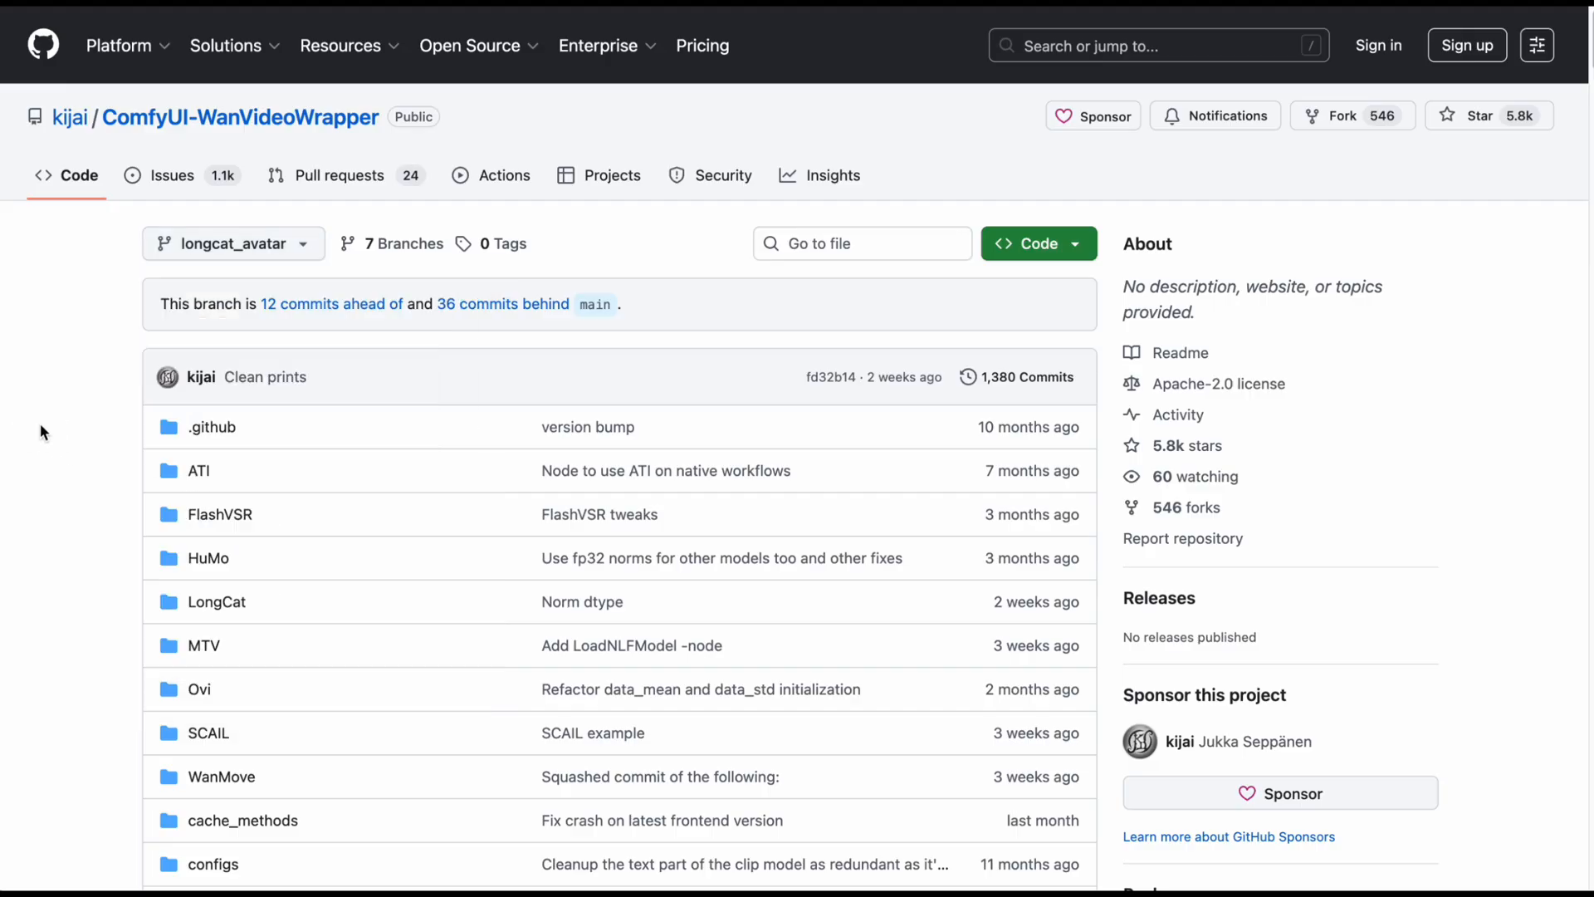
mouse_move(90, 332)
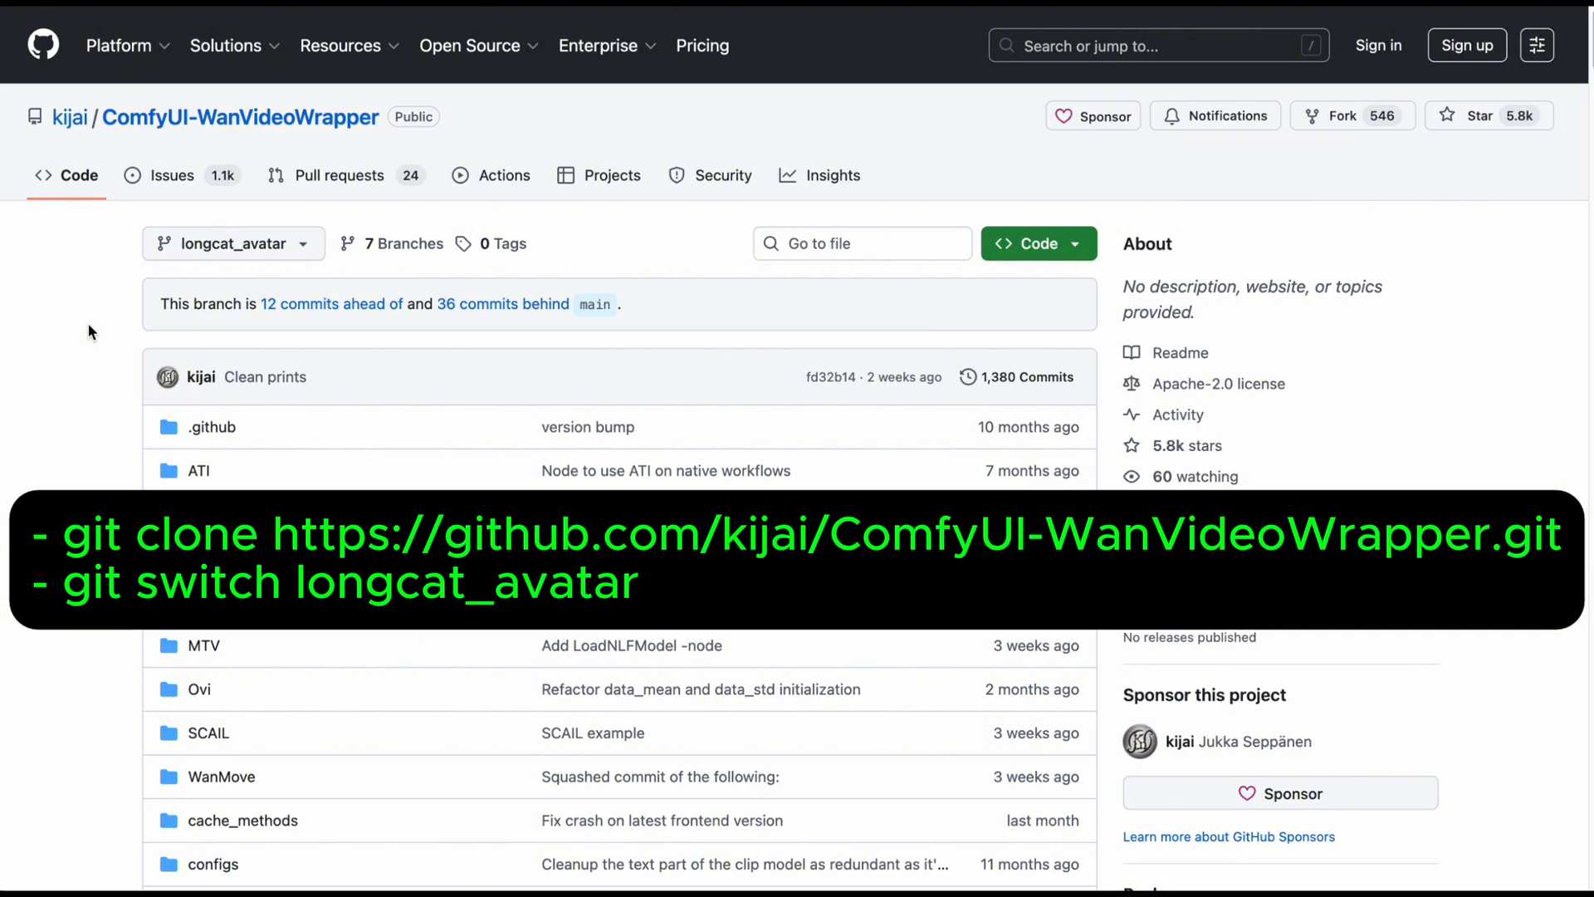
mouse_move(580, 246)
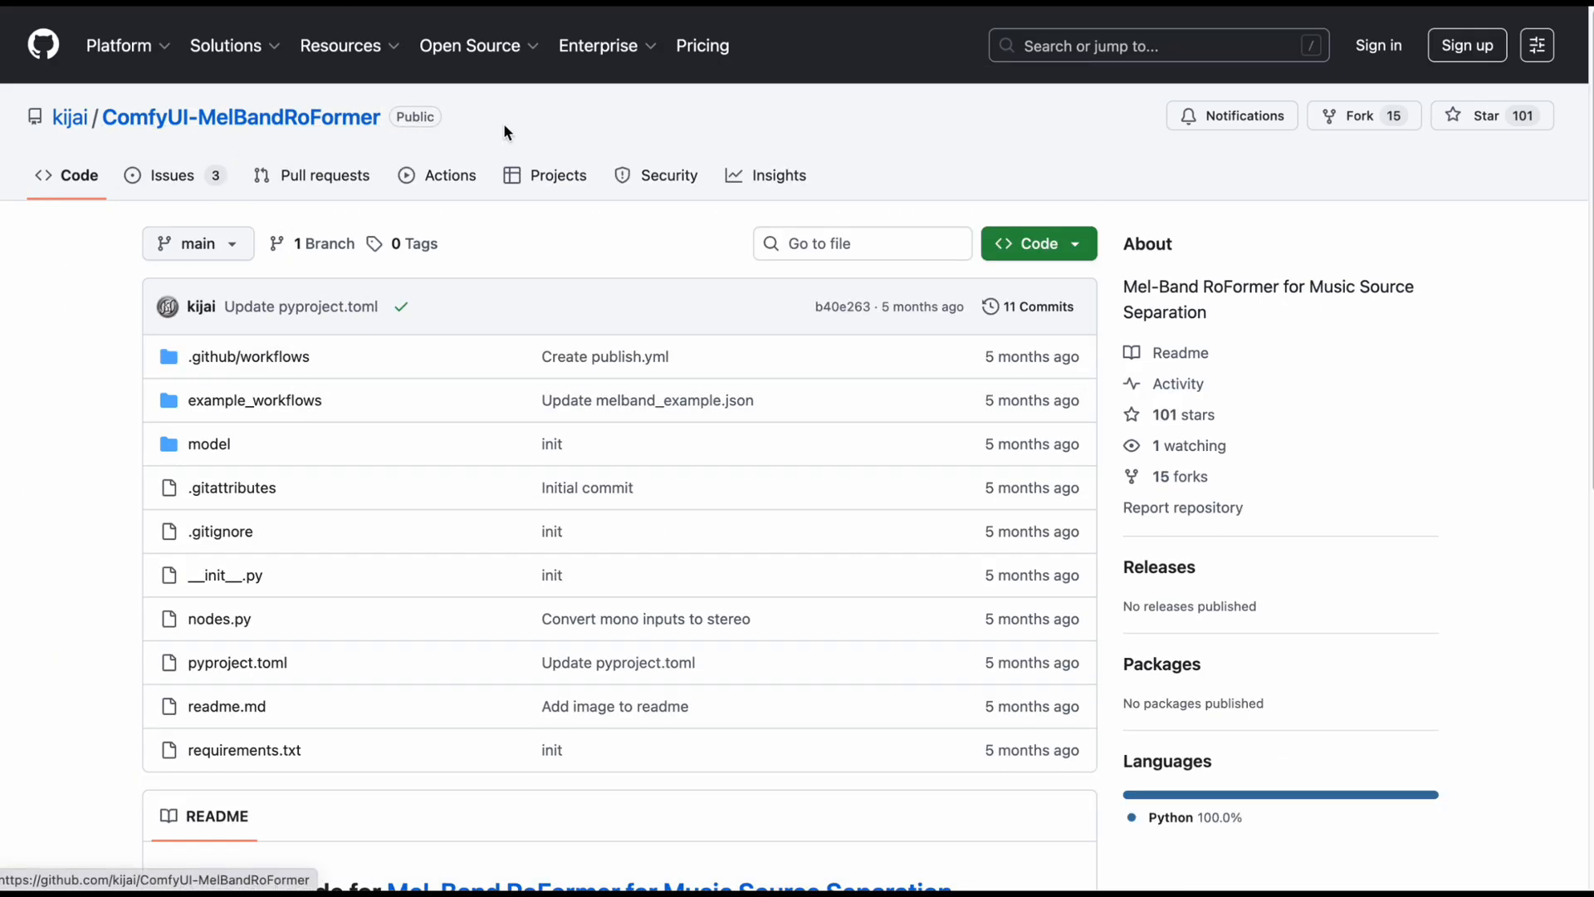
scroll(down, 3)
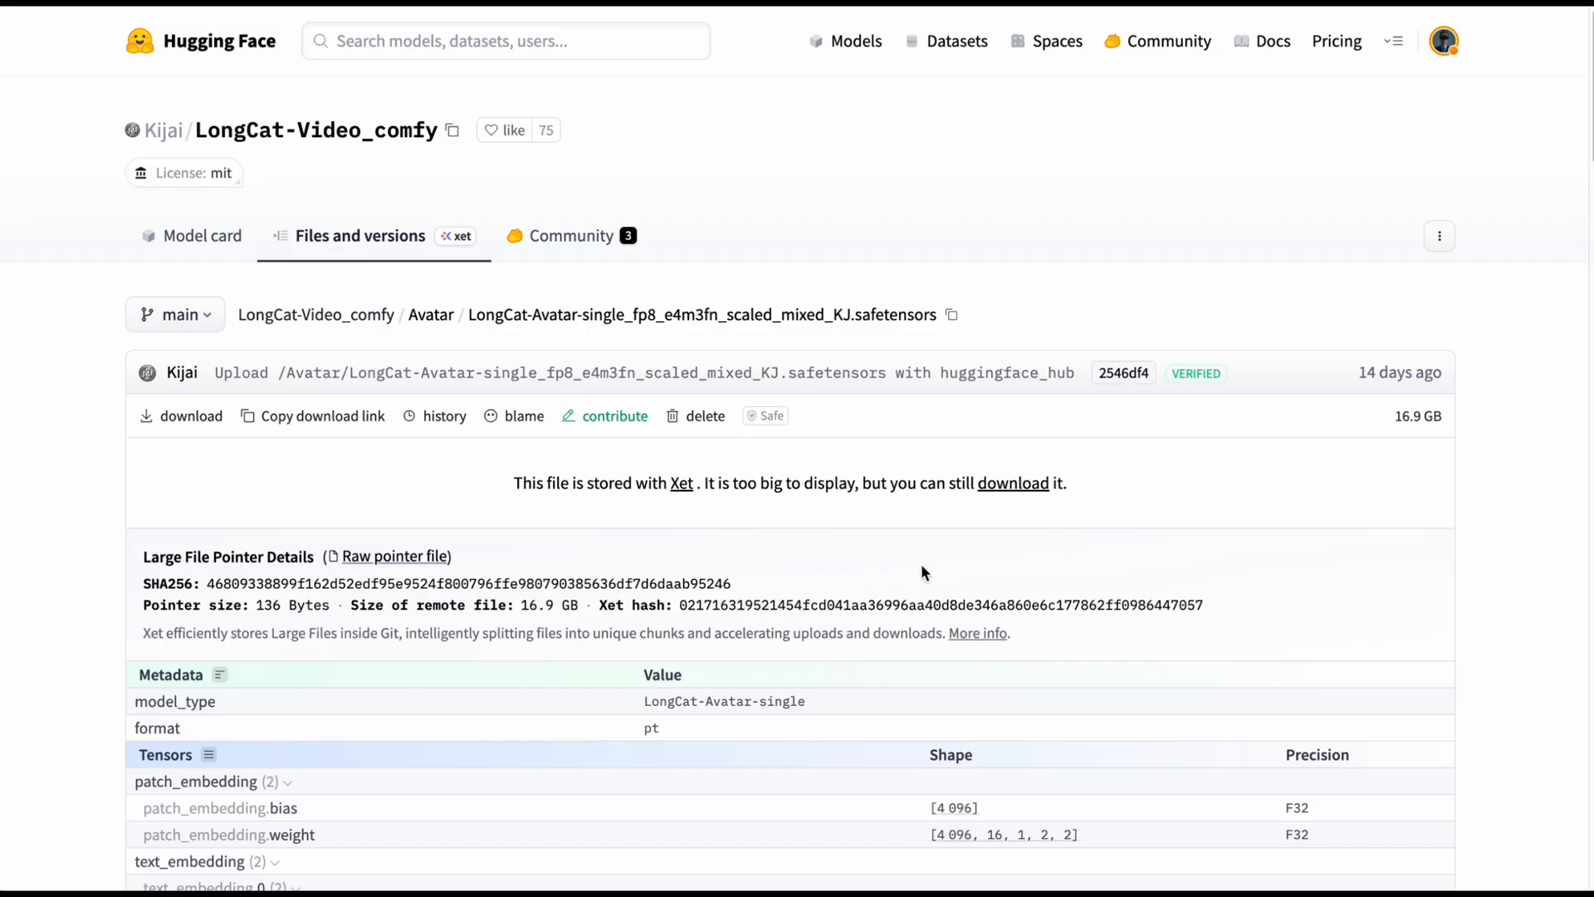
mouse_move(848, 247)
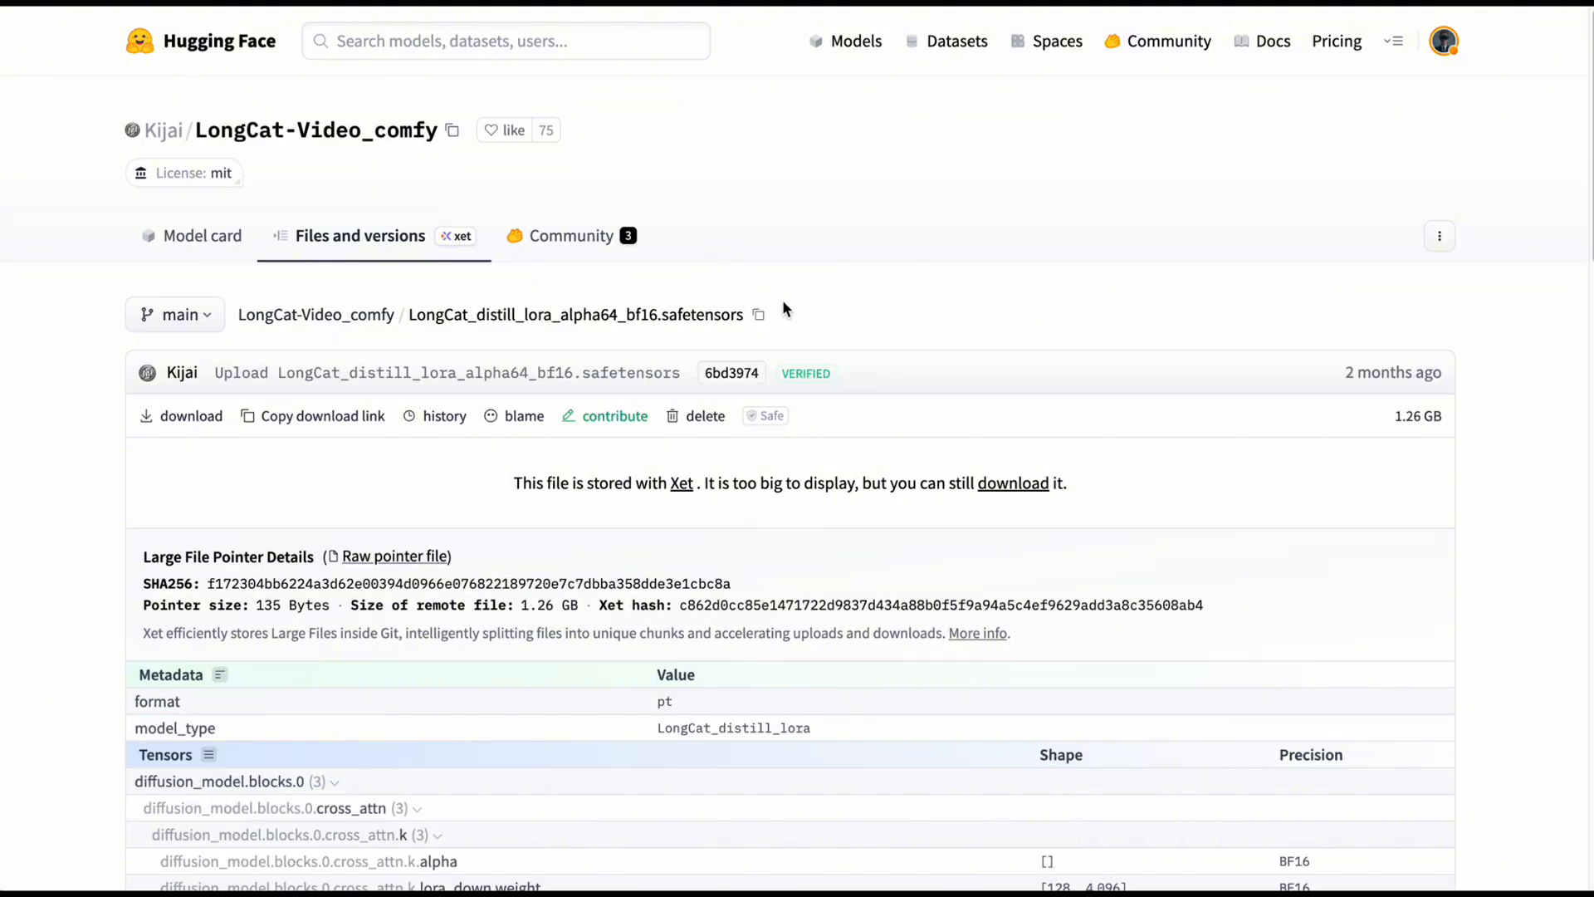
mouse_move(825, 182)
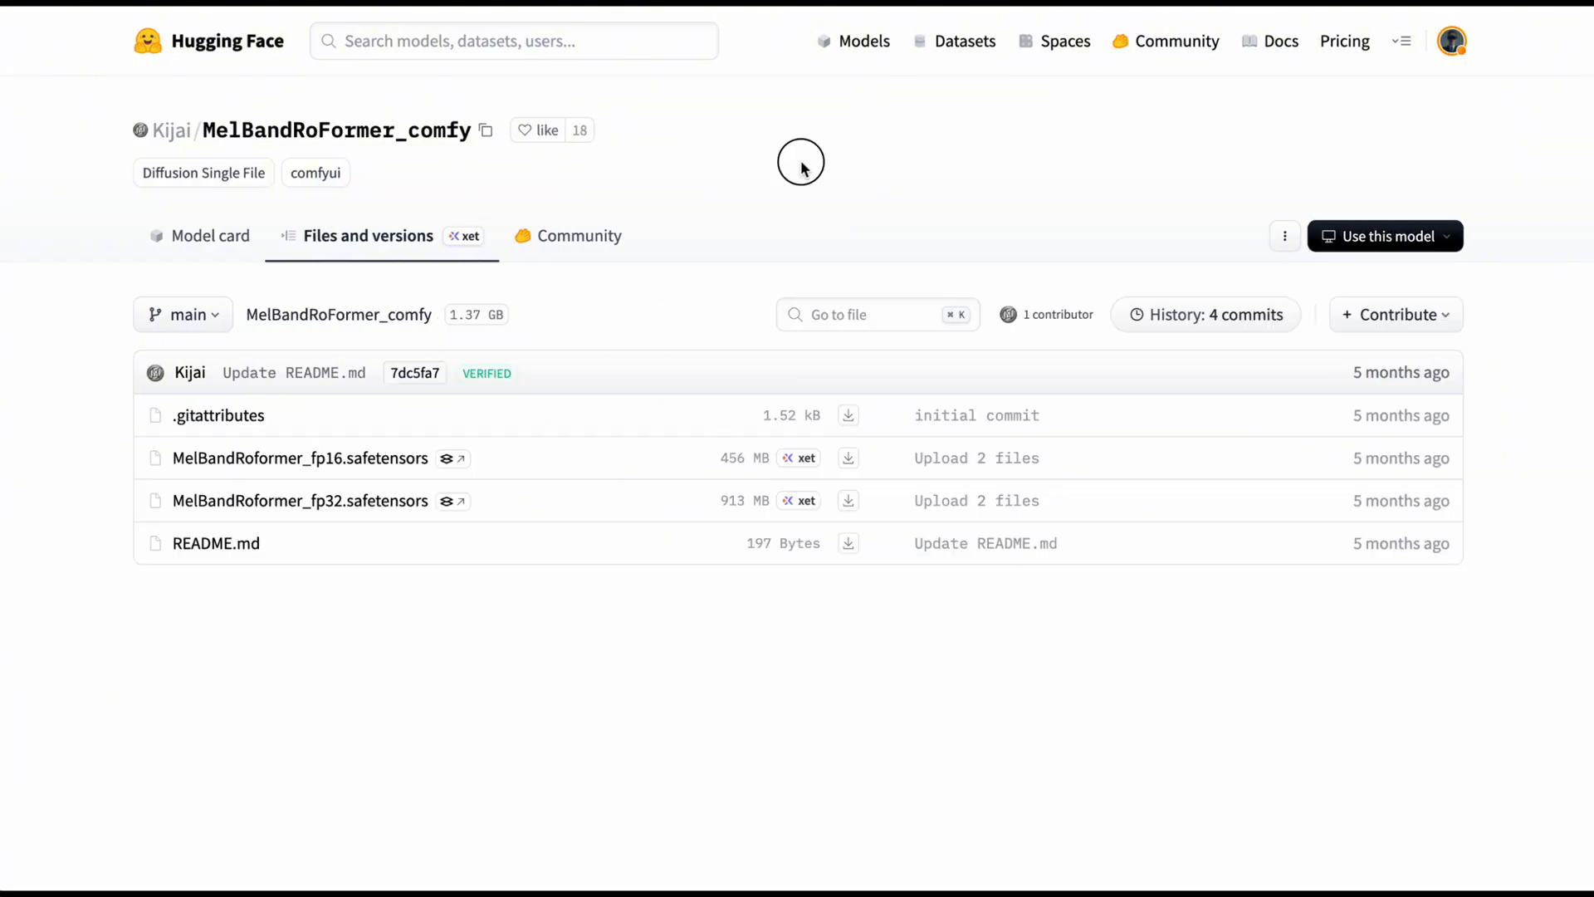
mouse_move(824, 181)
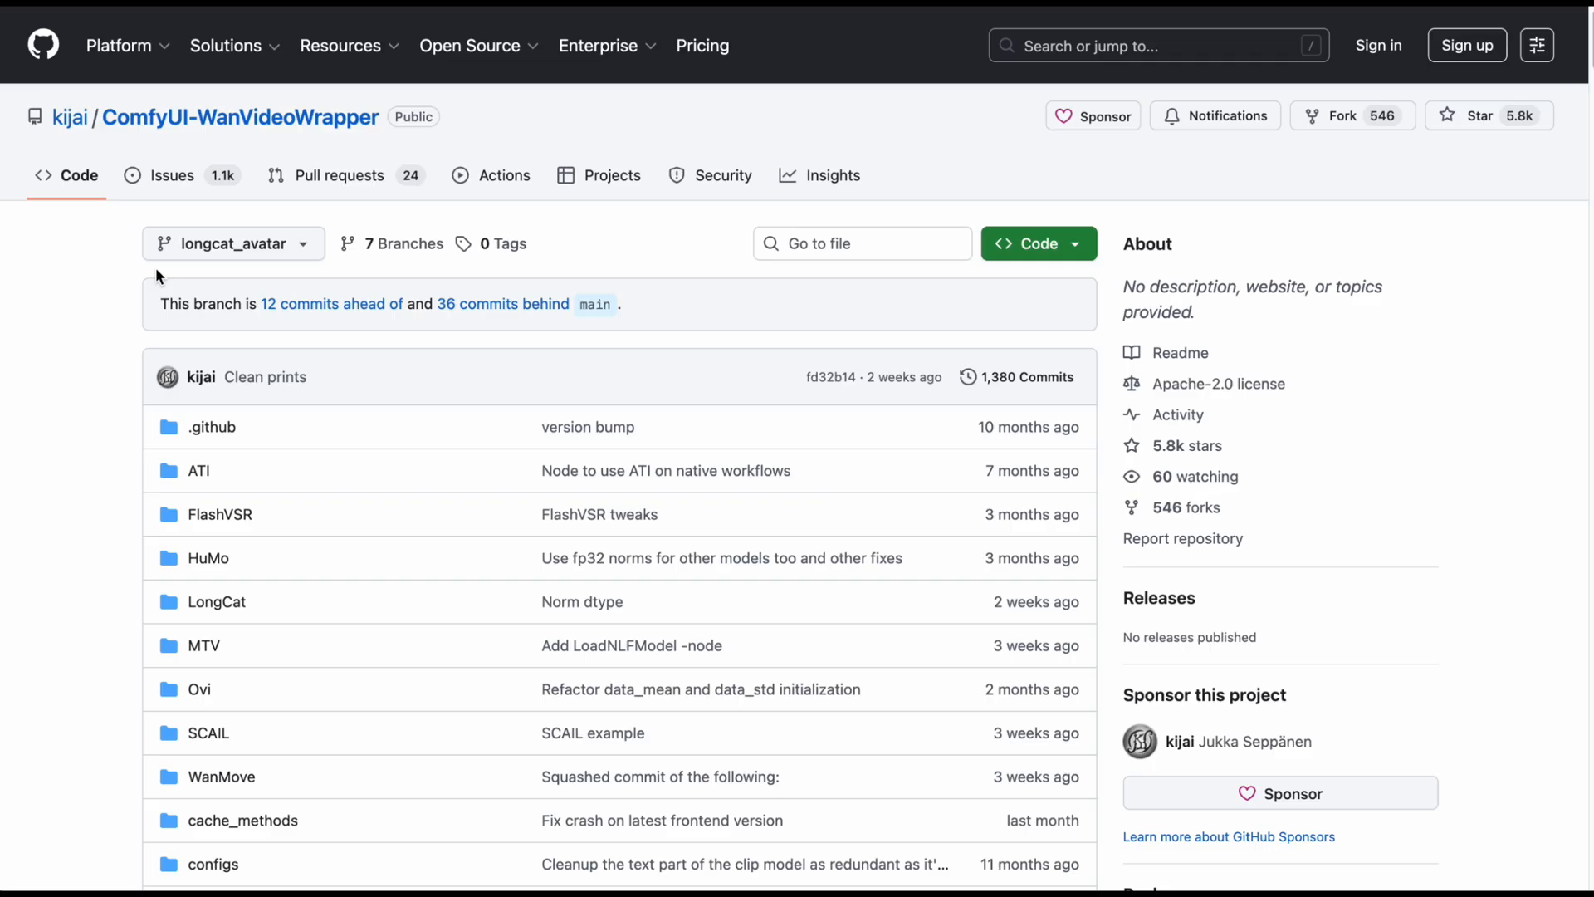
mouse_move(87, 305)
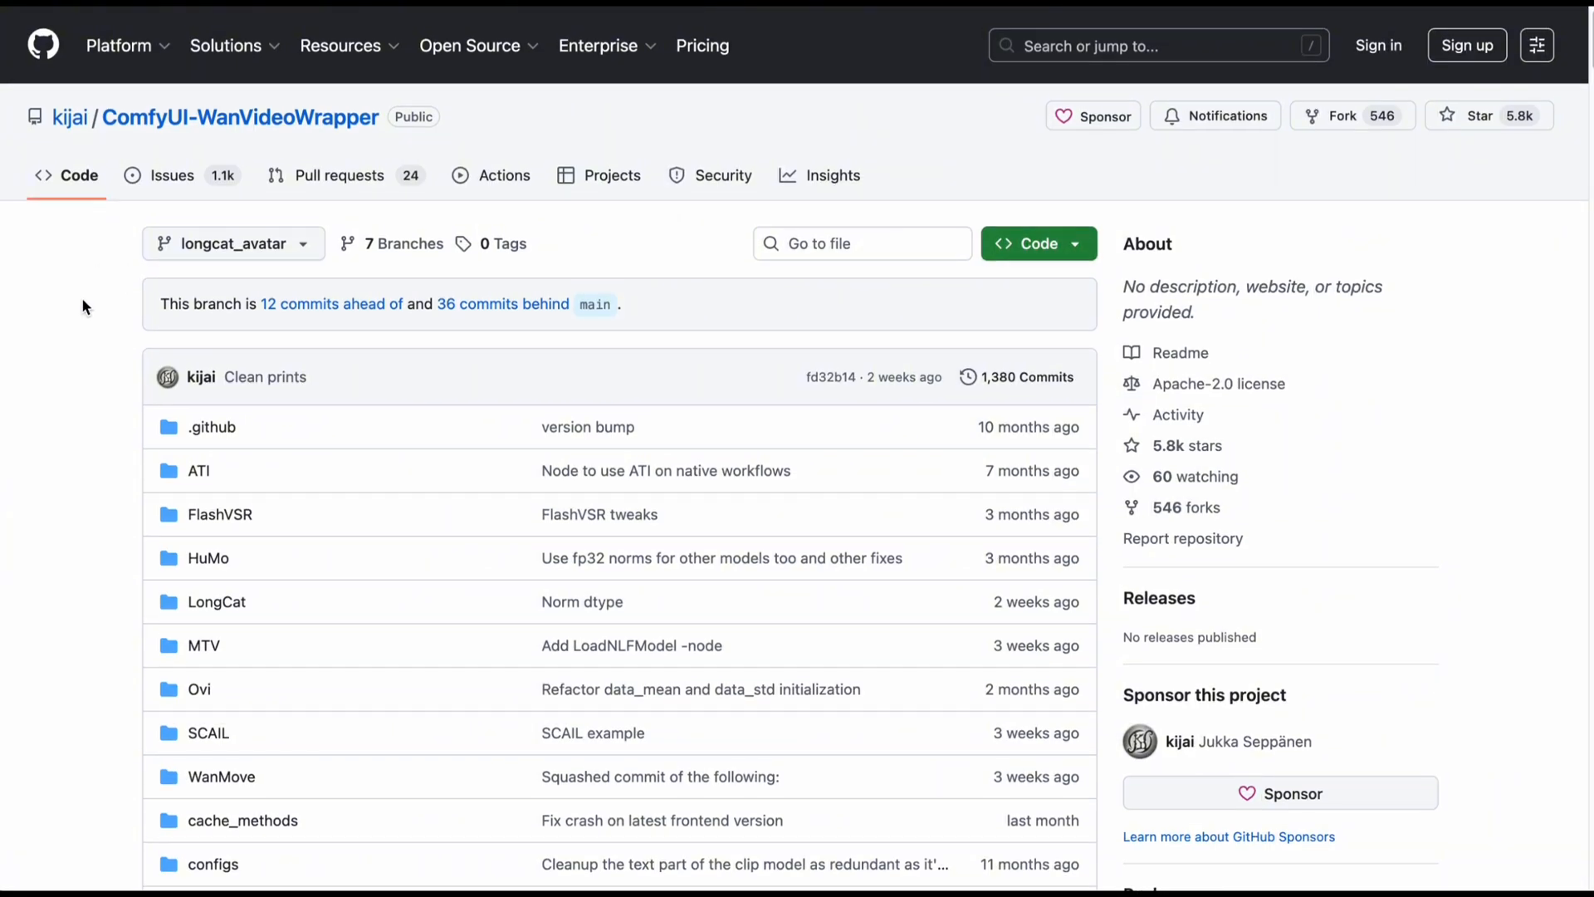
mouse_move(82, 322)
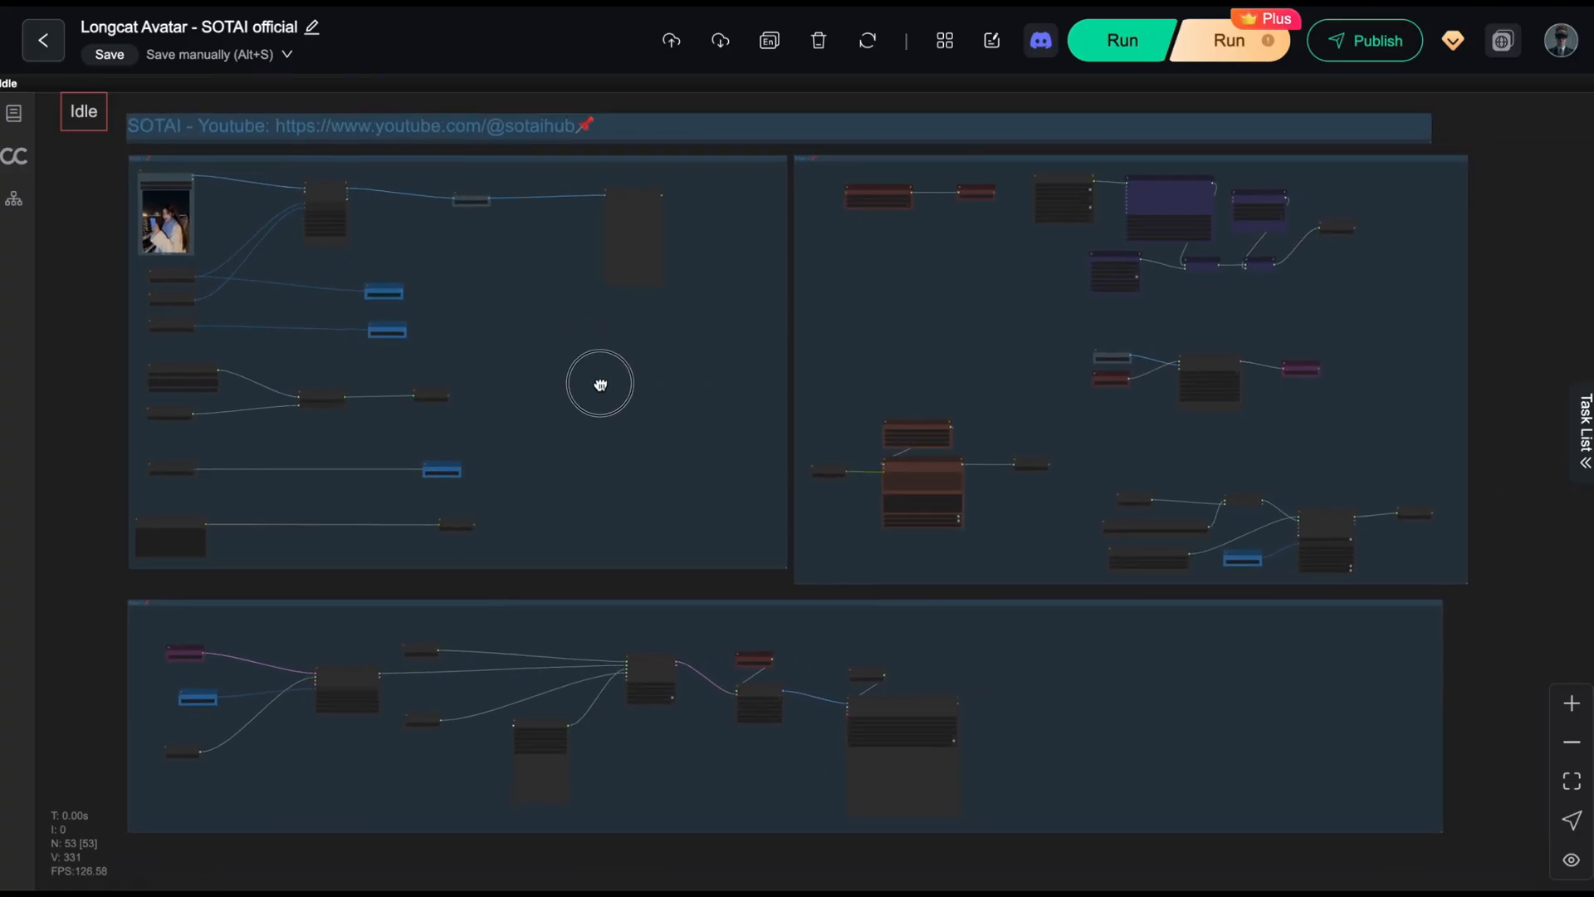
Pan across the full Longcat Avatar workflow canvas
drag(600, 384, 680, 444)
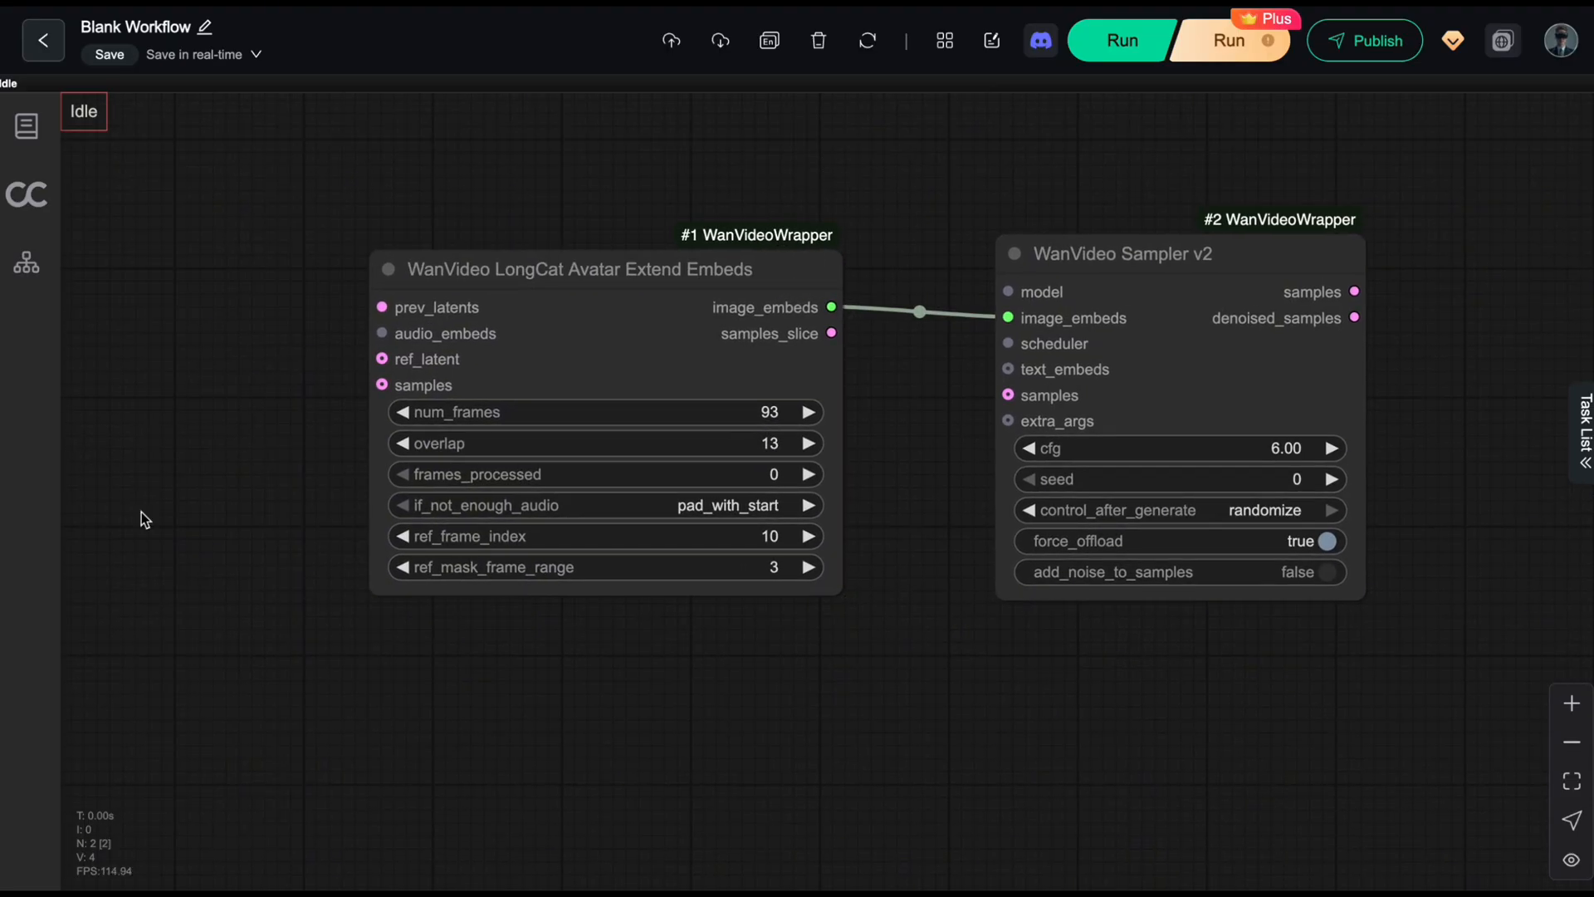
Inspect the Extend Embeds node's inputs and its 93-frame, 13-overlap settings
click(559, 268)
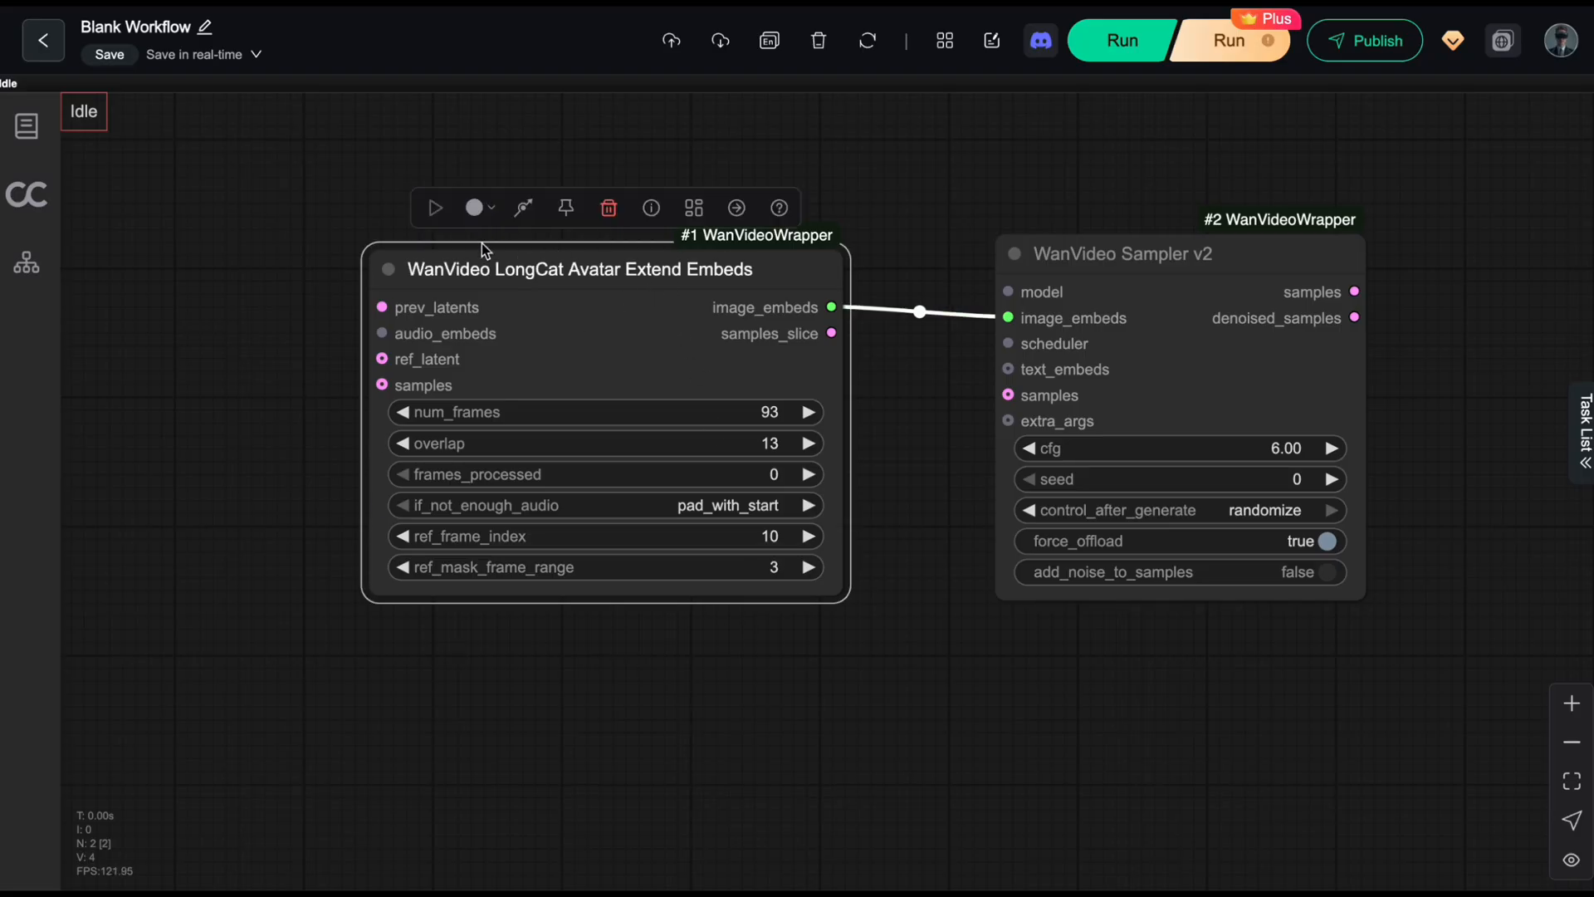
mouse_move(864, 252)
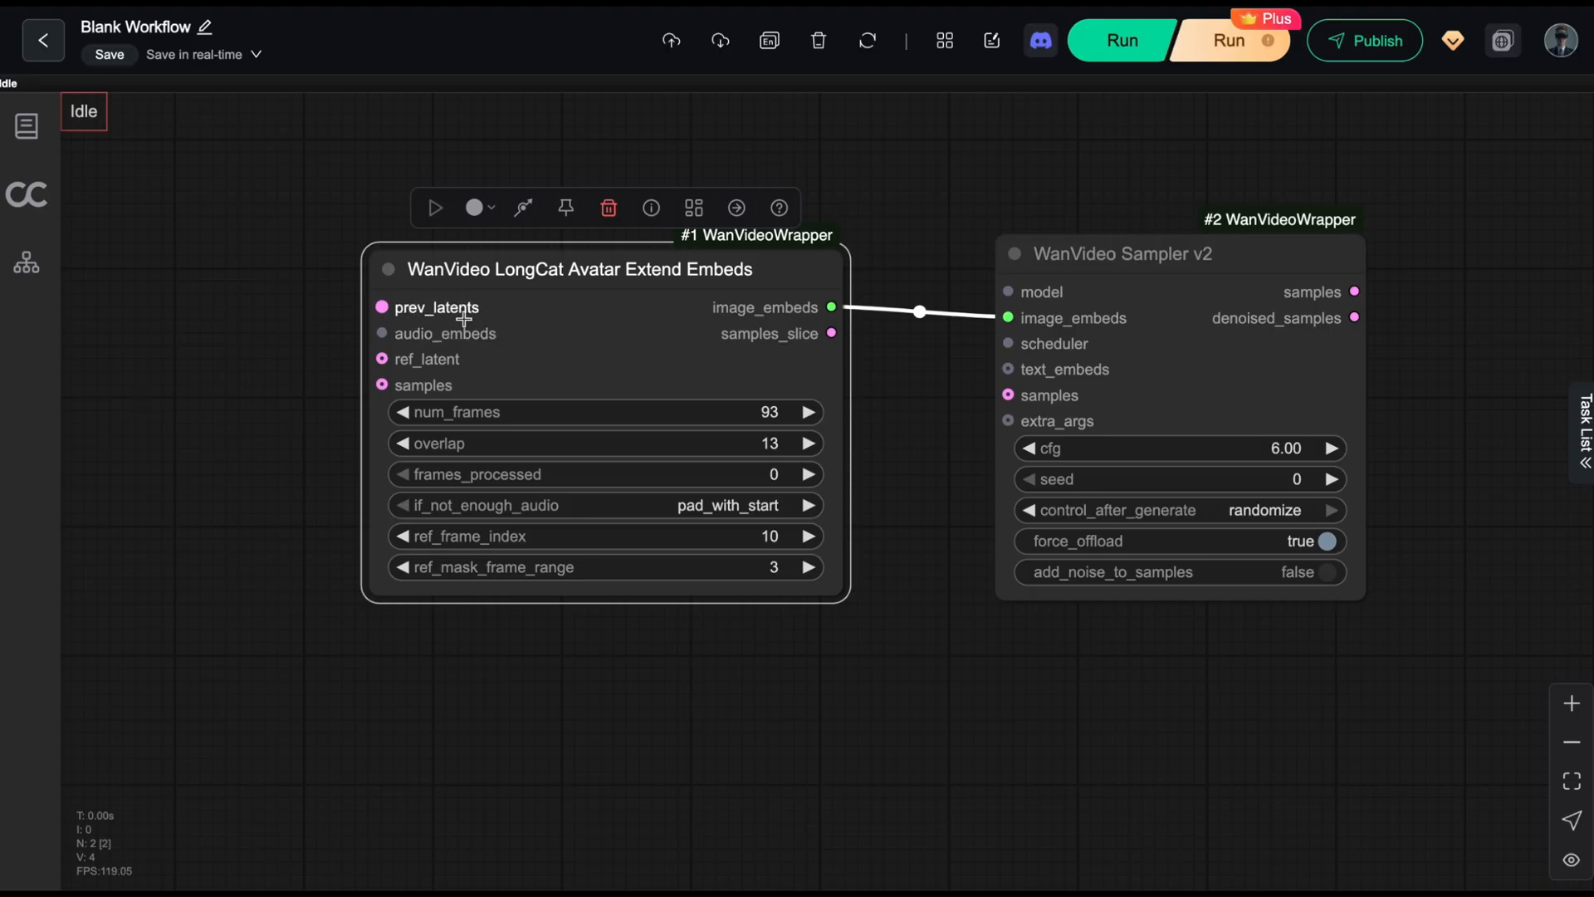
mouse_move(435, 308)
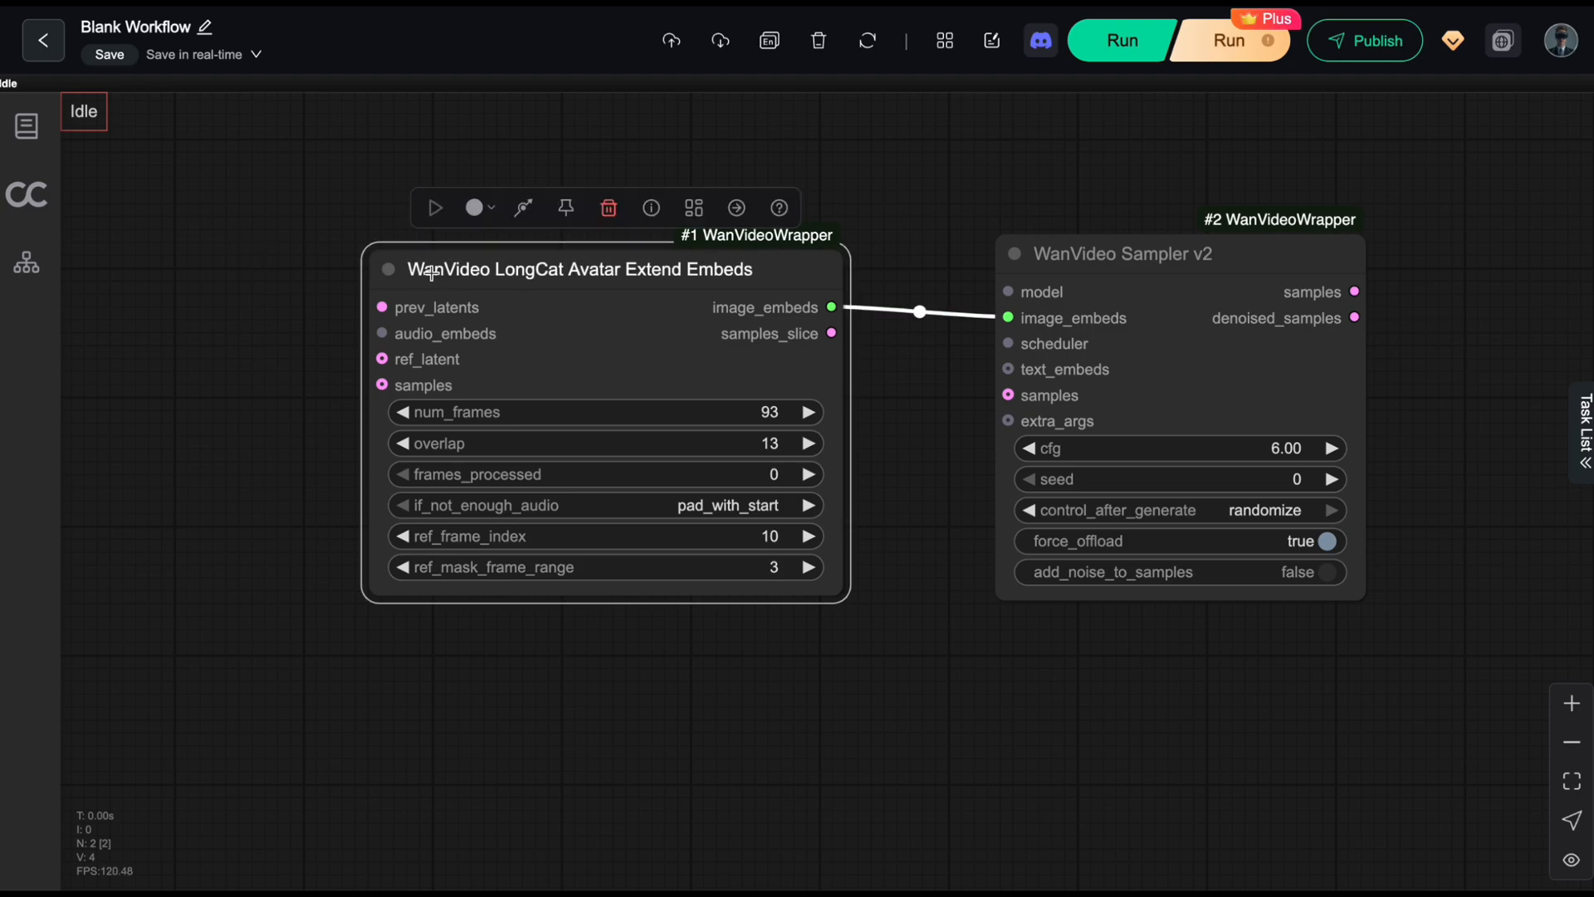
mouse_move(433, 275)
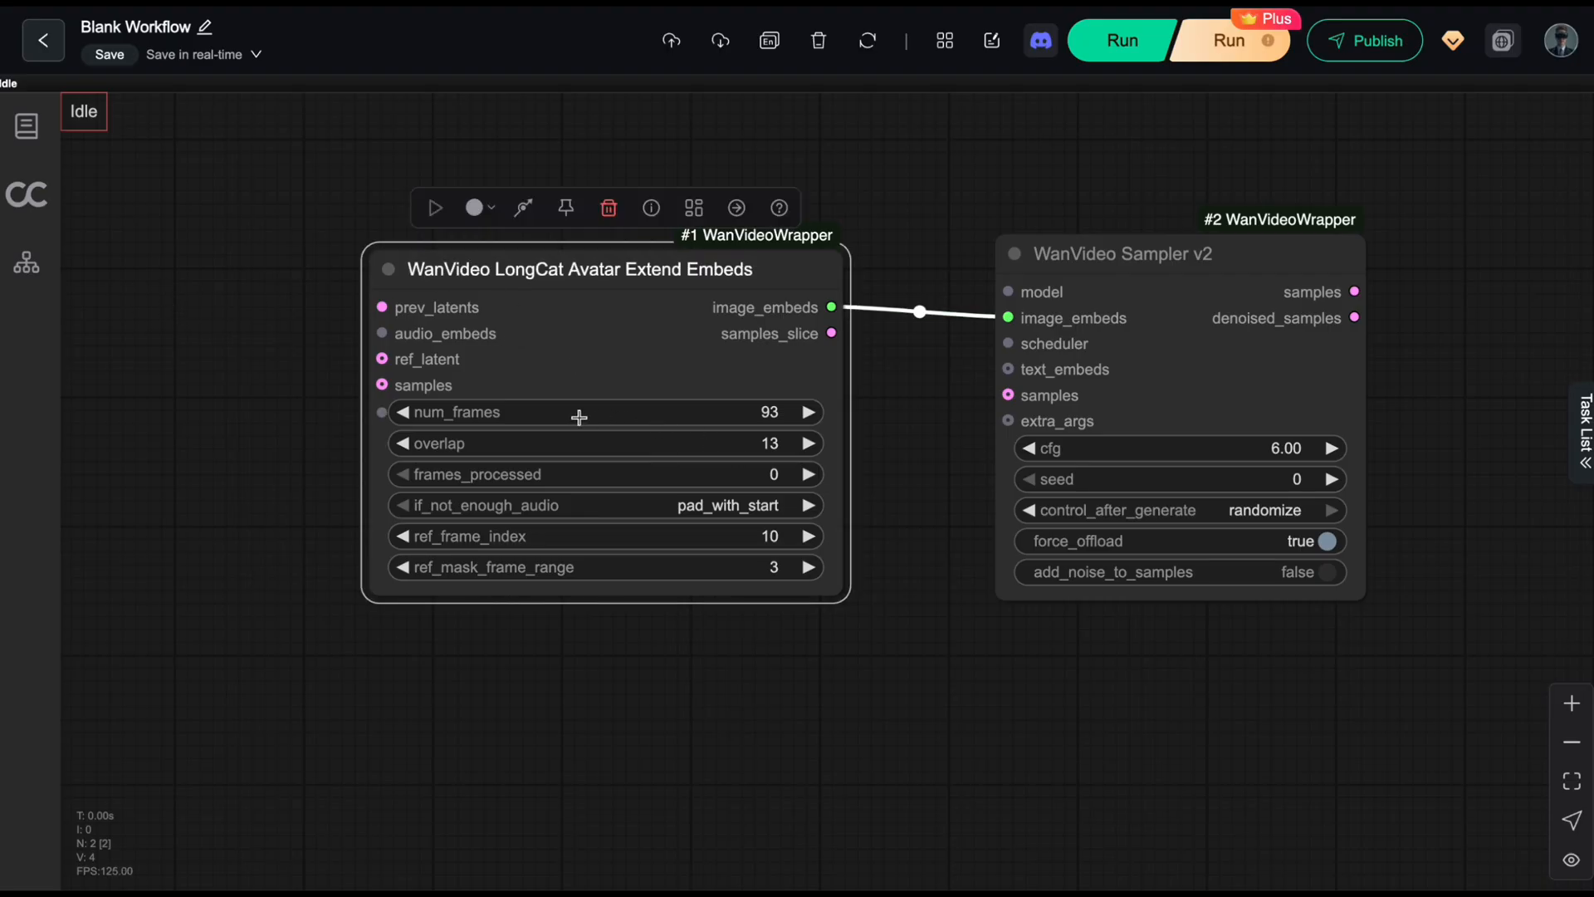
mouse_move(529, 412)
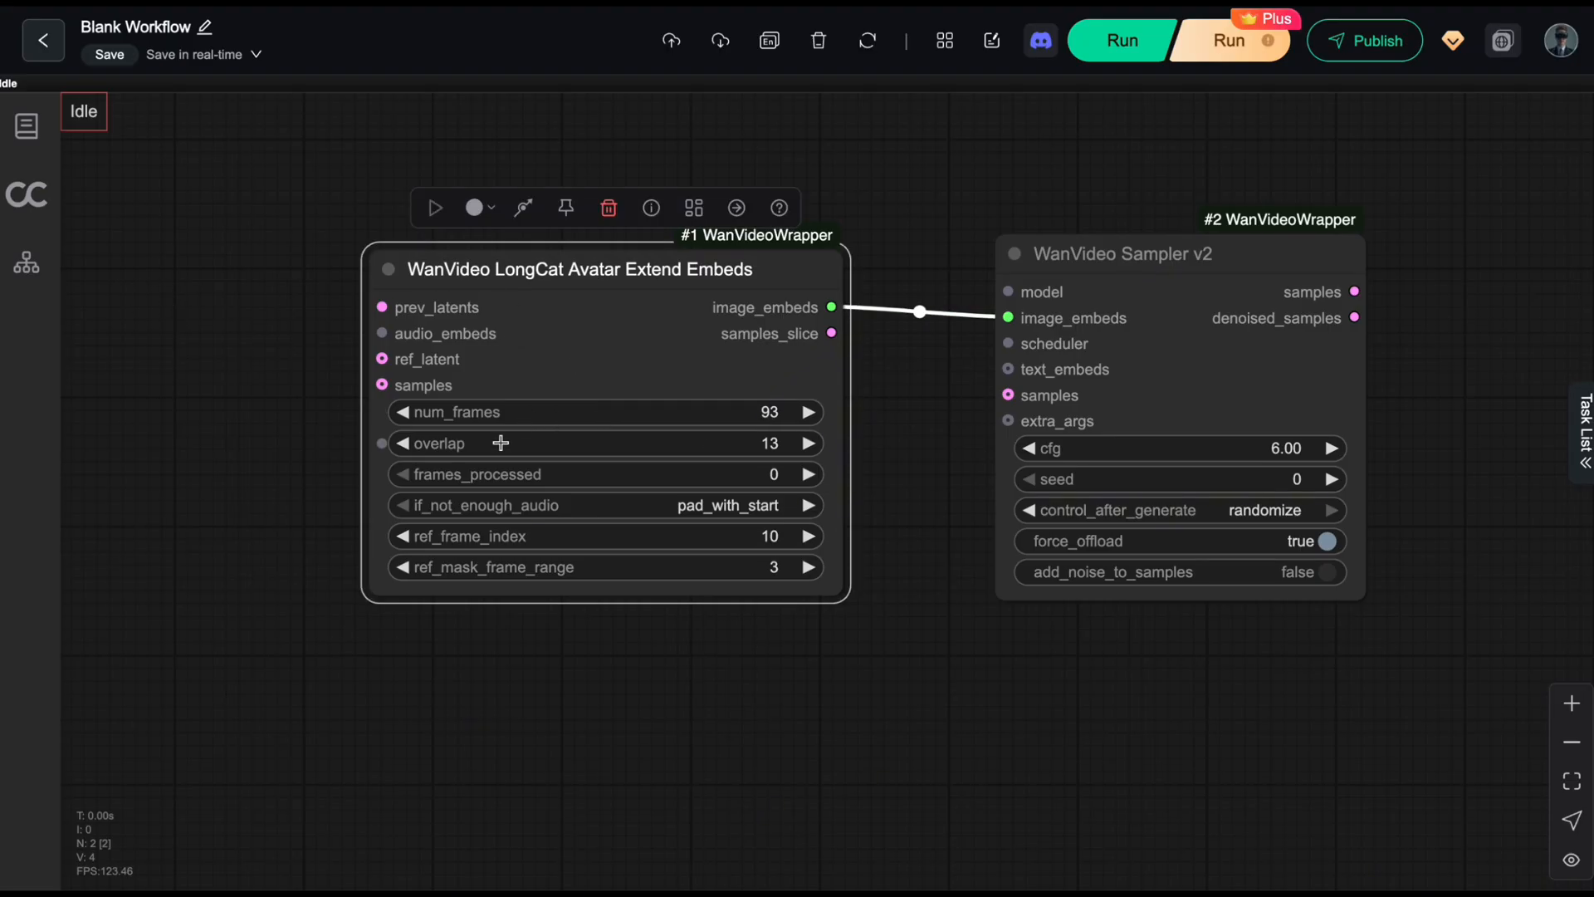
mouse_move(513, 474)
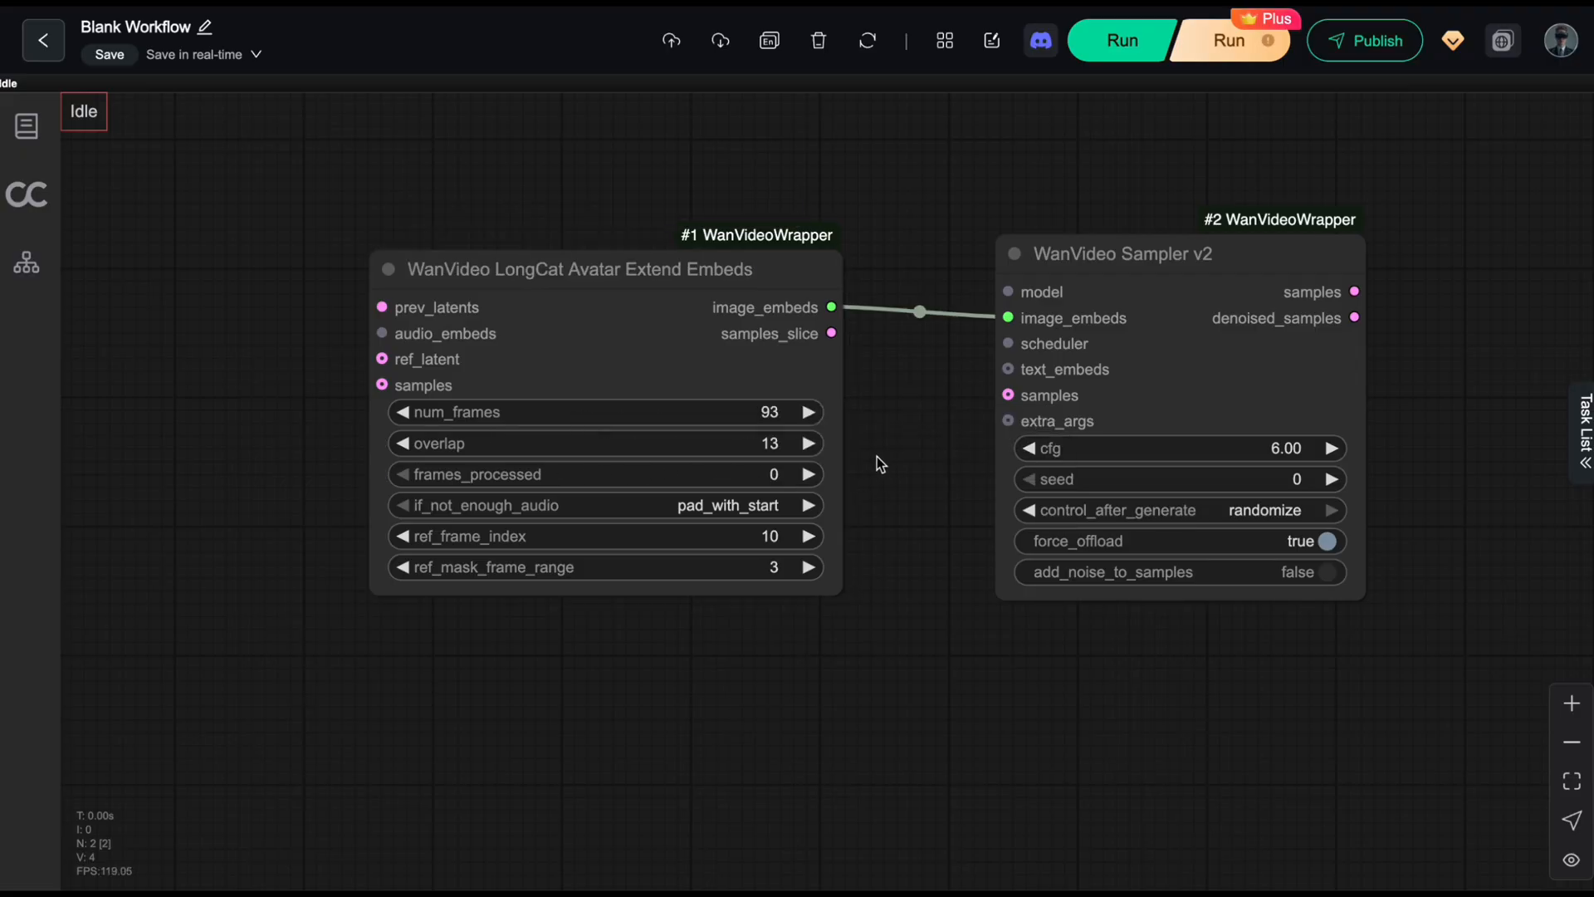
click(579, 269)
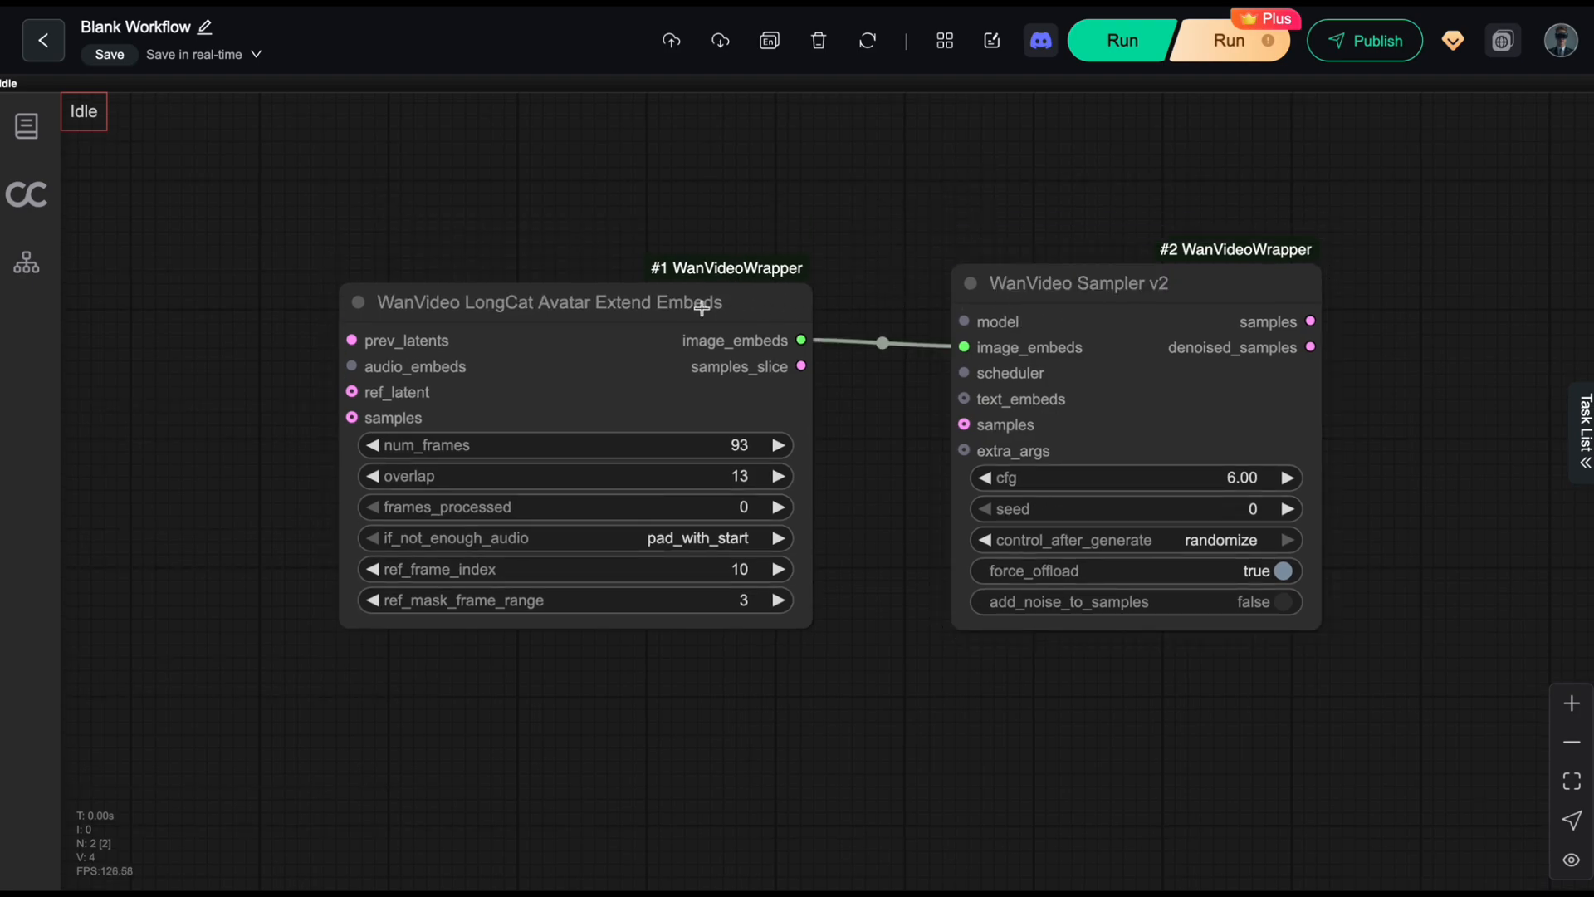
click(549, 302)
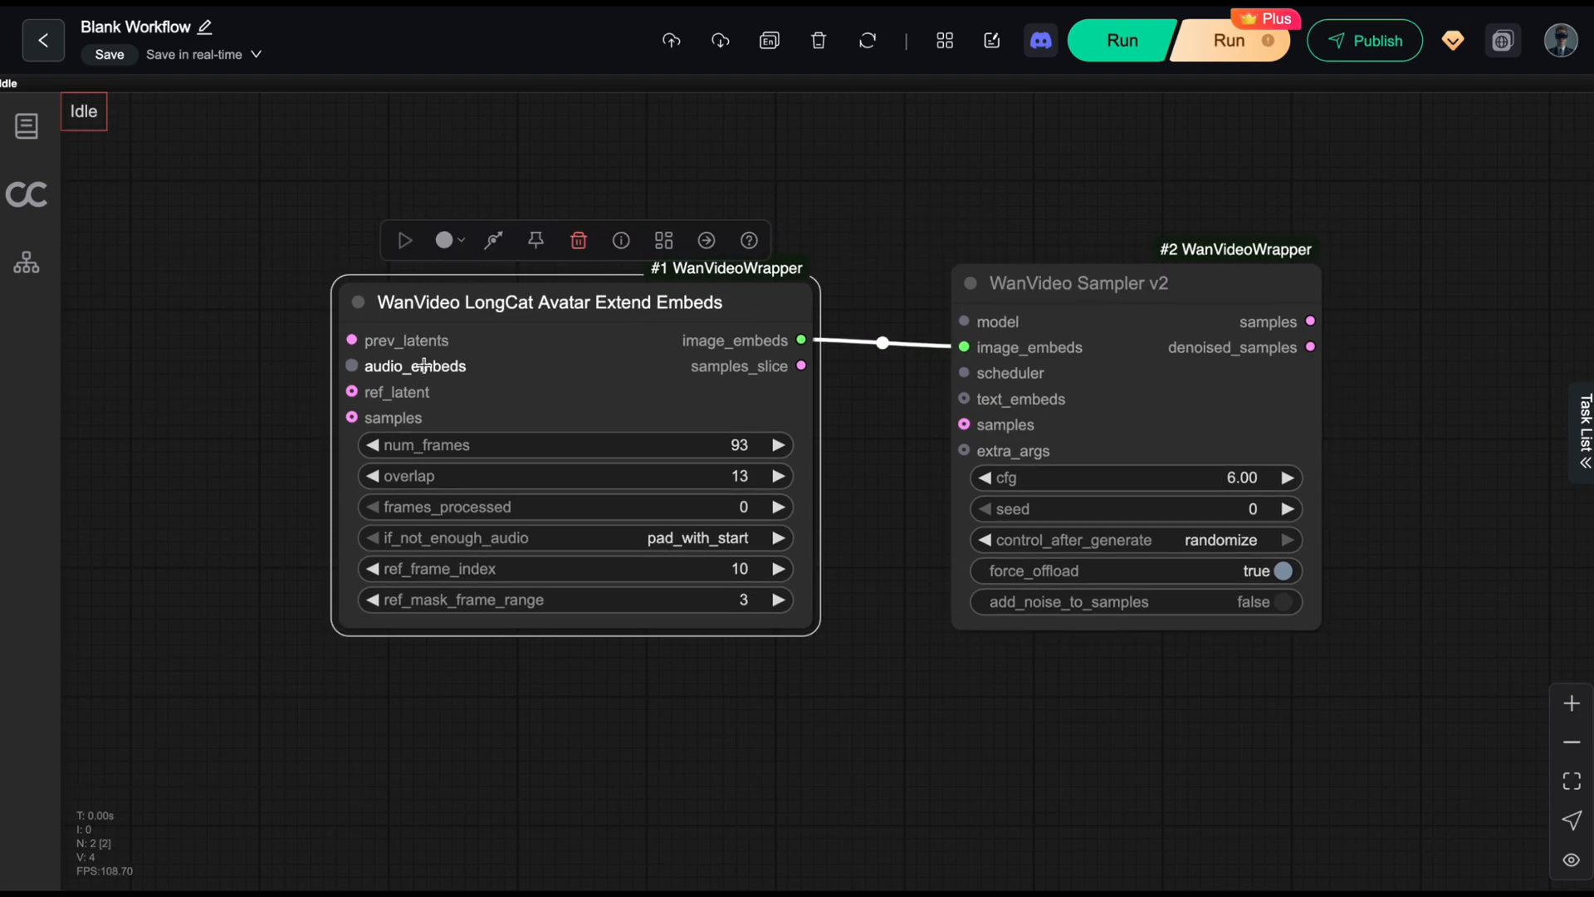
mouse_move(472, 476)
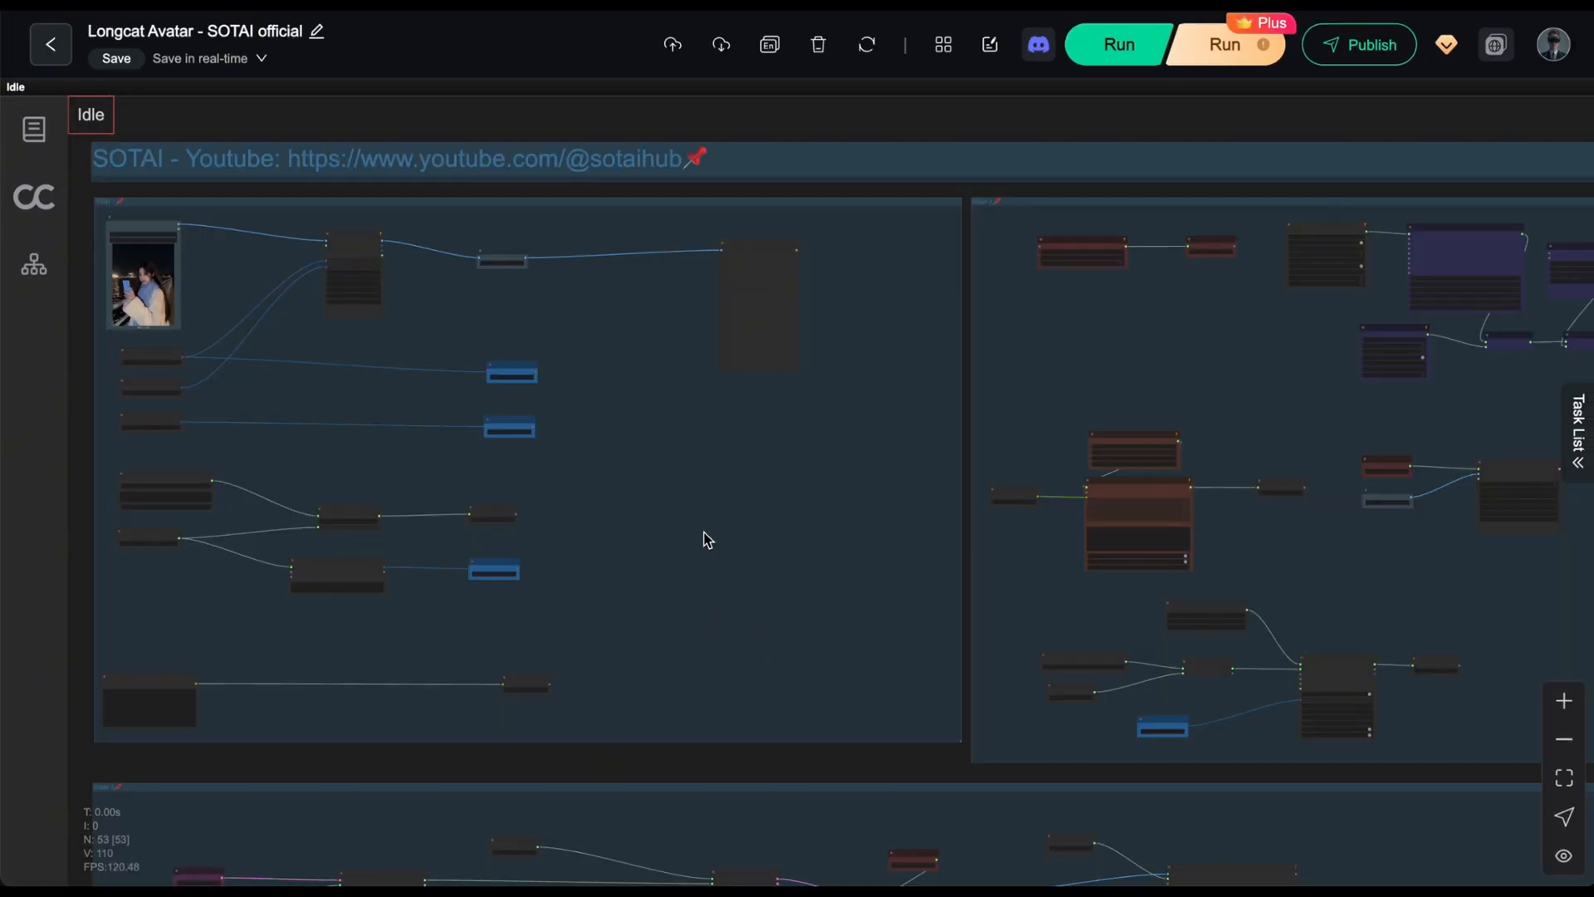
Move the view to the VAE Loader, Torch Compile Settings and Model Loader nodes
drag(706, 539, 747, 555)
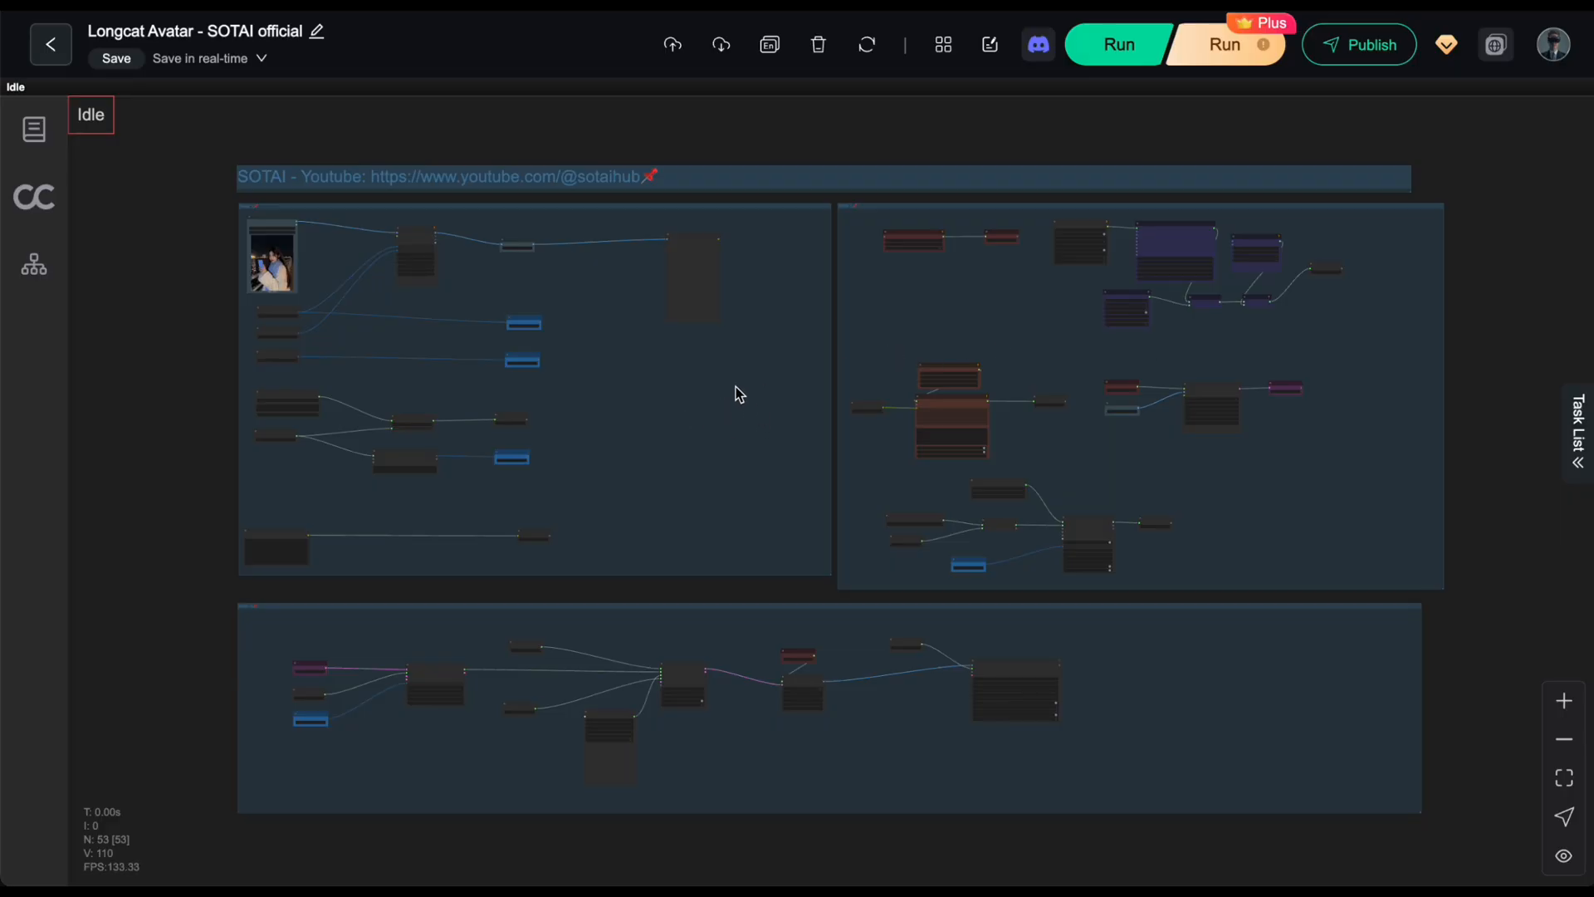
mouse_move(567, 495)
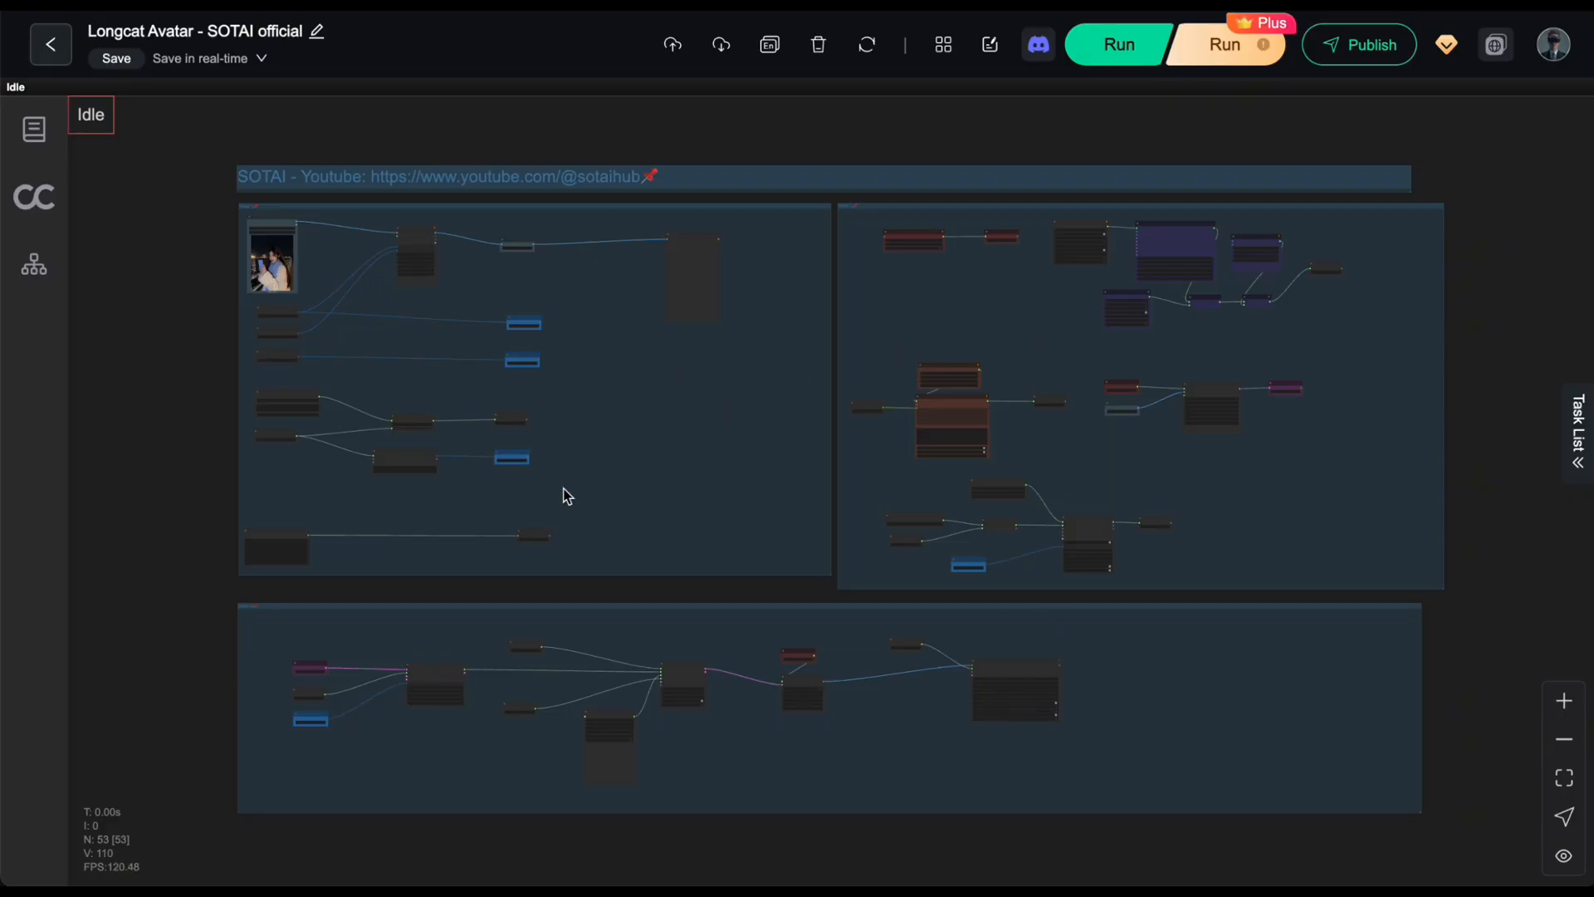
mouse_move(847, 411)
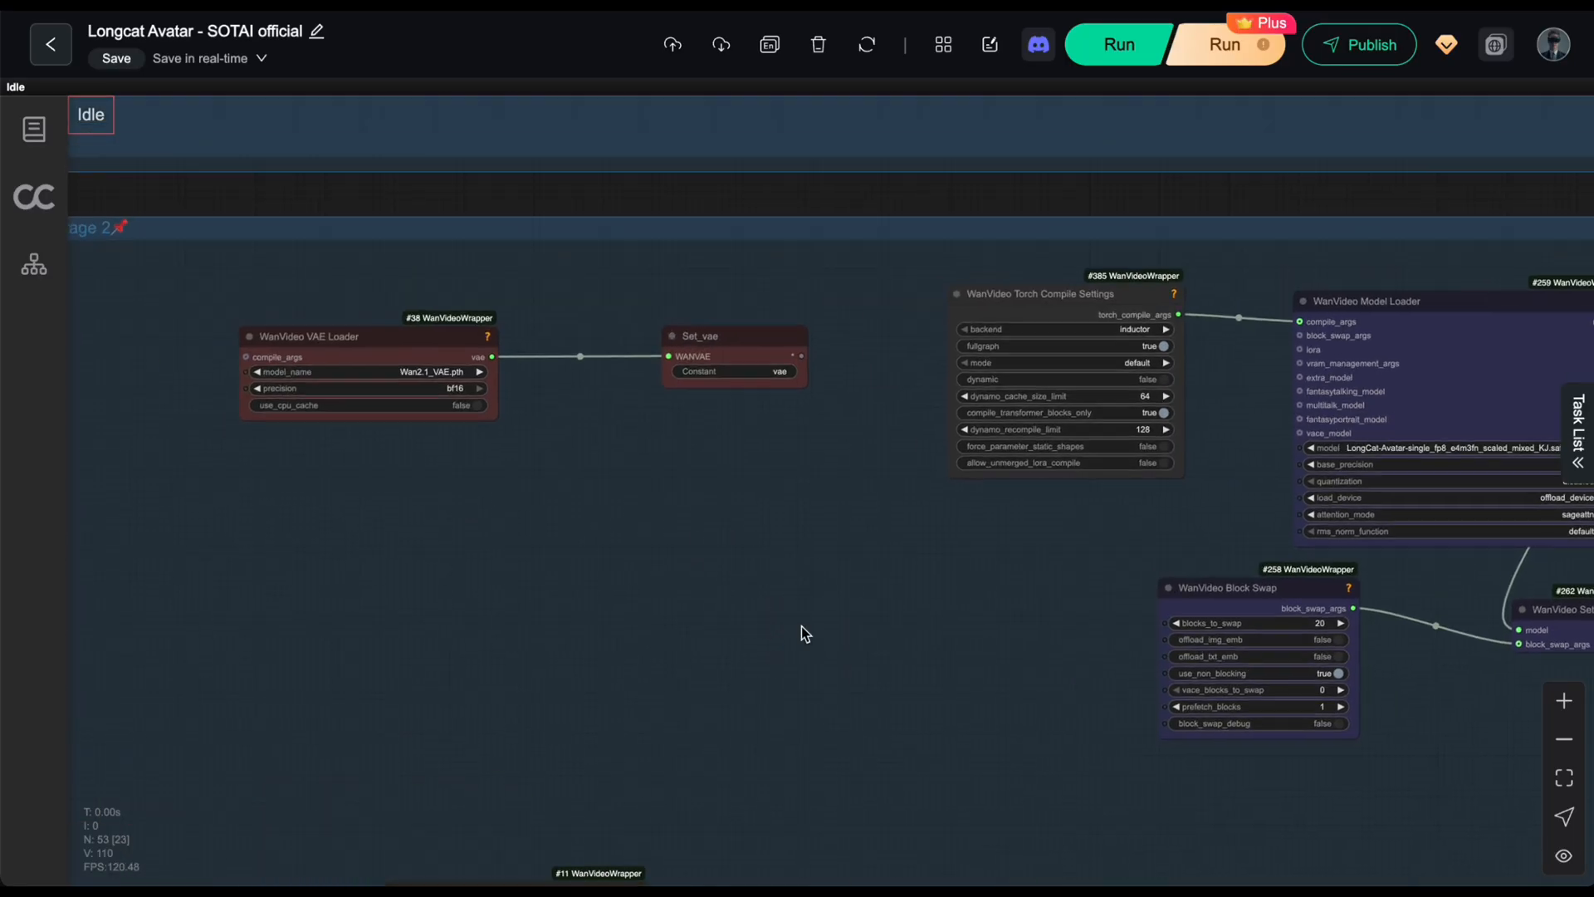
Pan past Lora Select, Set BlockSwap and Set LoRA to the T5 encoder nodes
drag(803, 633, 798, 556)
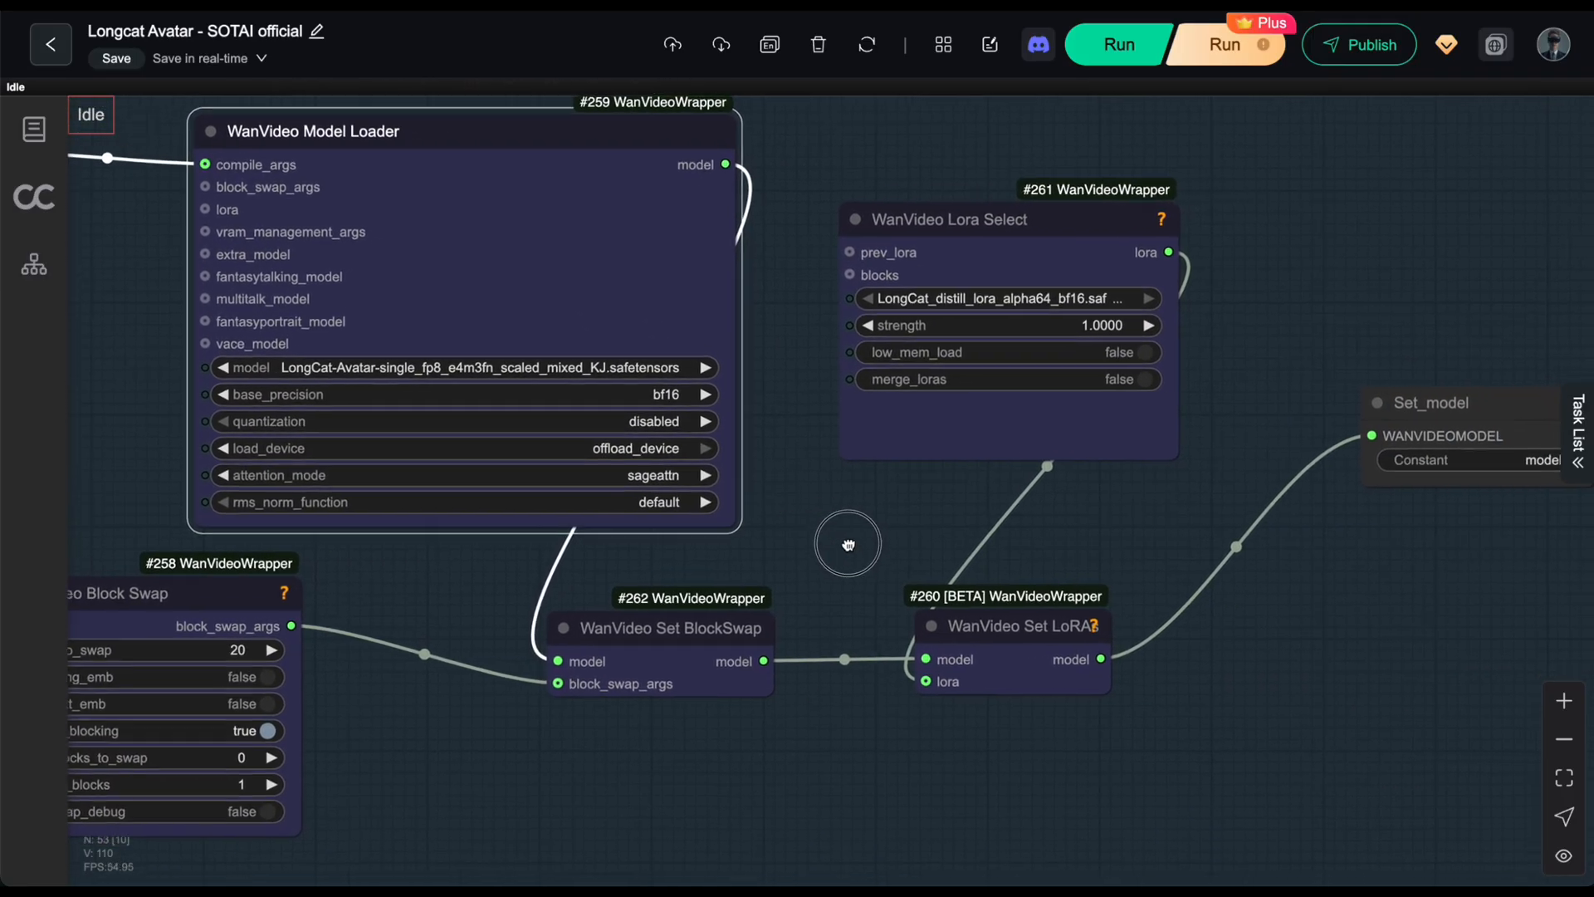
drag(847, 544, 942, 527)
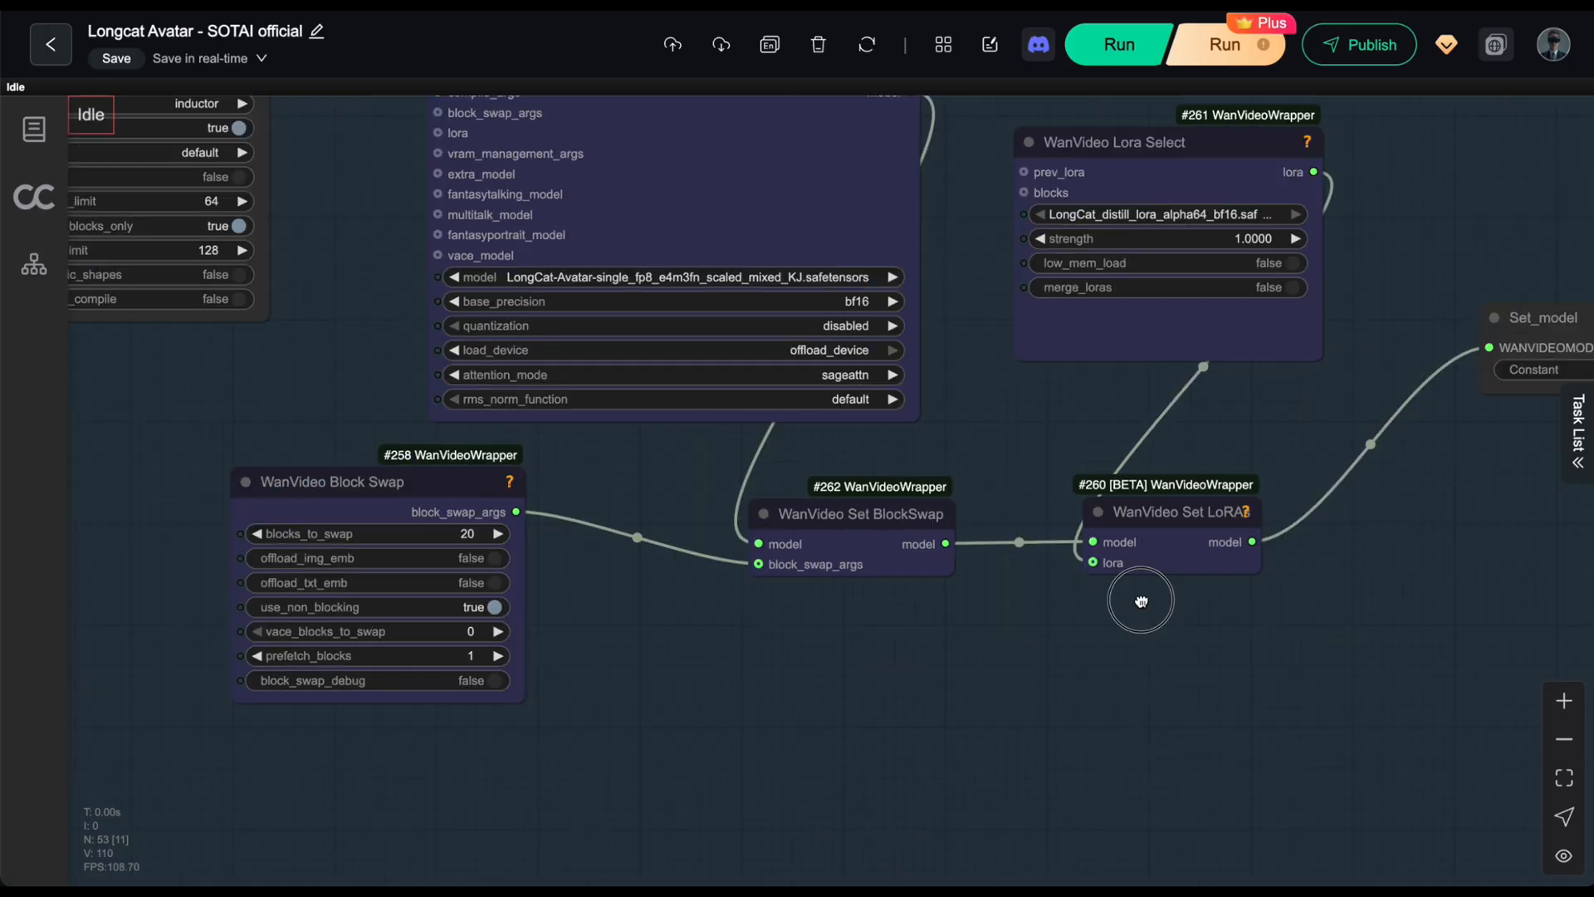
drag(1138, 599, 945, 340)
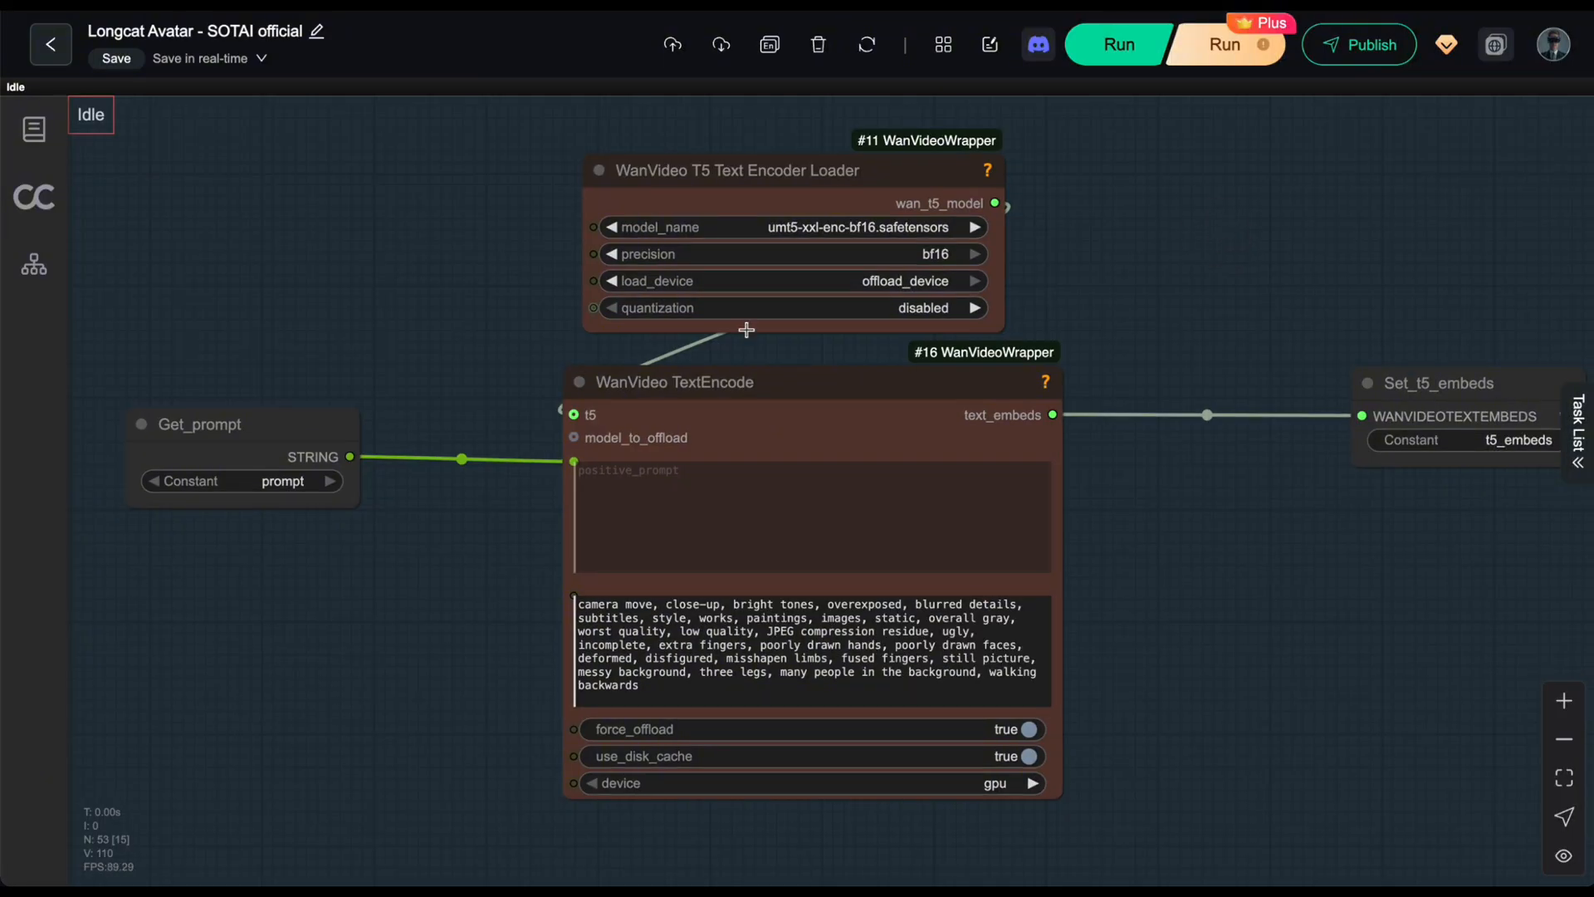
Bring the WanVideo Encode node and its init_latent link to Extend Embeds into view
click(673, 381)
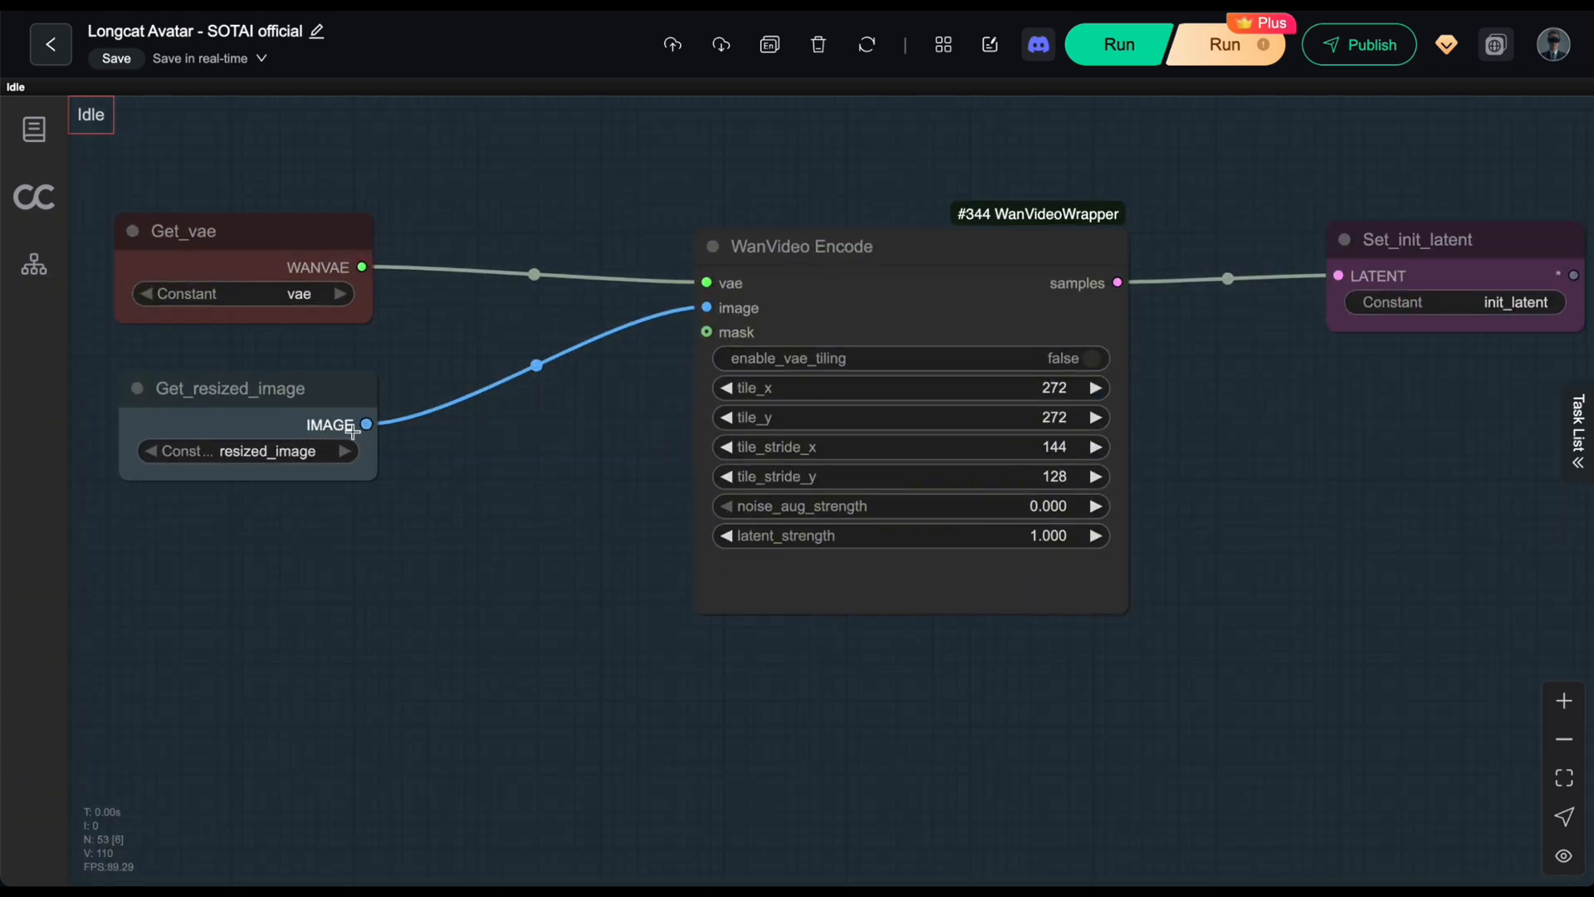
click(803, 246)
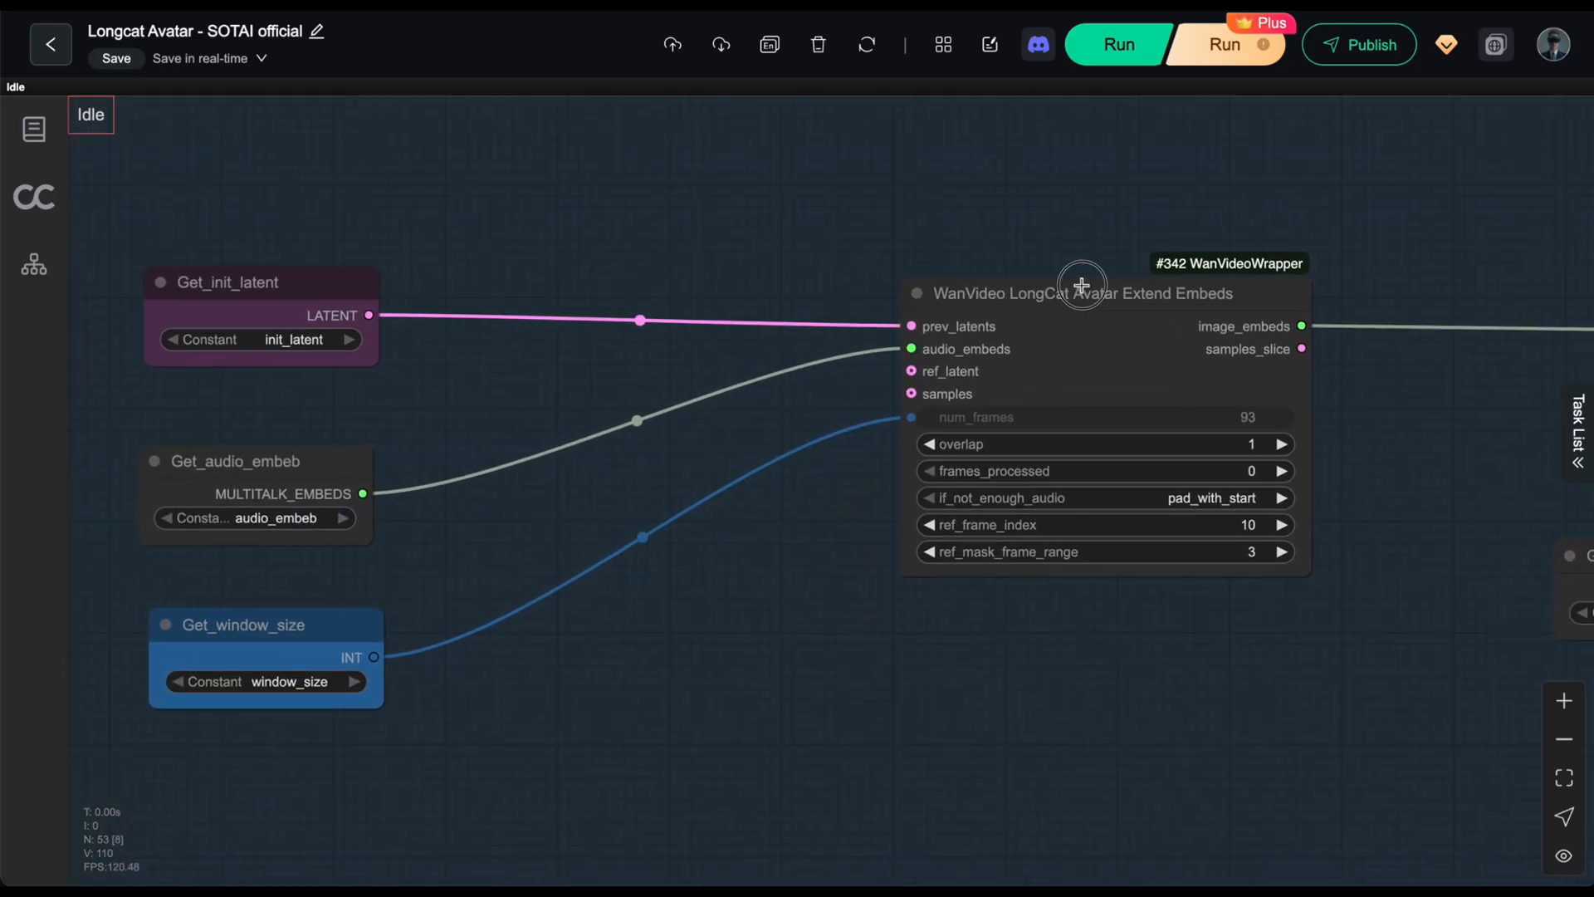
Set Extend Embeds ref_frame_index to 392, select Get_window_size, and zoom out
click(1098, 293)
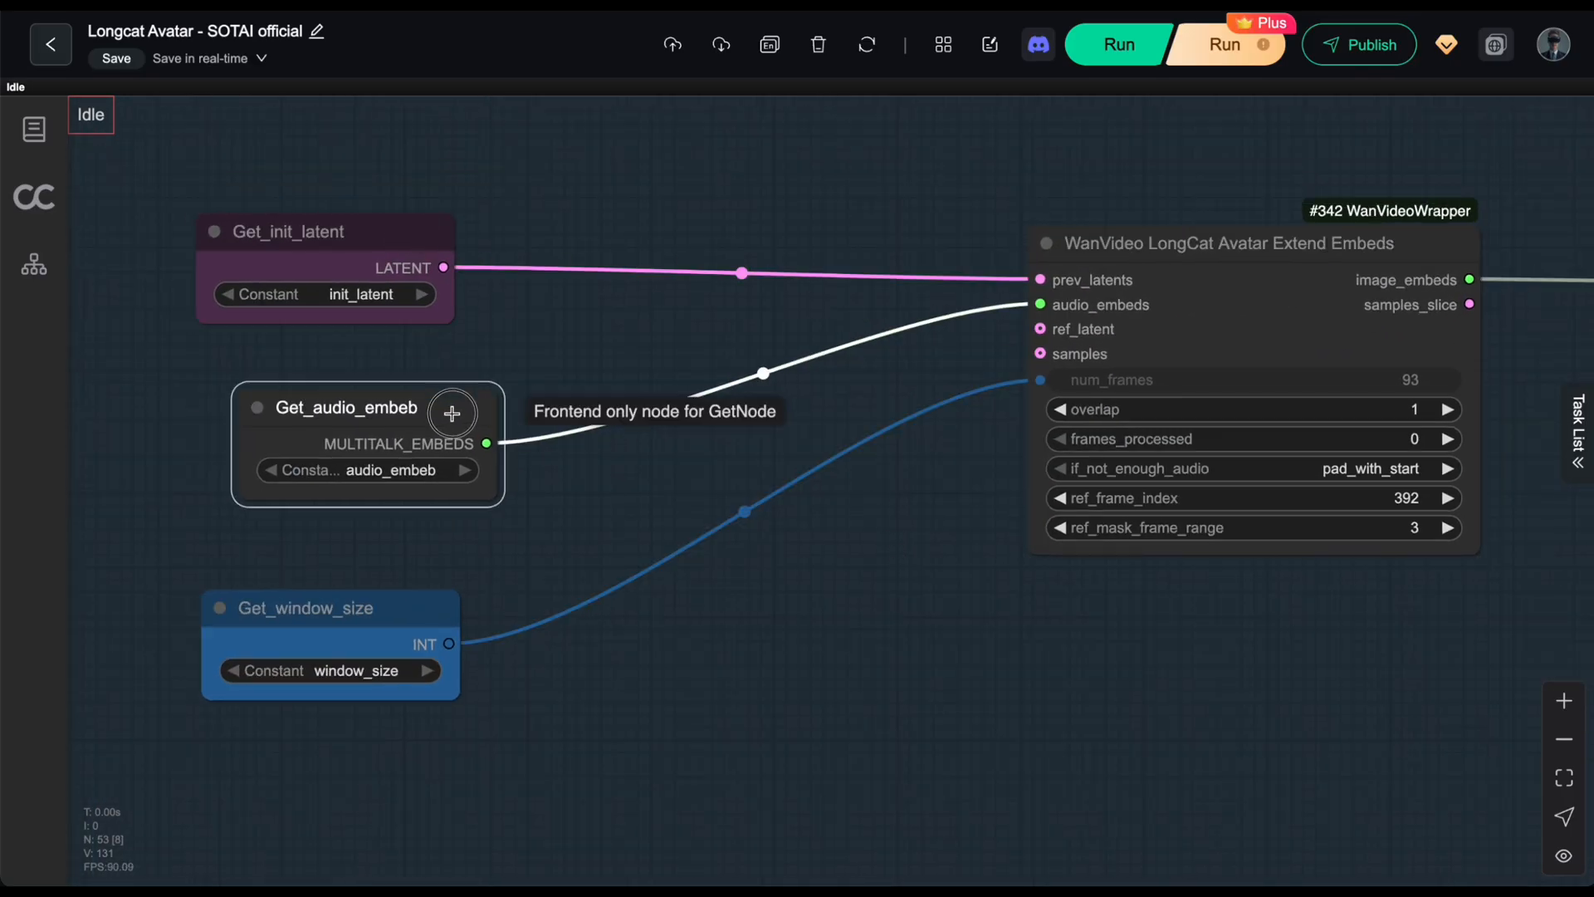
click(288, 230)
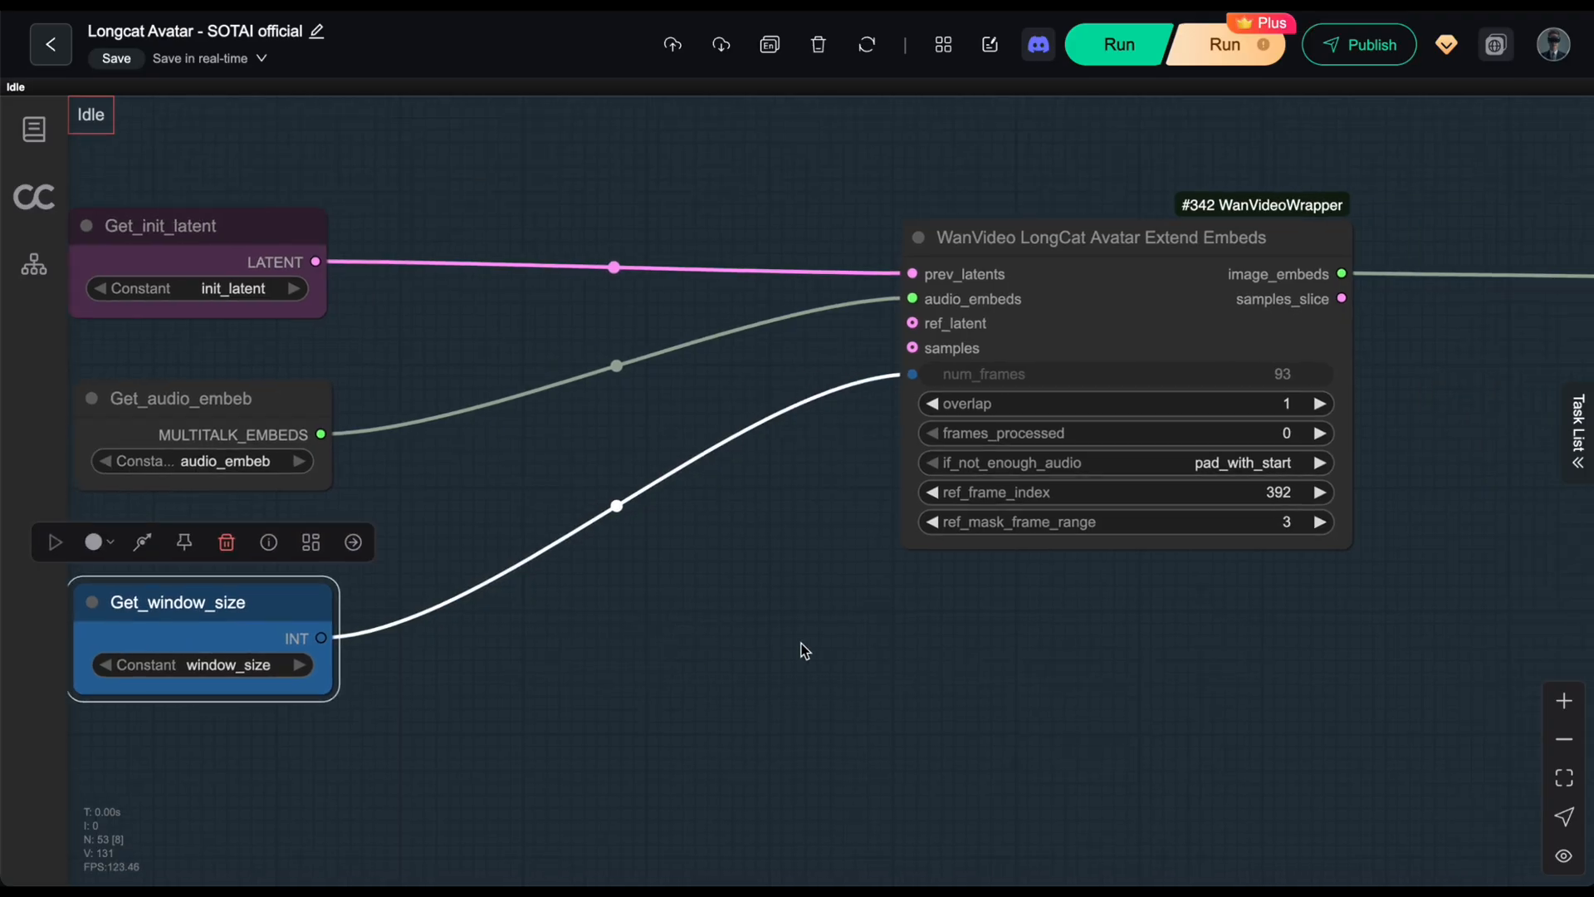
drag(803, 651, 1124, 438)
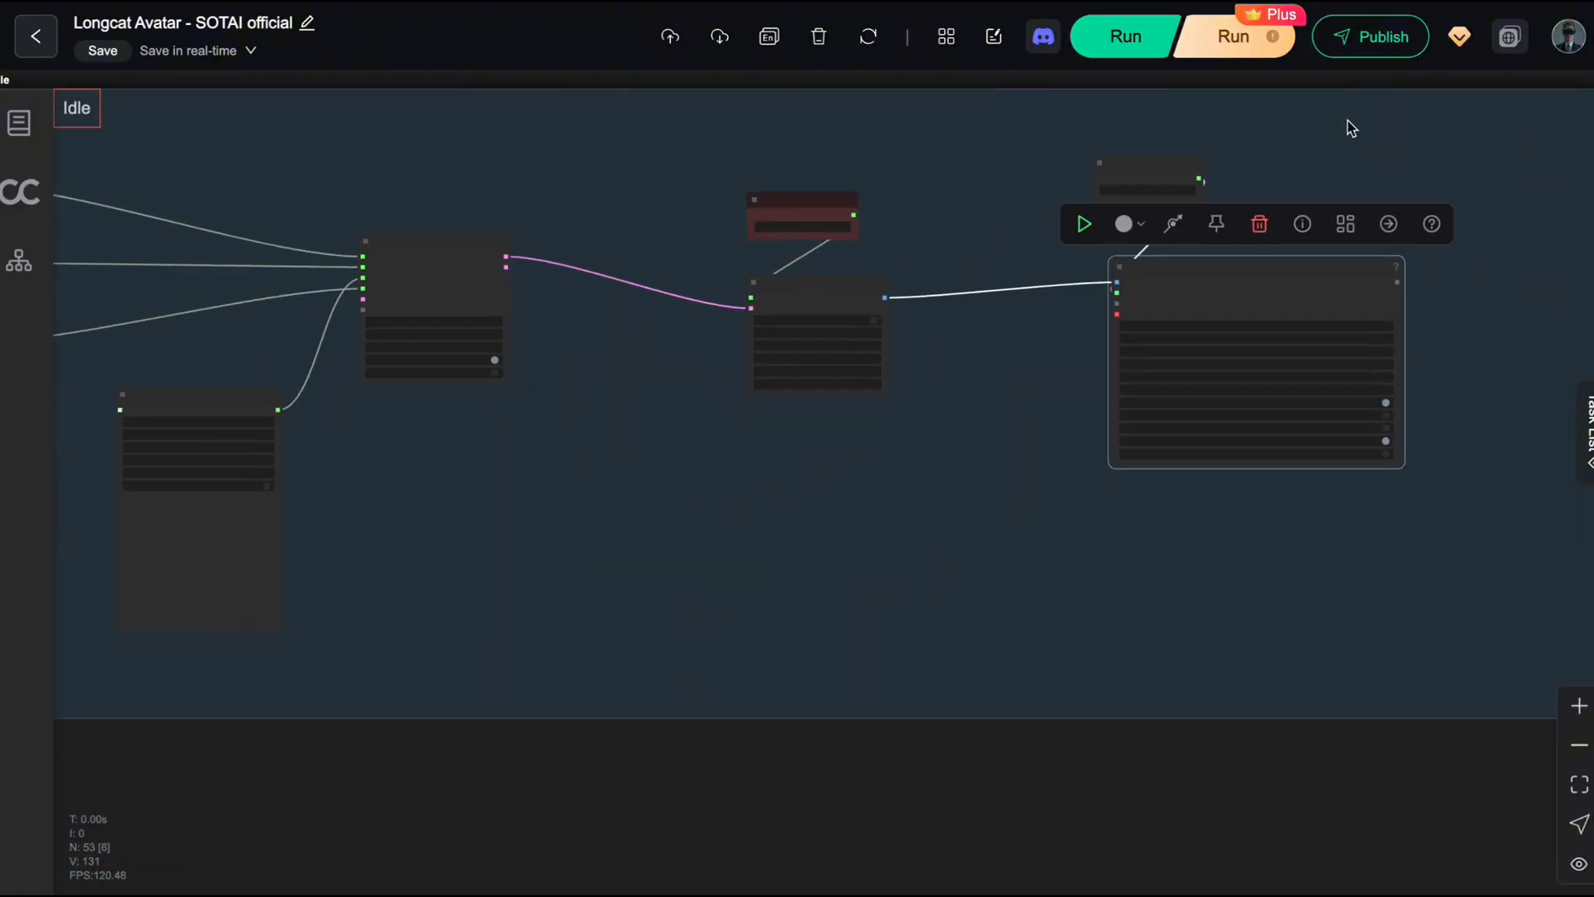
Review the Load Audio and 30-second duration nodes, then zoom out toward stage two
click(1126, 36)
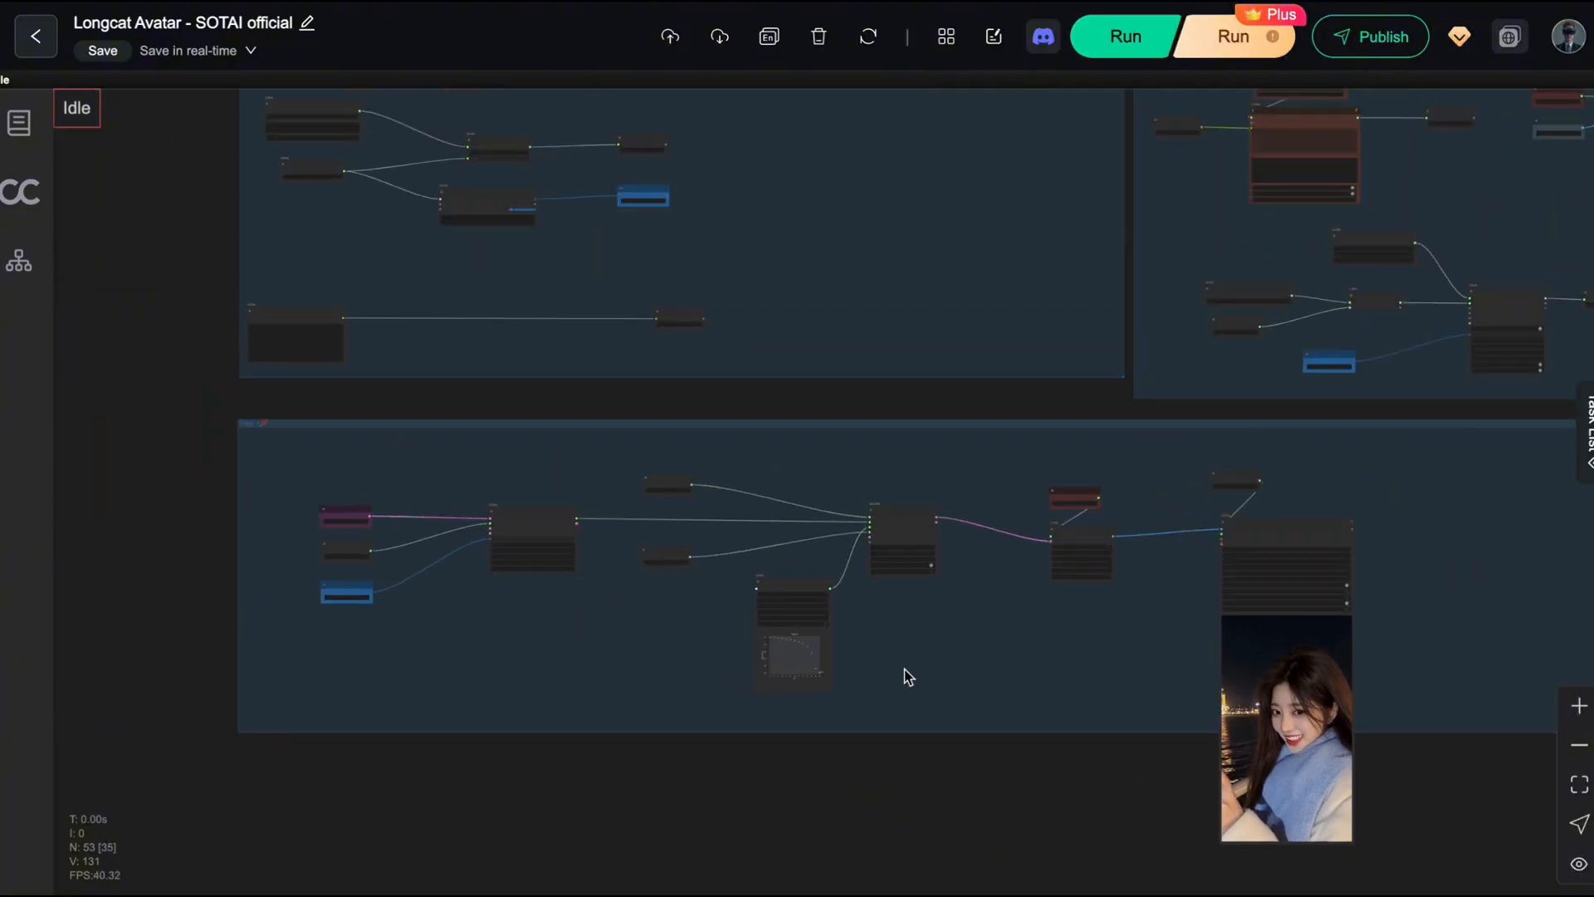
drag(907, 678, 859, 572)
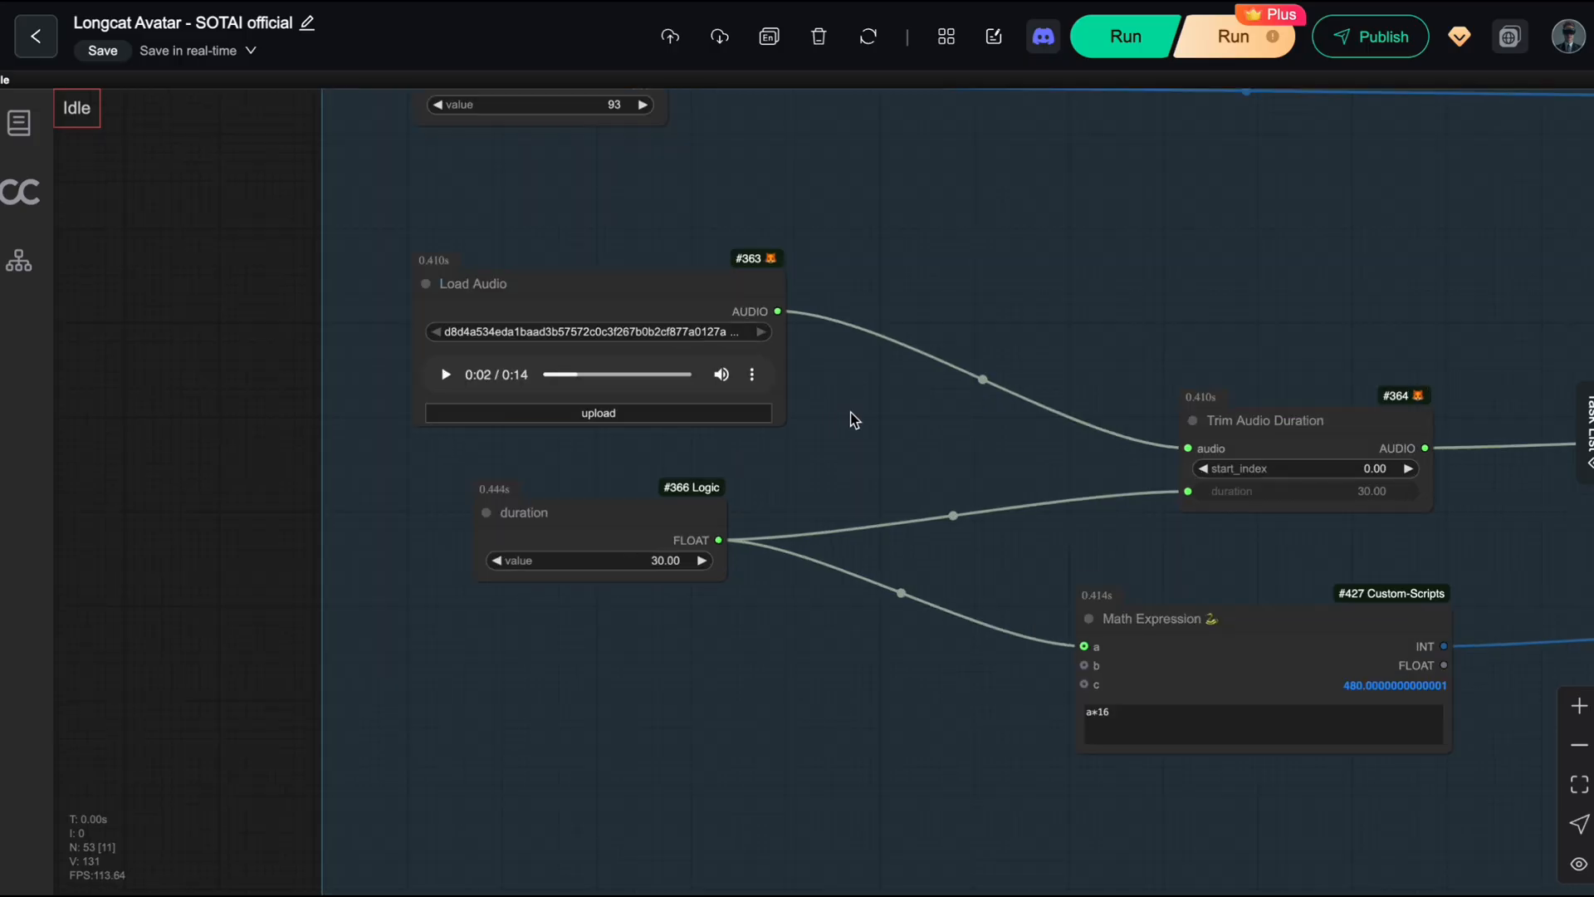
scroll(down, 3)
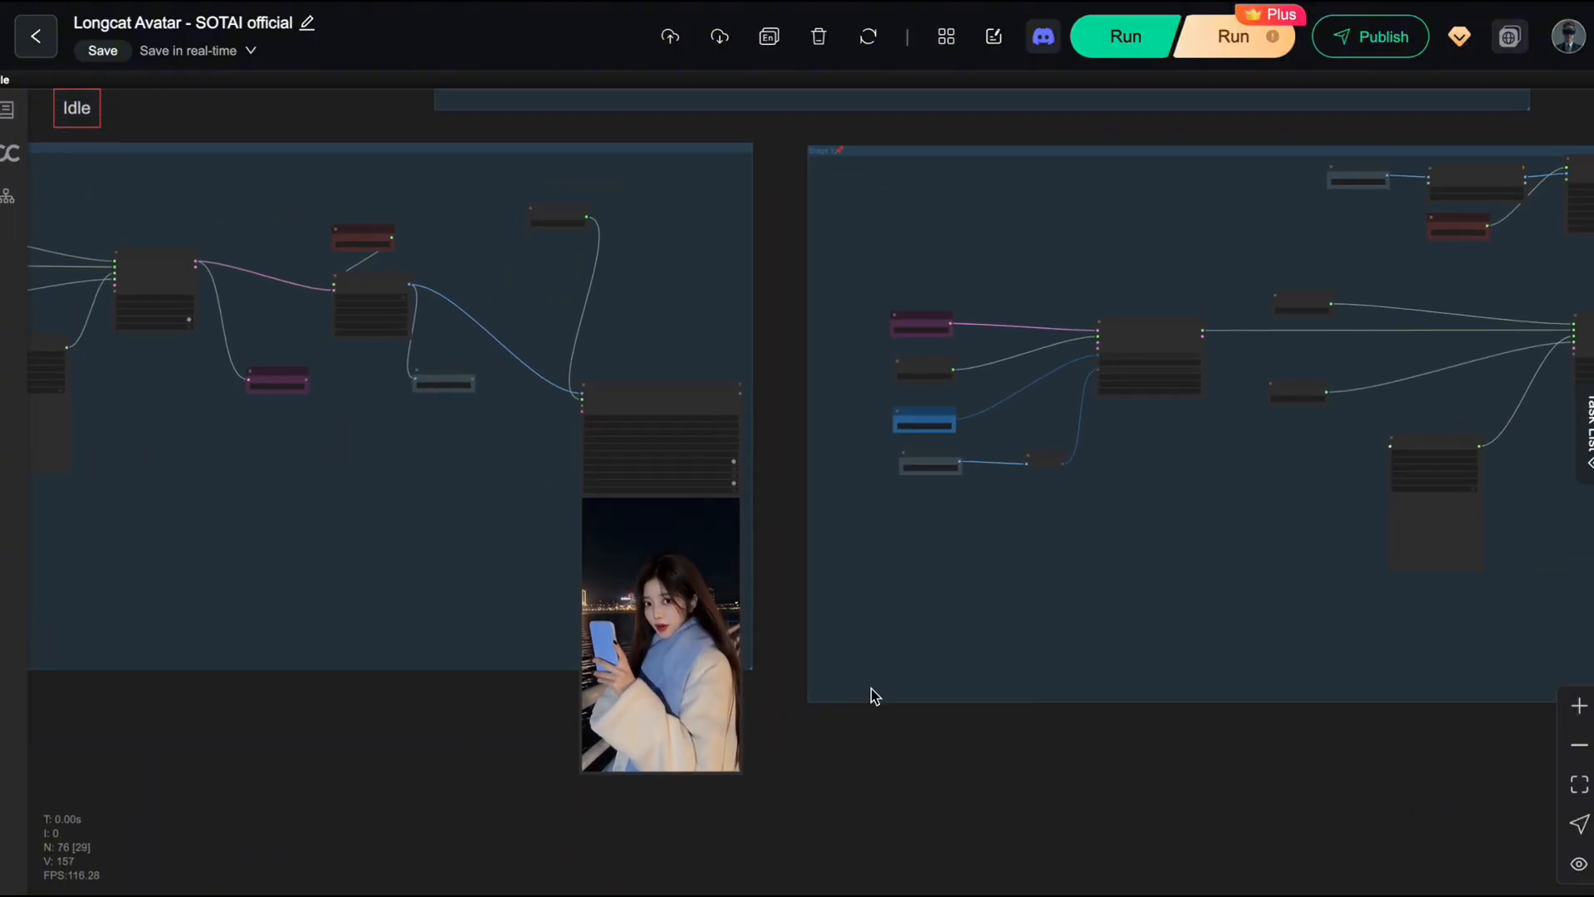
Pan to the #450 Extend Embeds node's inputs and select Get_prev_latent_0
drag(876, 697, 564, 811)
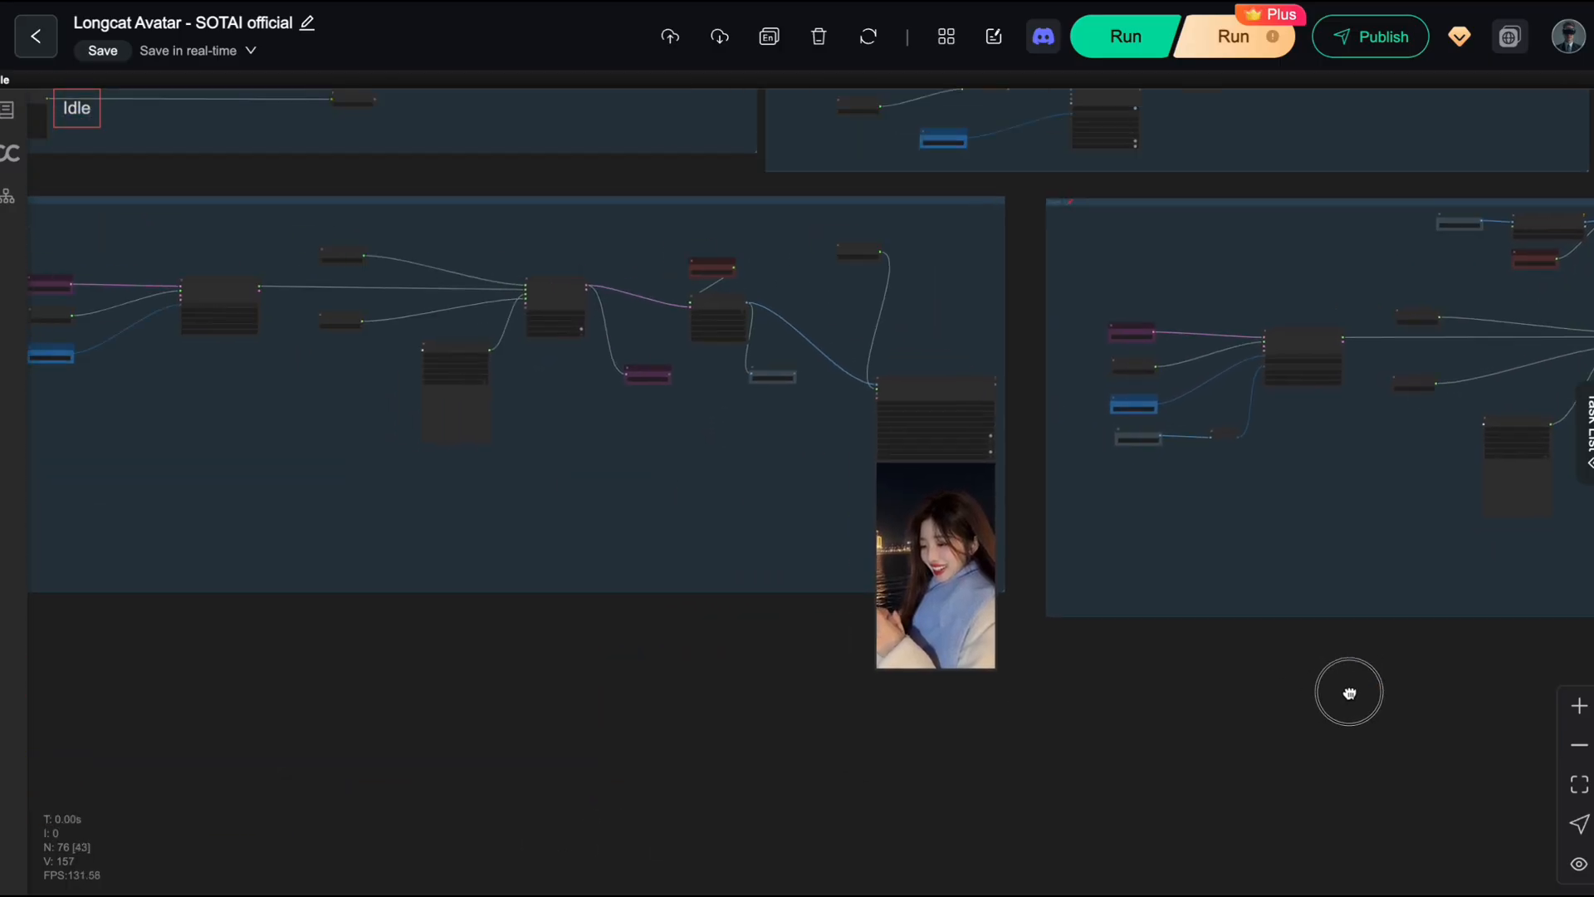
drag(1350, 693, 727, 692)
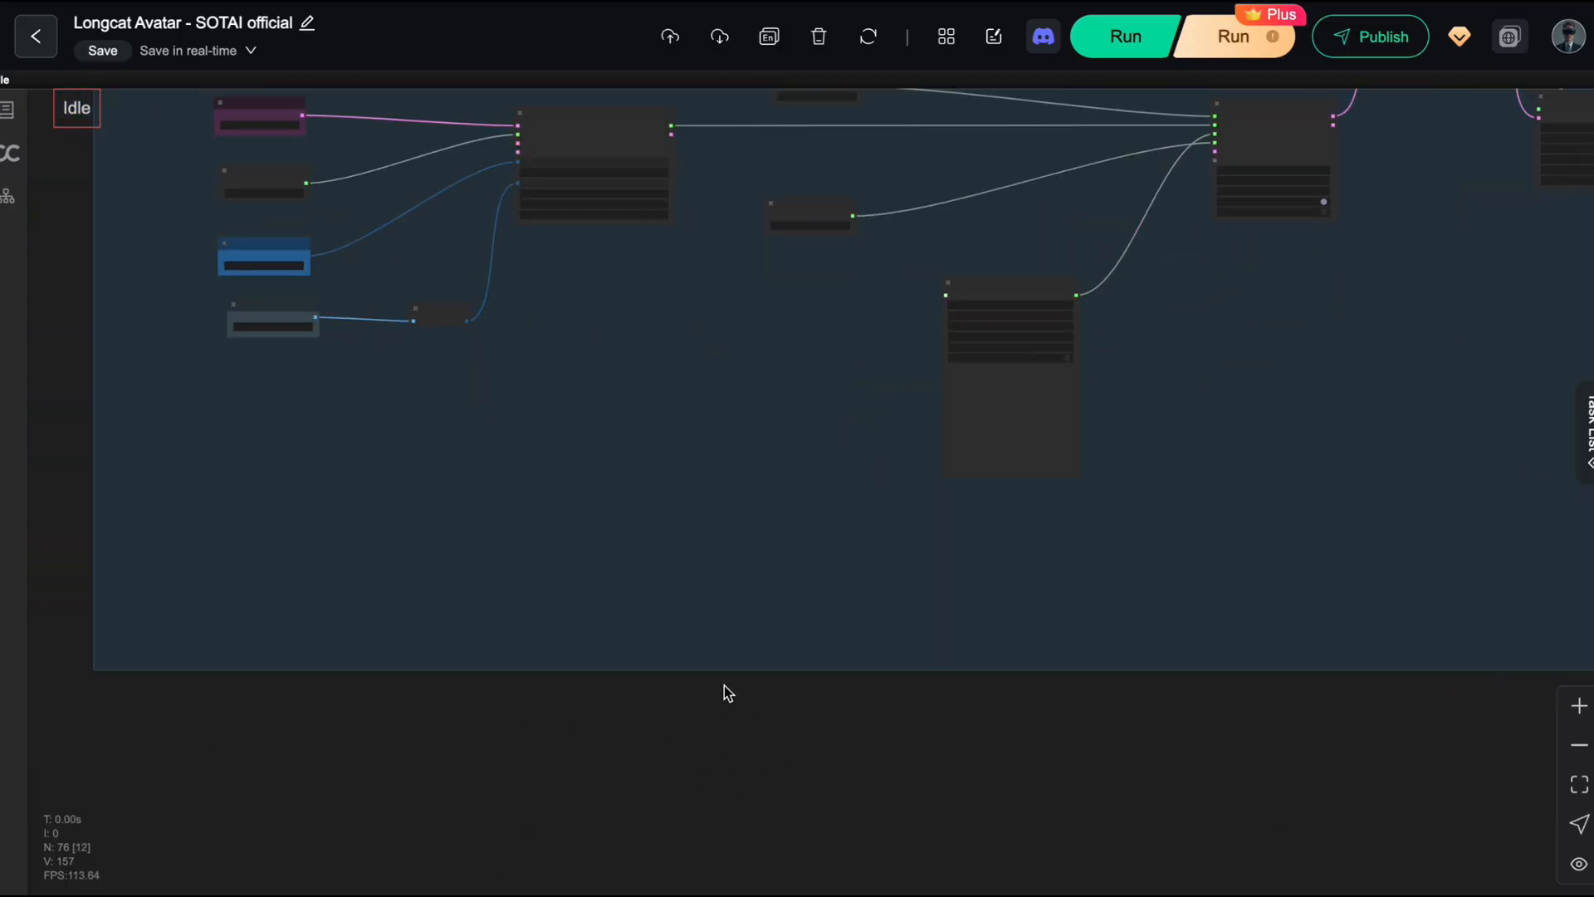
drag(727, 693, 919, 742)
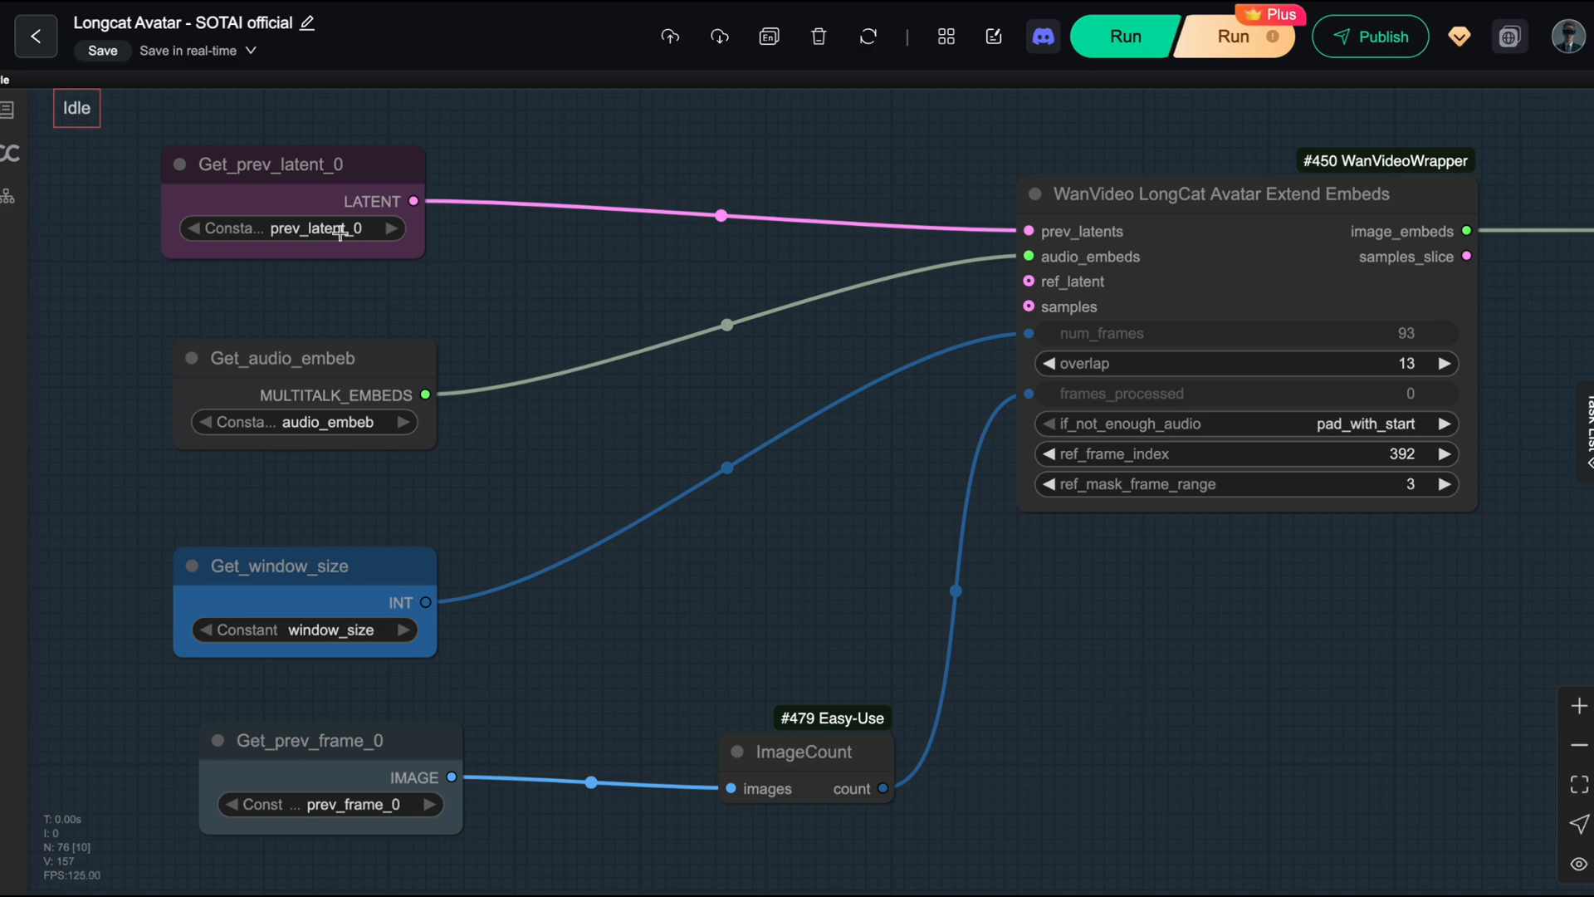
click(294, 164)
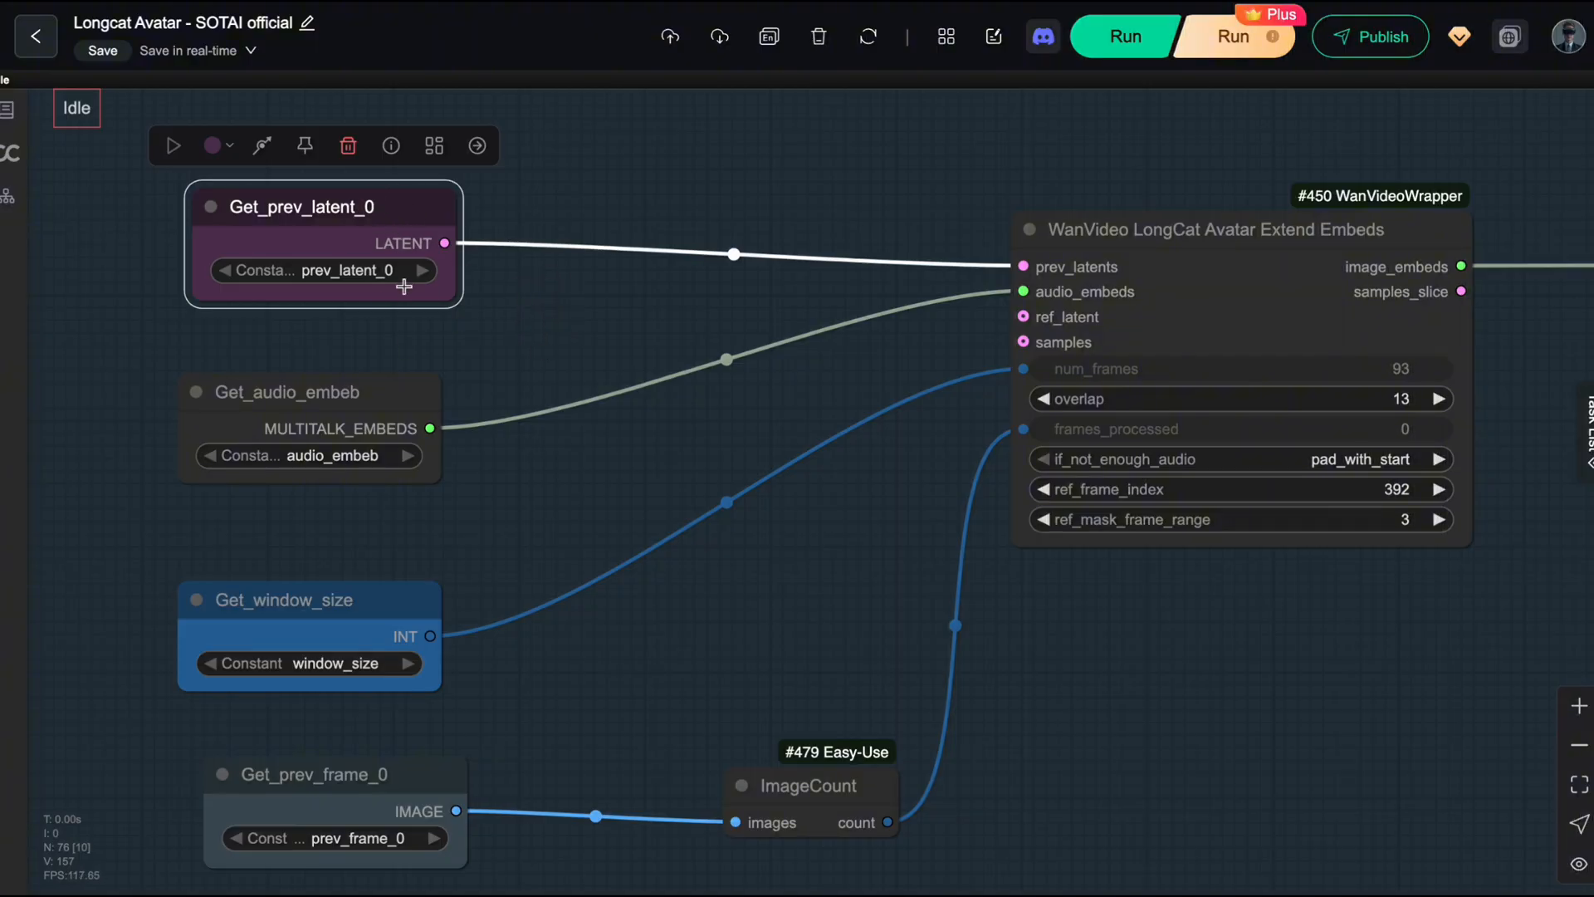
mouse_move(582, 356)
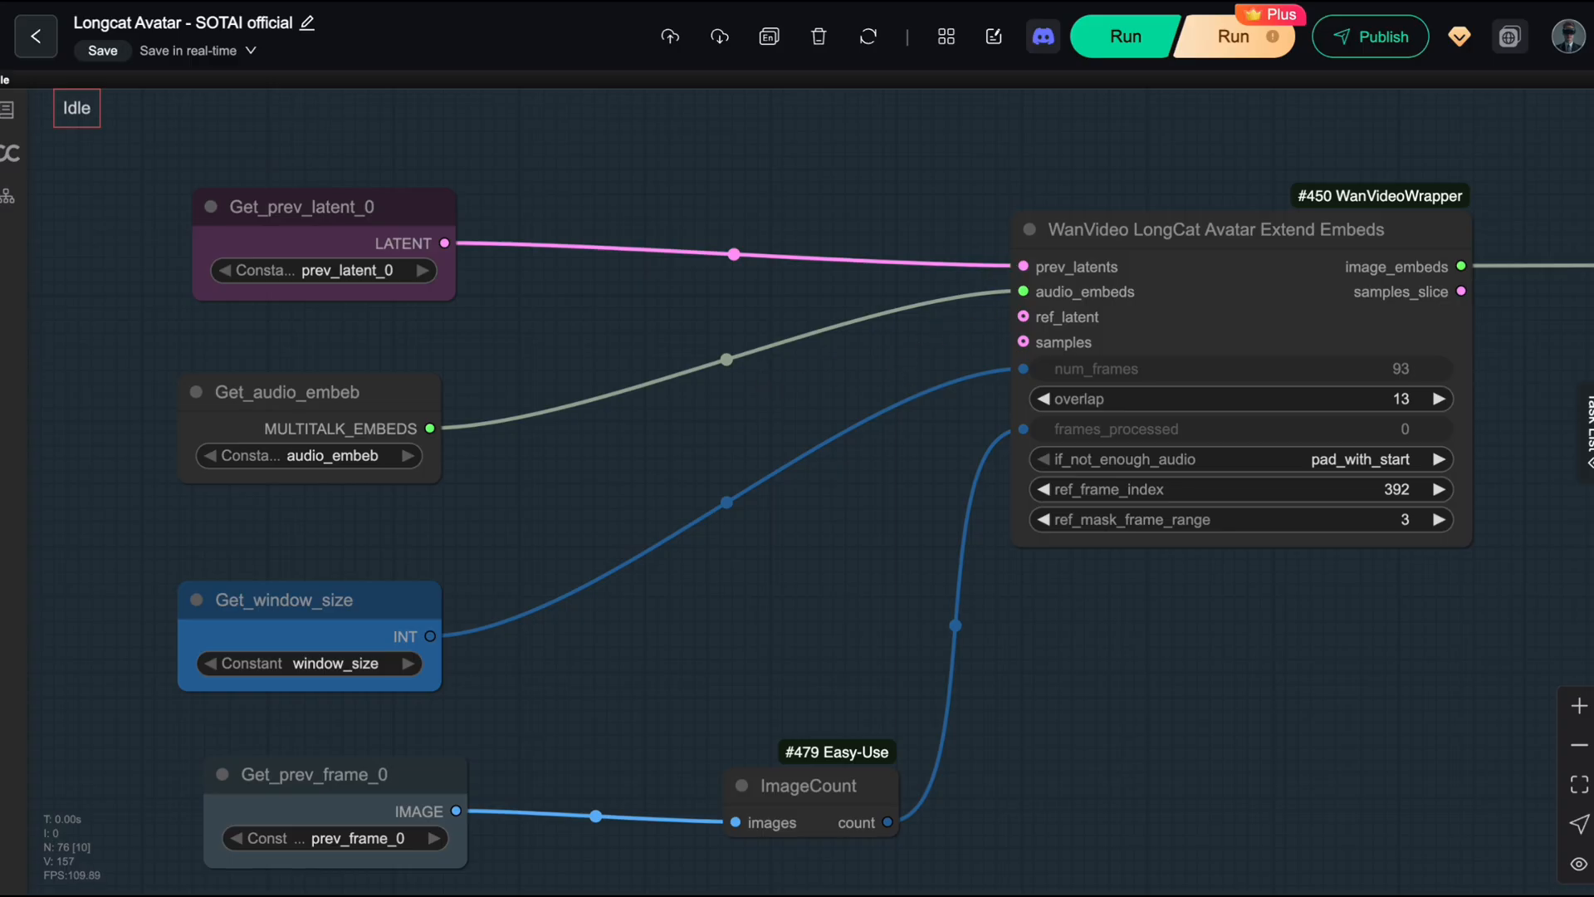
mouse_move(1231, 406)
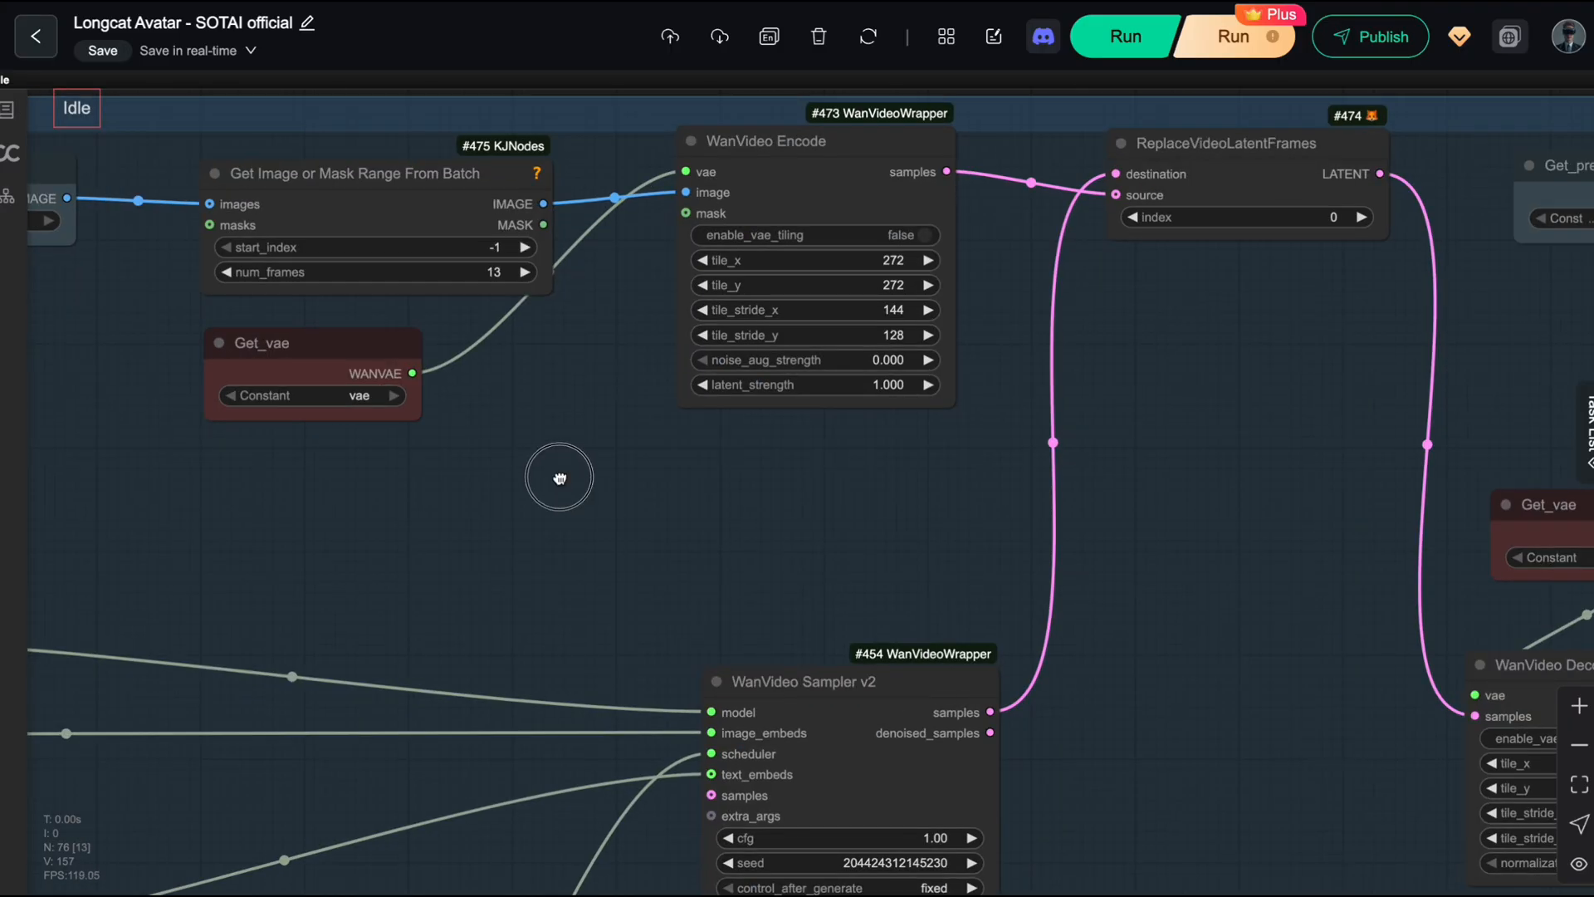
Bring Get_prev_frame_0 into view, then pull back over the whole extension group
drag(557, 476, 846, 637)
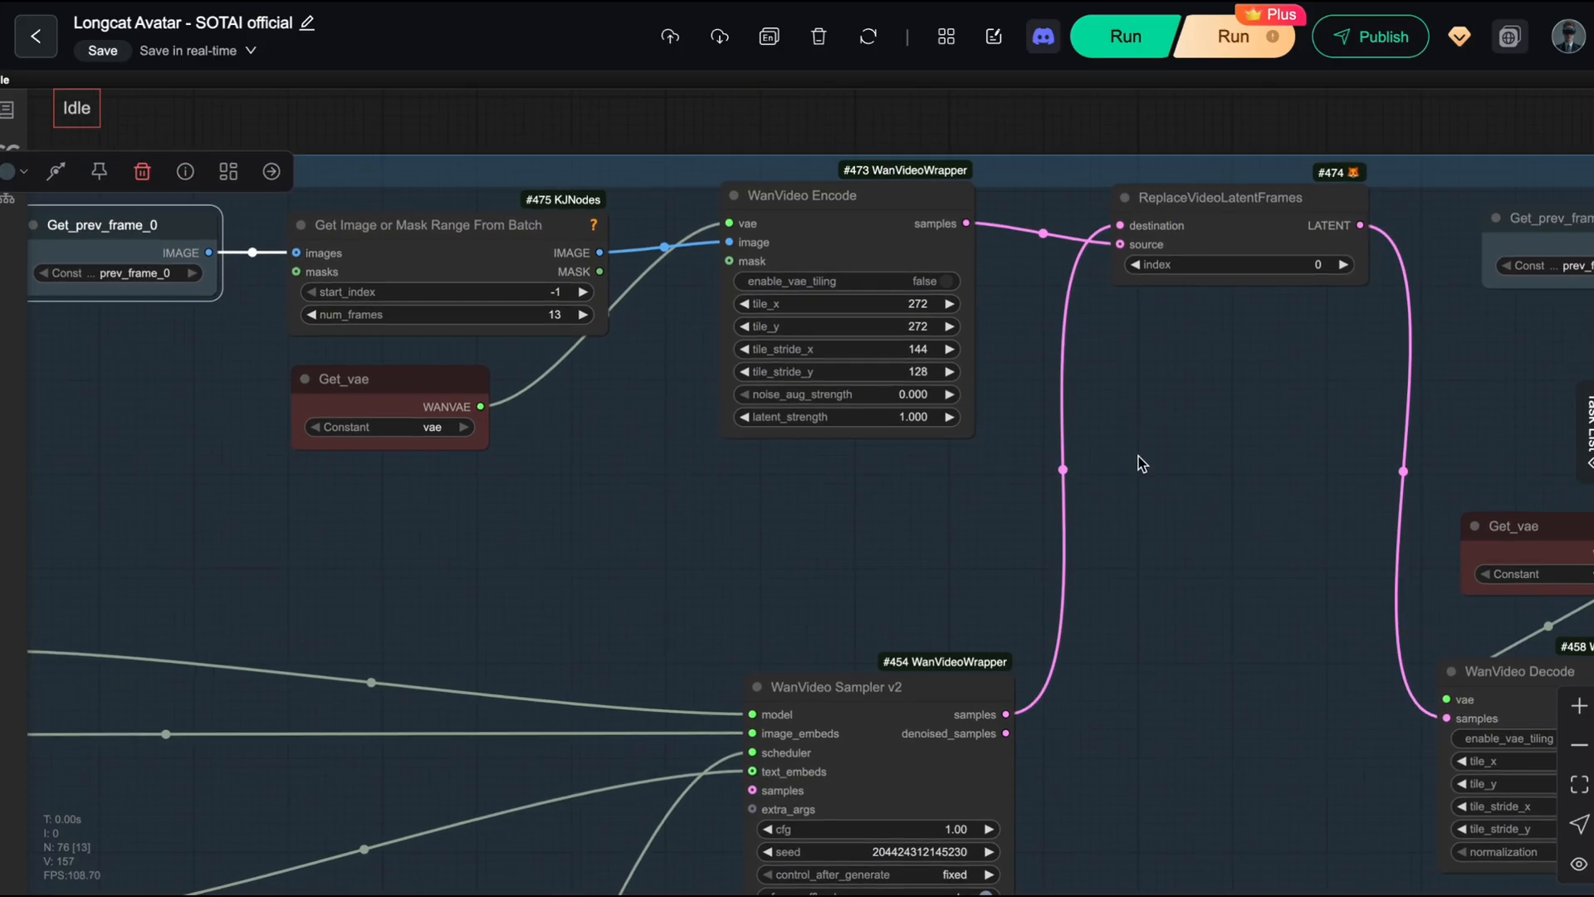
drag(1142, 463, 935, 340)
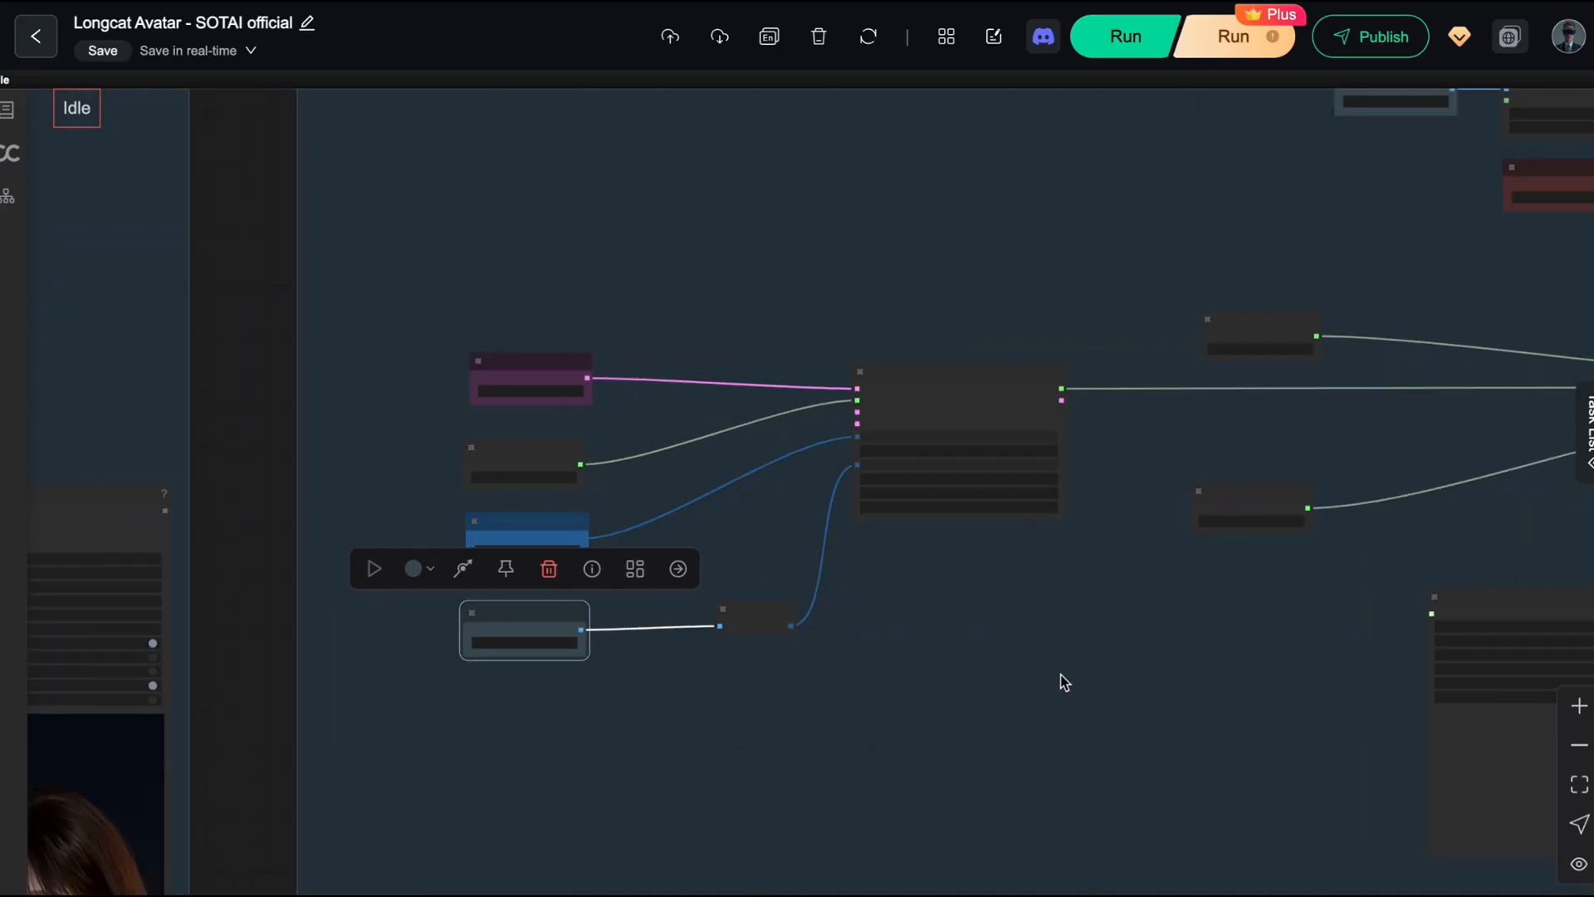
click(1126, 36)
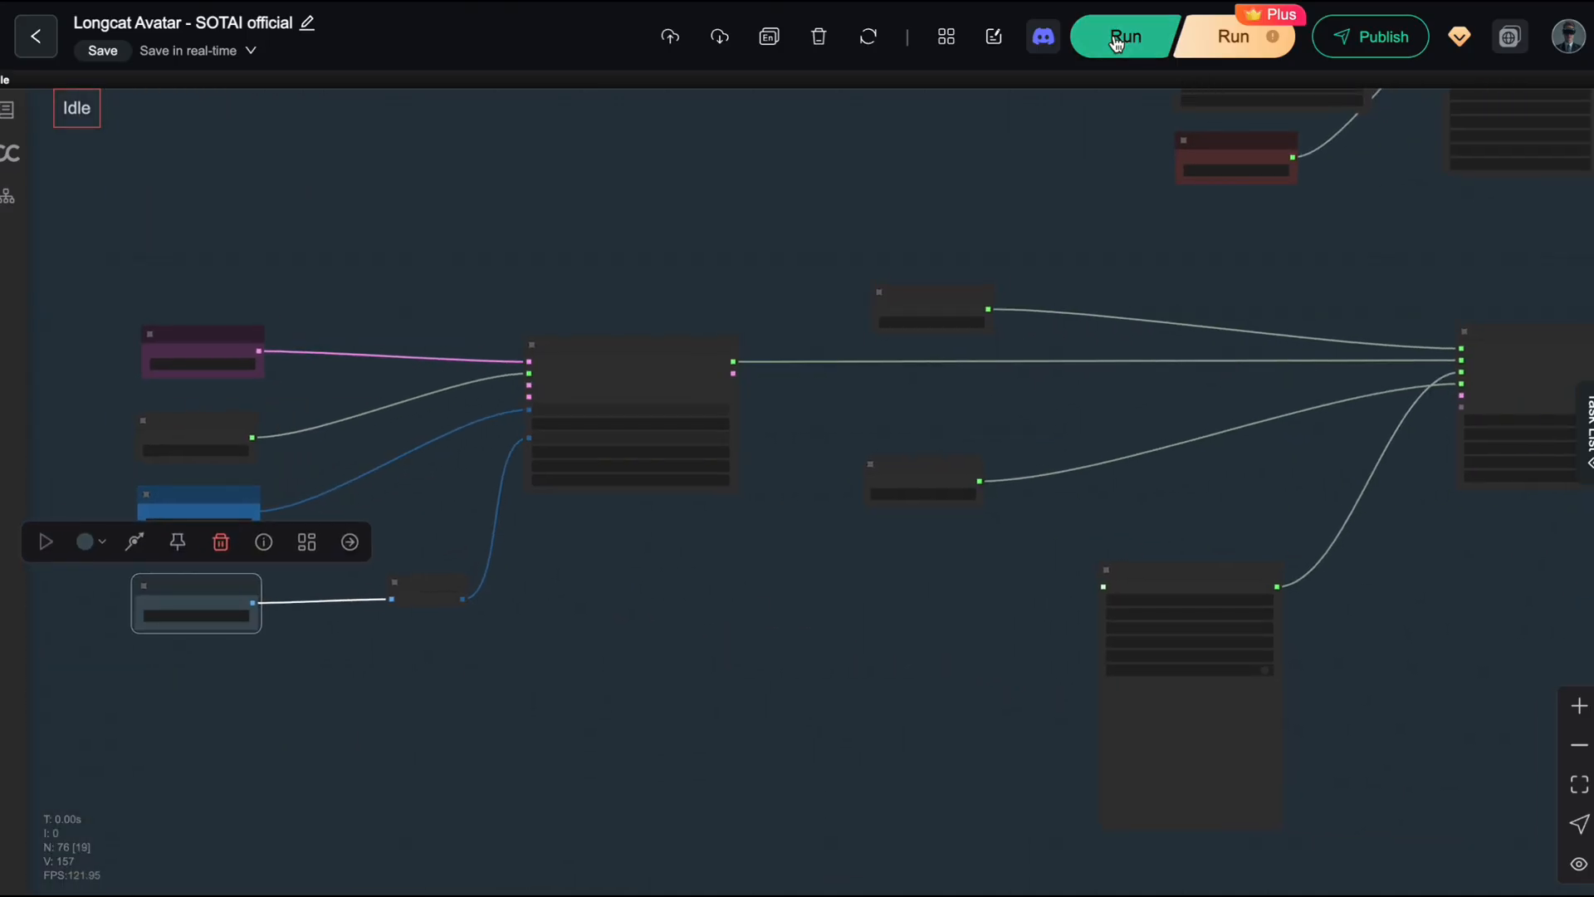
click(1124, 36)
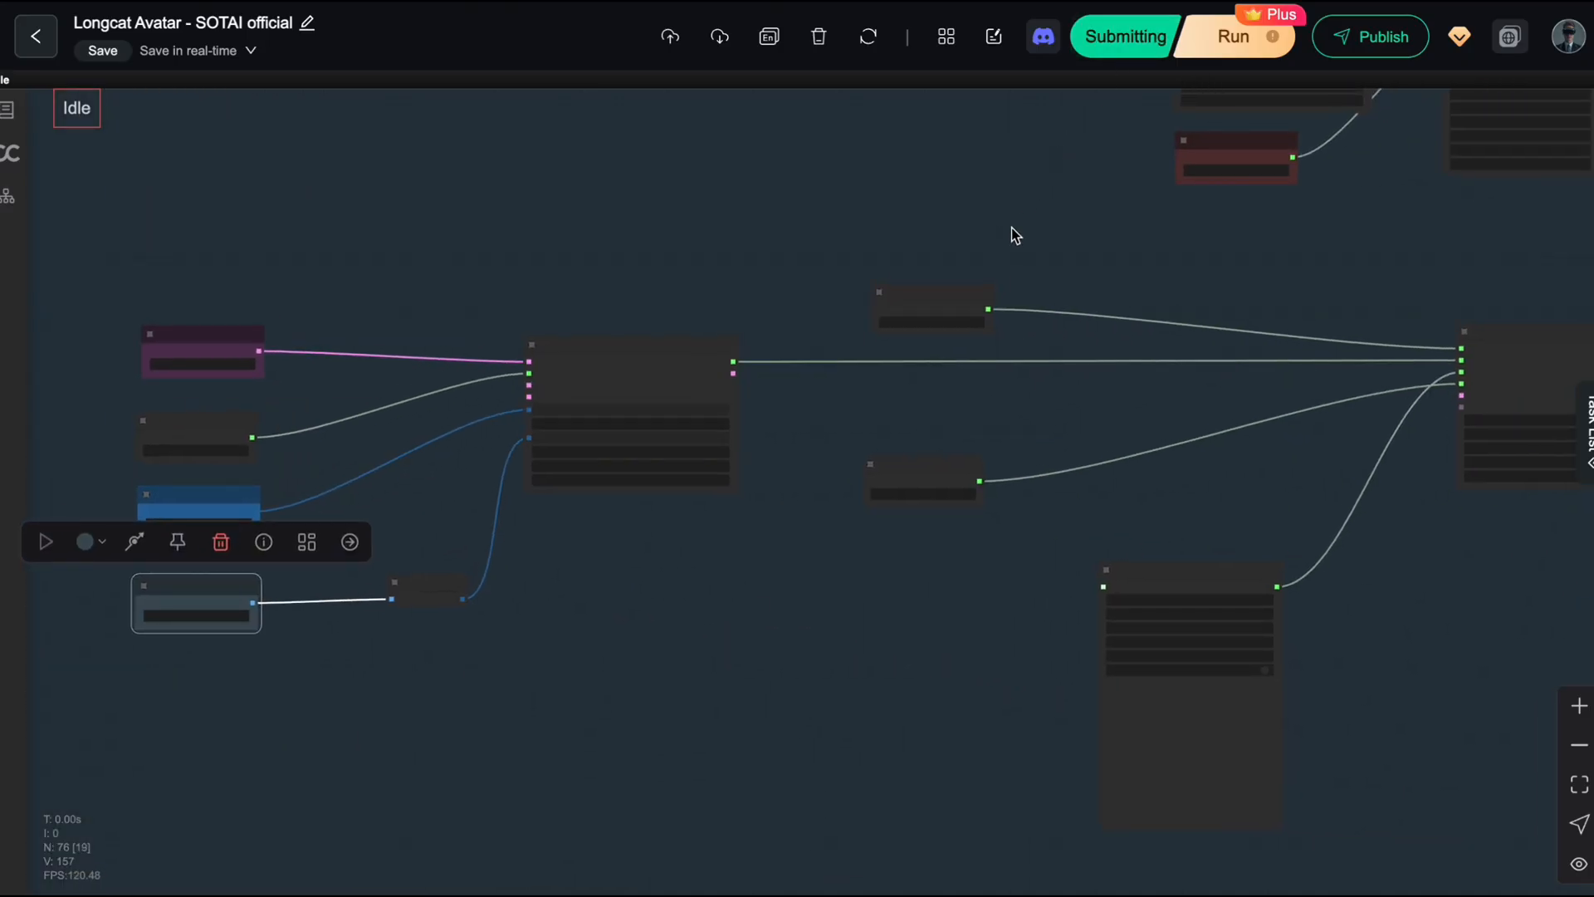
click(1233, 36)
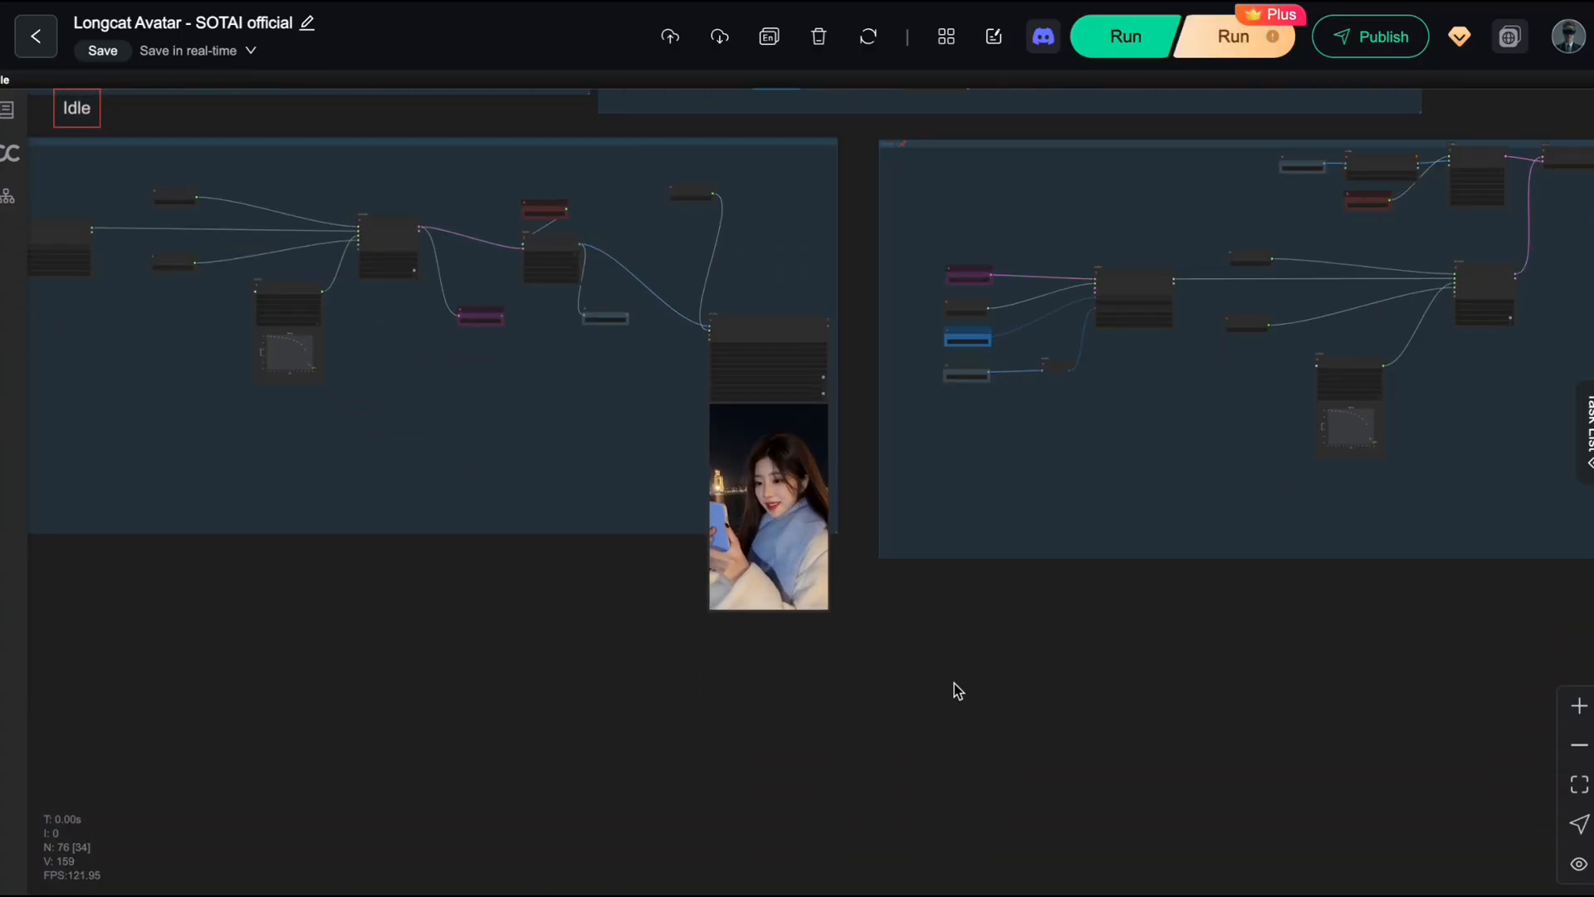
drag(956, 690, 719, 685)
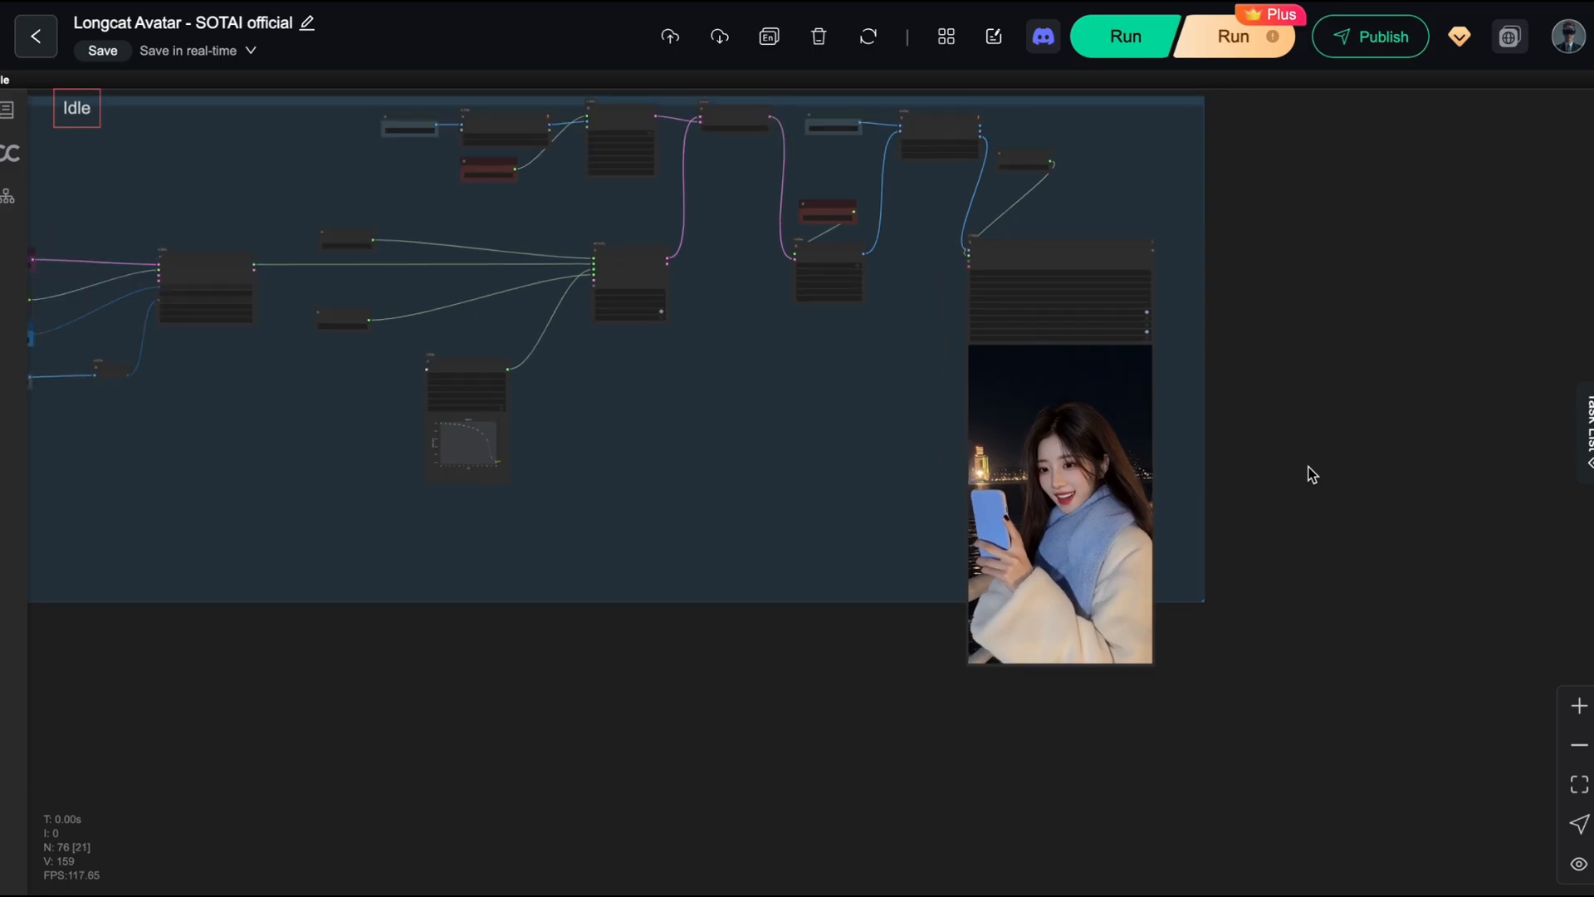
drag(1312, 475, 802, 707)
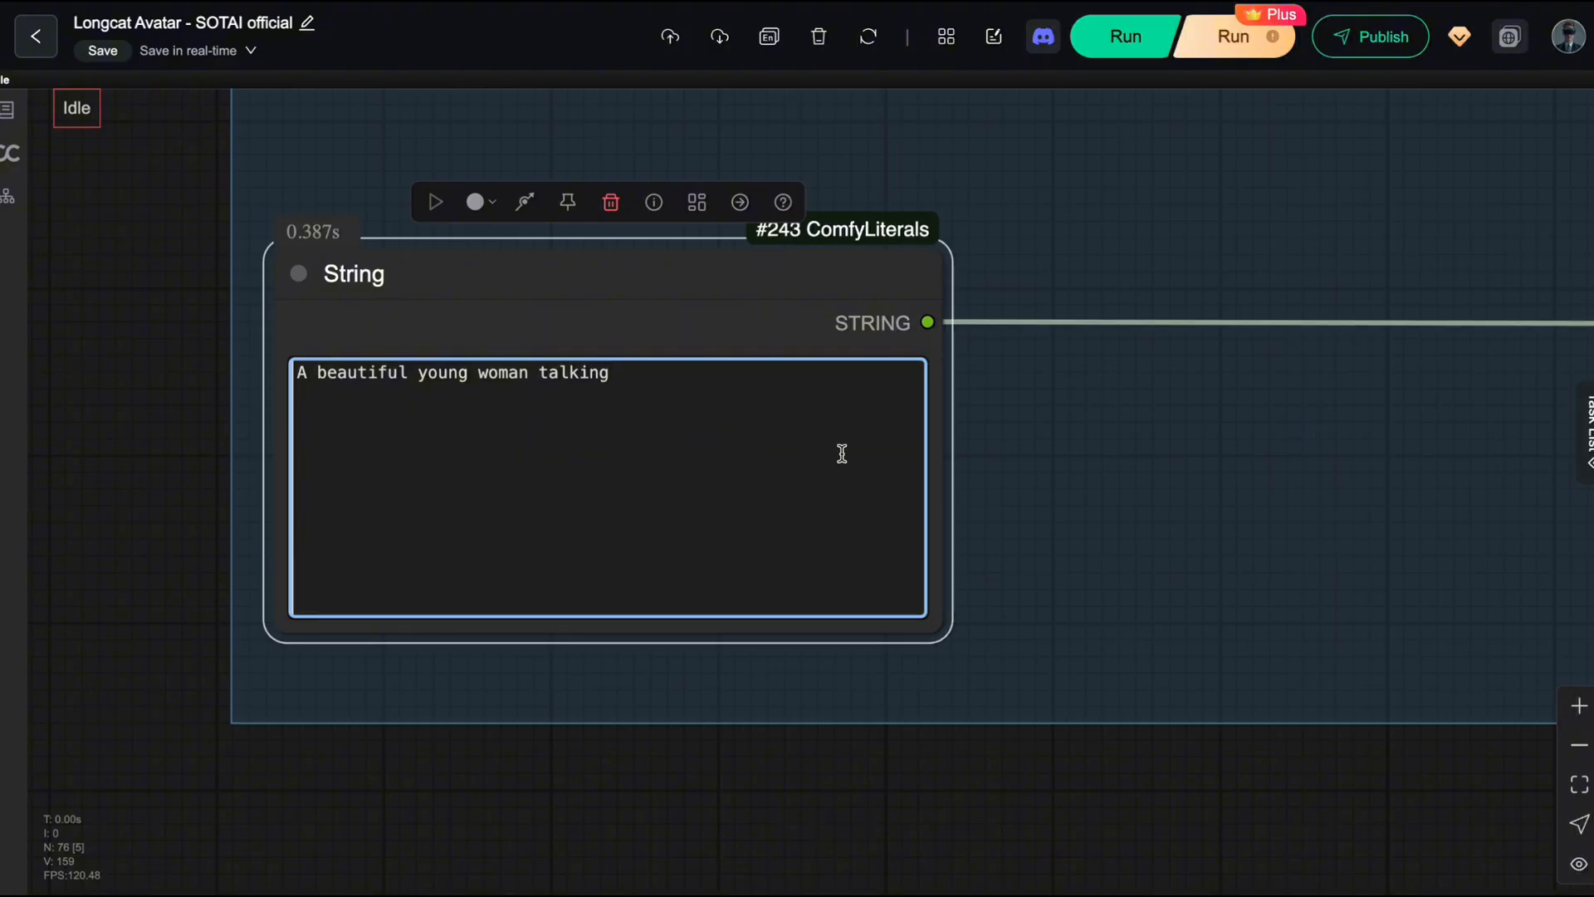
mouse_move(719, 450)
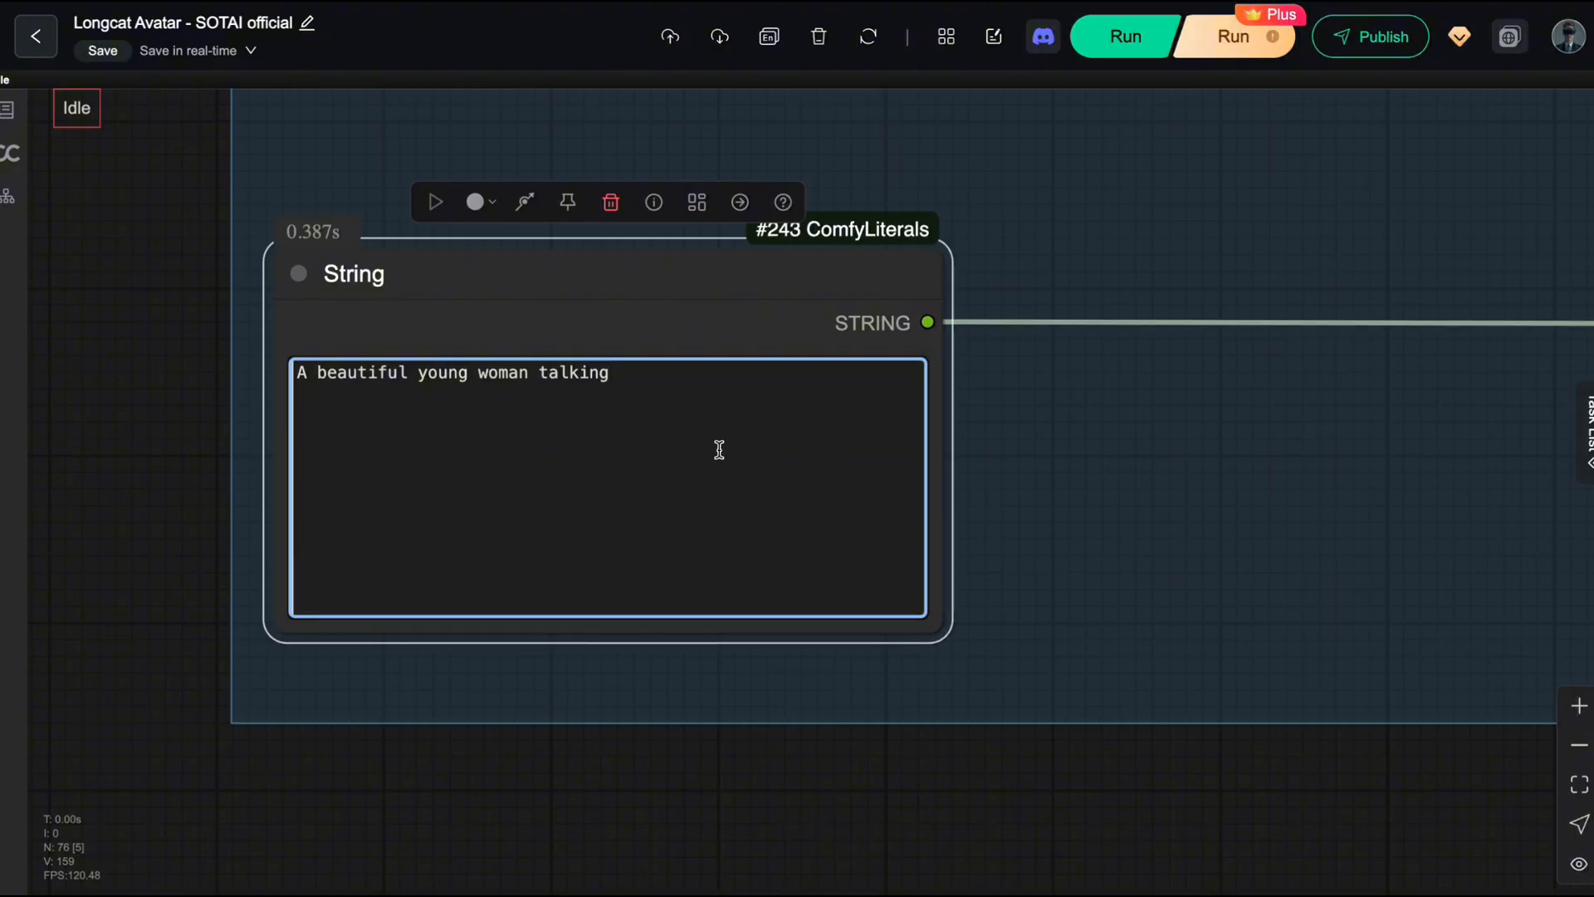